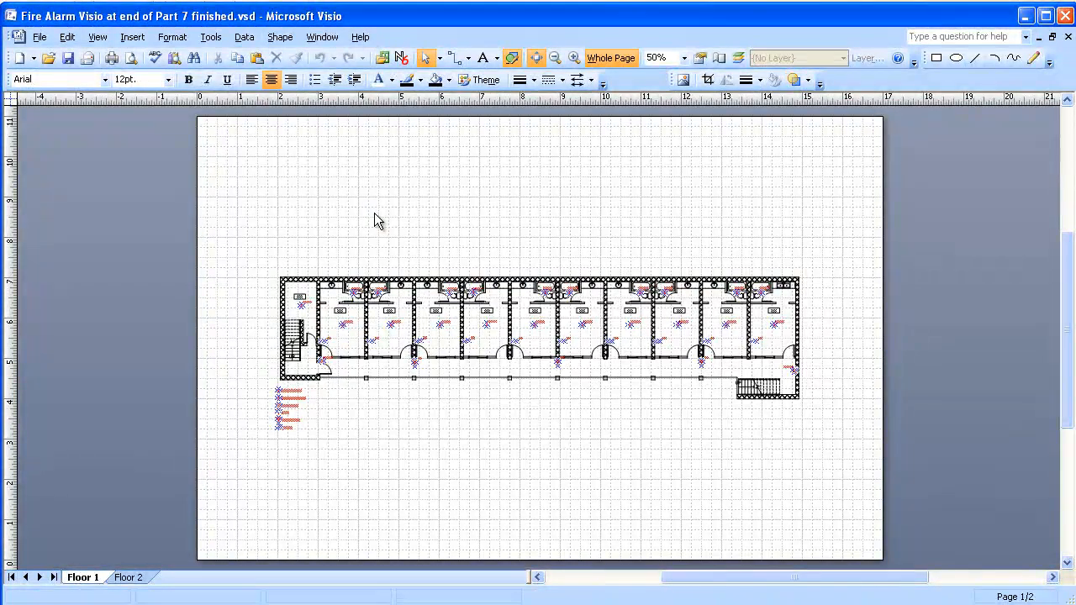
{"action": "mouse_move", "coordinate": [367, 219]}
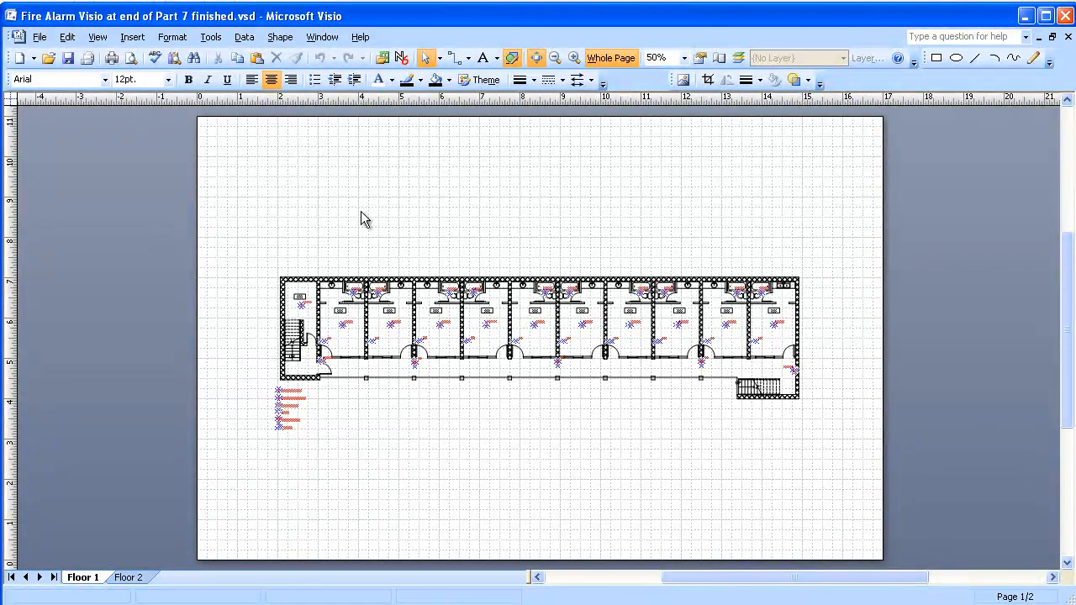
{"action": "mouse_move", "coordinate": [358, 217]}
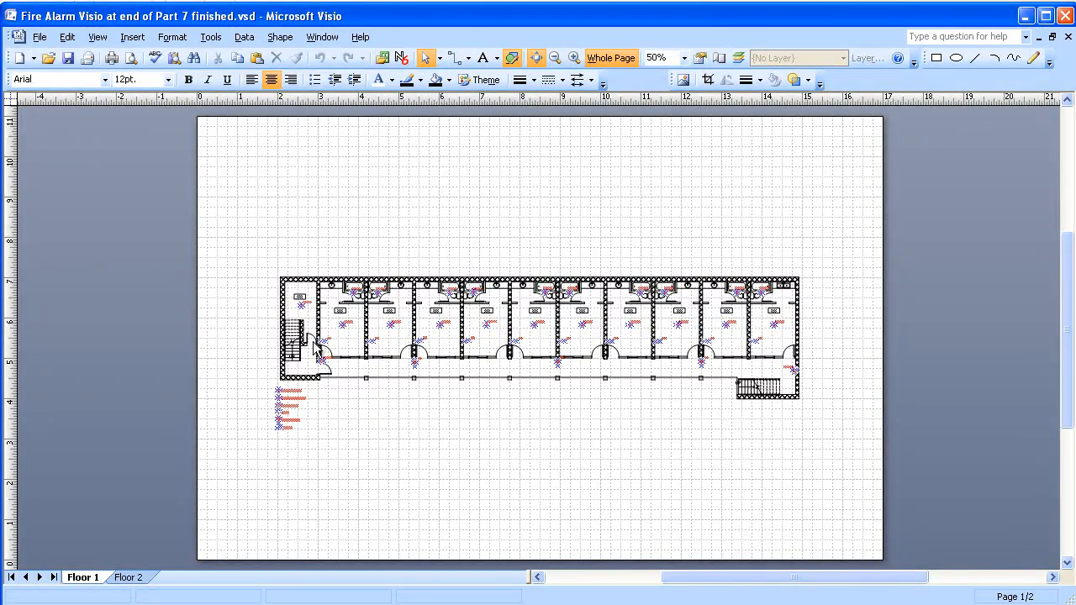
{"action": "mouse_move", "coordinate": [212, 538]}
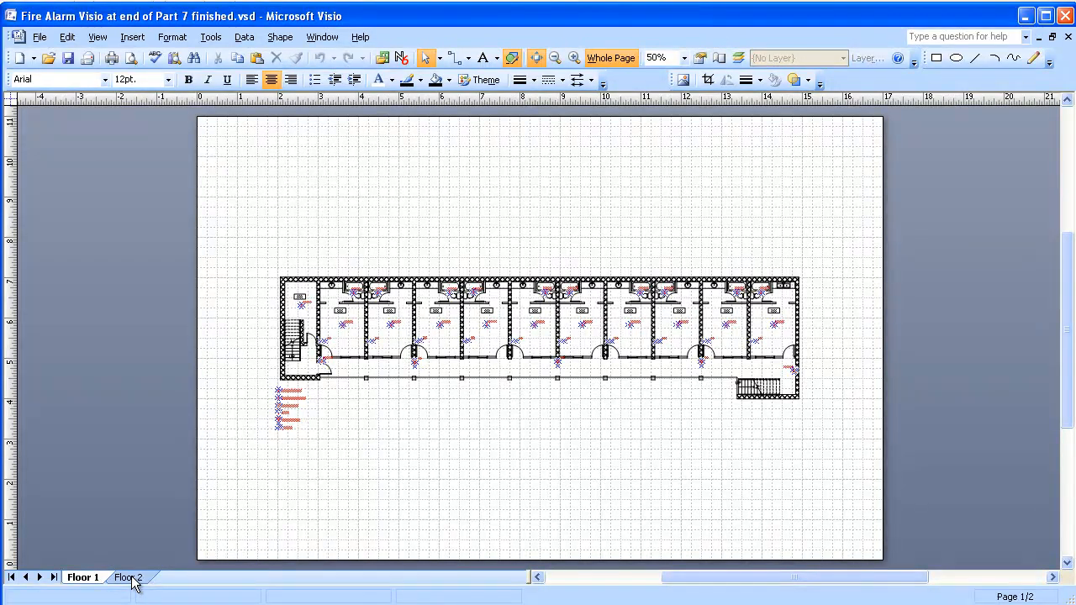
Insert a new page after Floor 2 and name it 'Riser Diagram' in Page Properties
{"action": "left_click", "coordinate": [124, 578]}
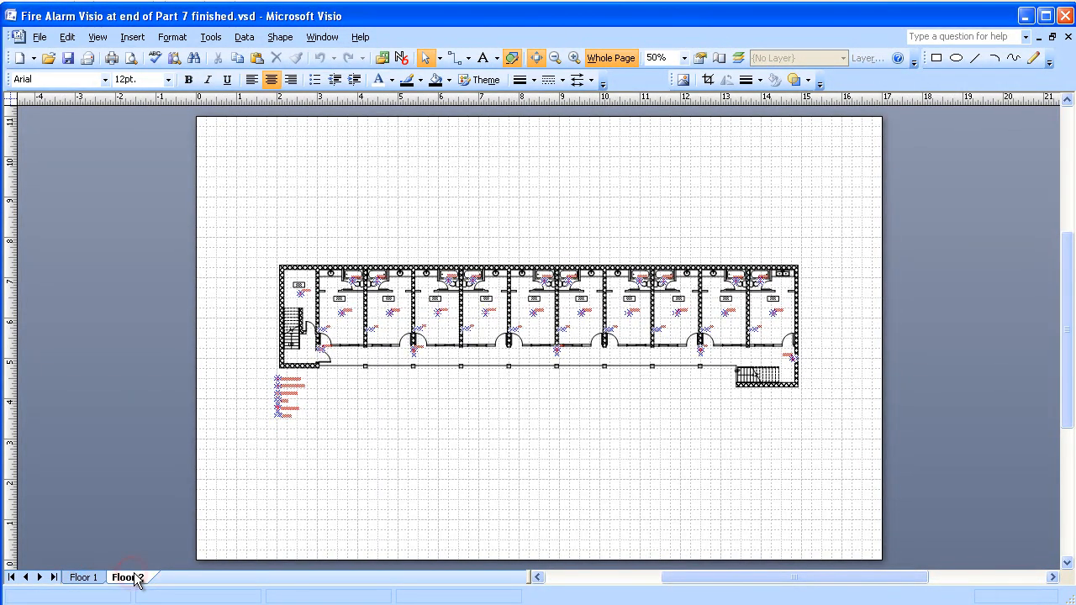
{"action": "right_click", "coordinate": [126, 578]}
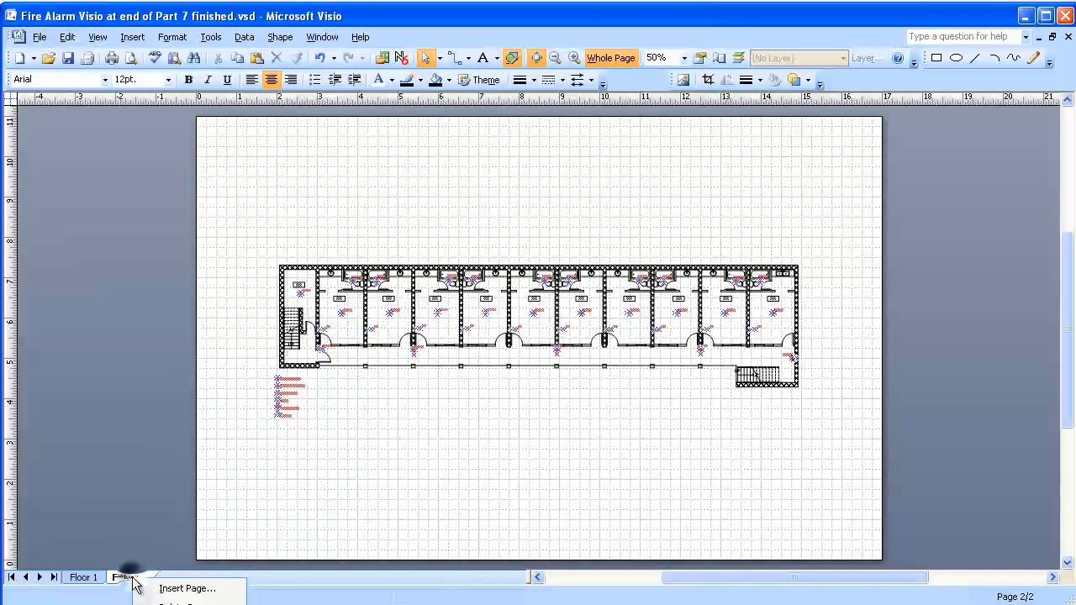
{"action": "left_click", "coordinate": [186, 588]}
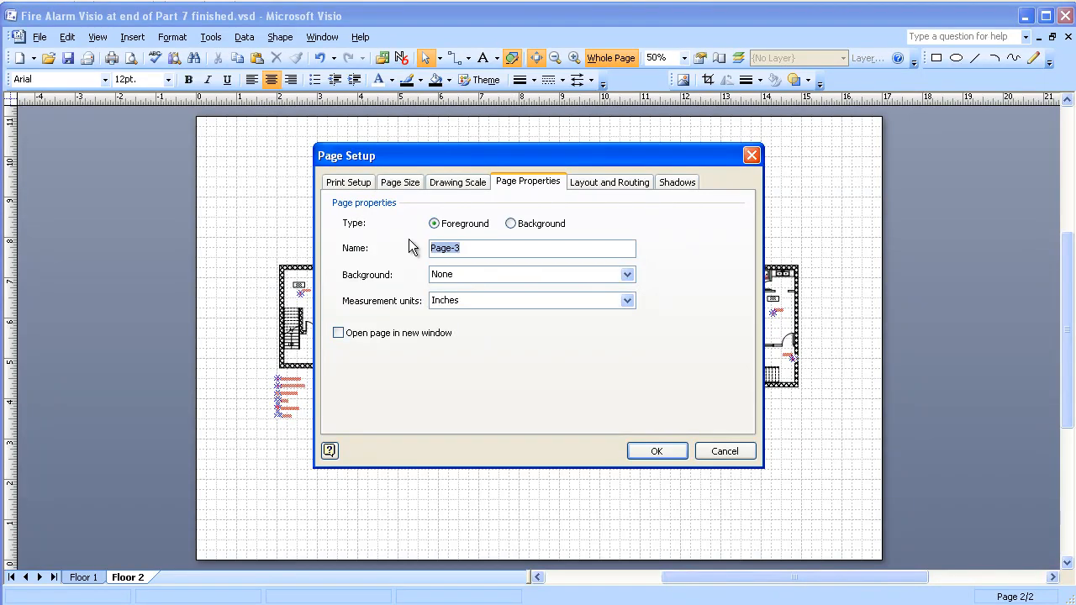
{"action": "type", "text": "Riser D"}
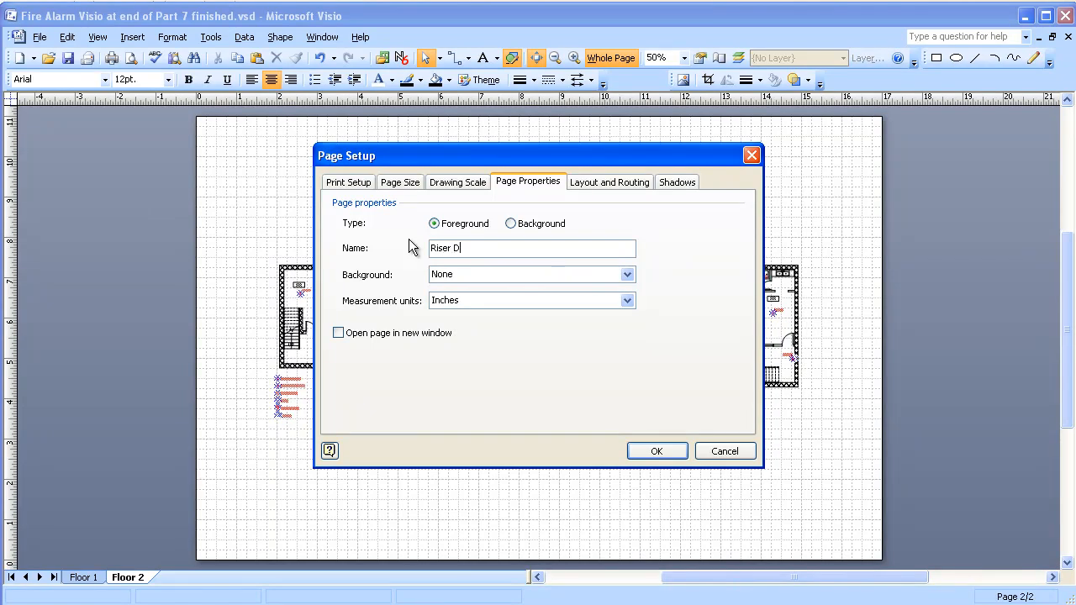
{"action": "type", "text": "iagram"}
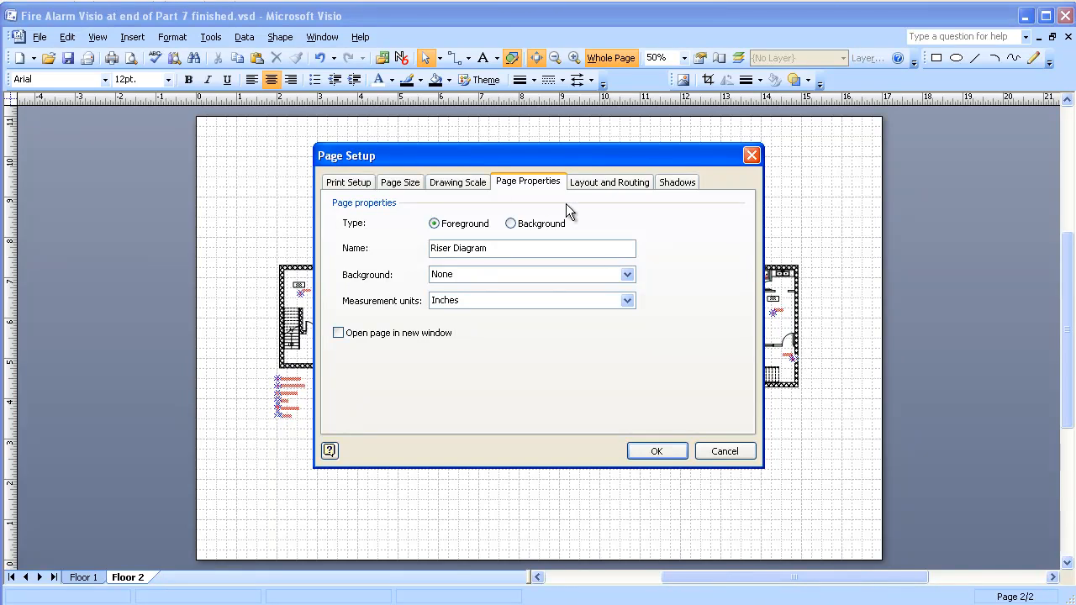
{"action": "left_click", "coordinate": [656, 450]}
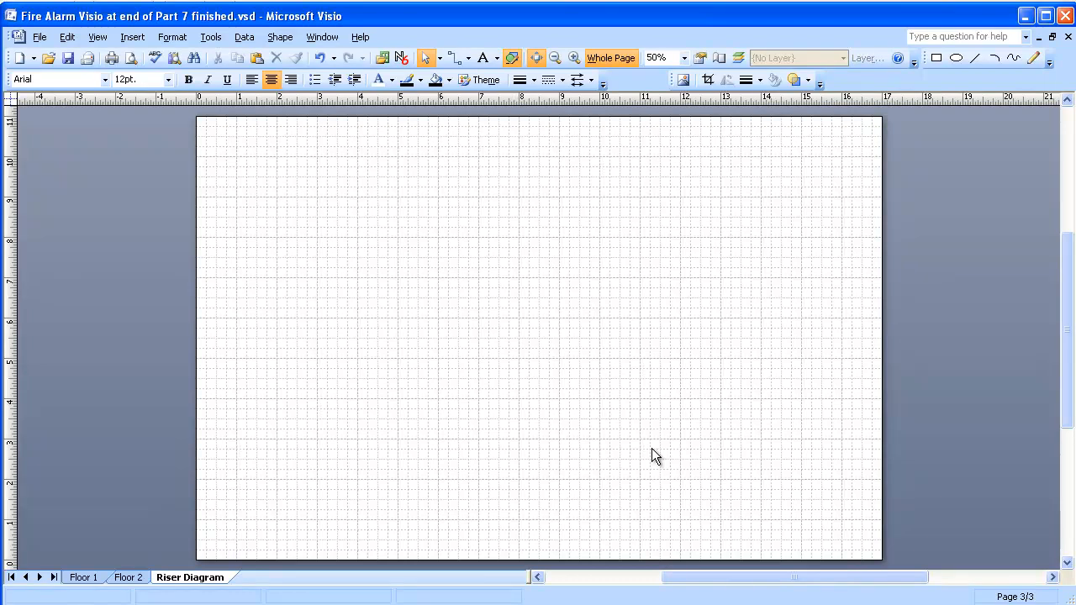
{"action": "mouse_move", "coordinate": [138, 545]}
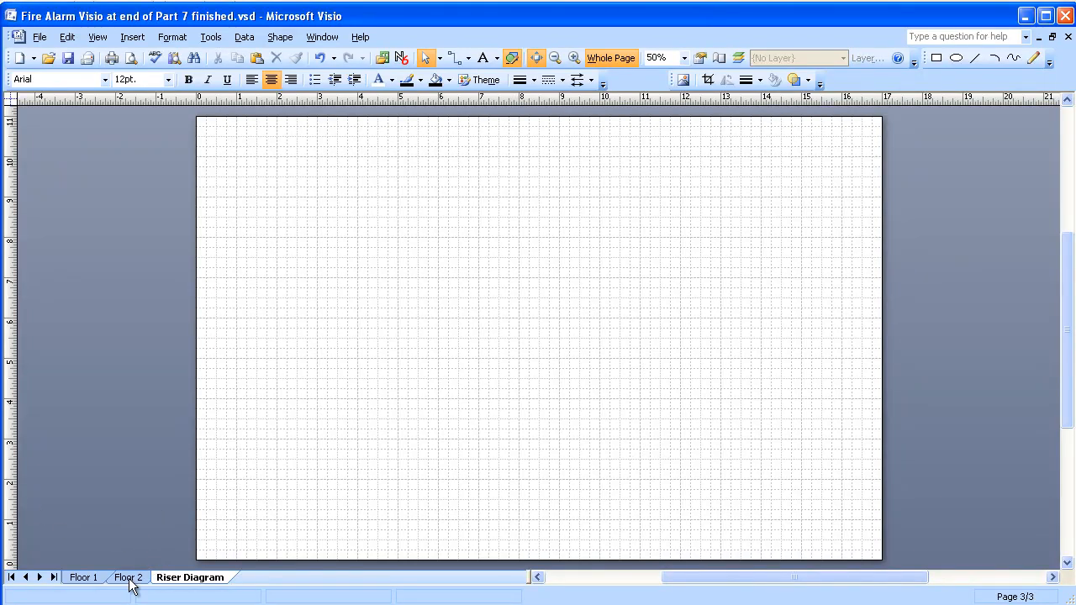
Display the Floor 2 fire alarm plan again via its page tab
{"action": "left_click", "coordinate": [127, 578]}
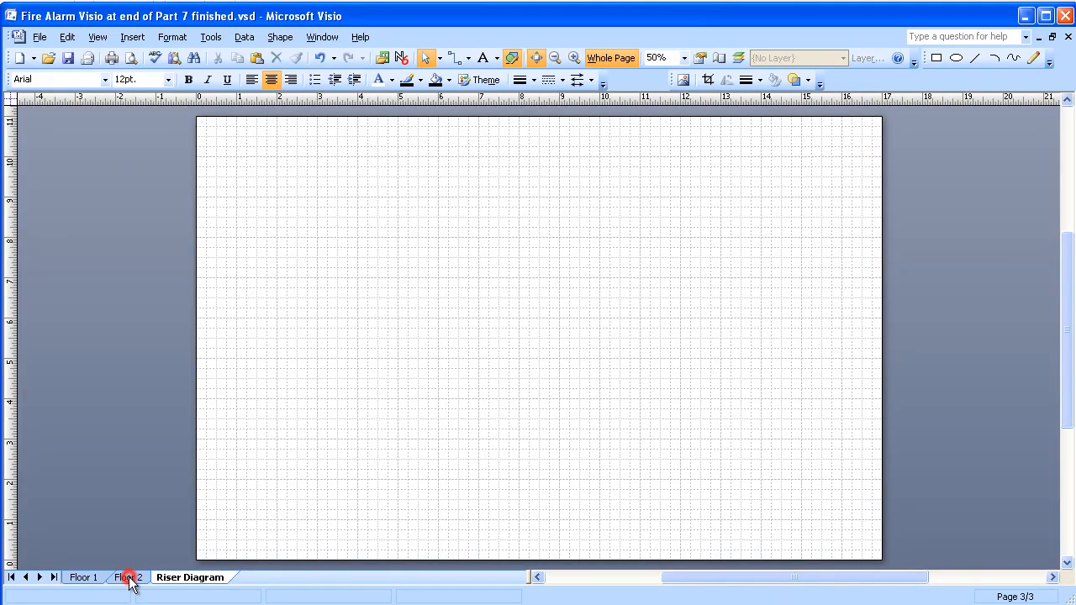
{"action": "left_click", "coordinate": [128, 578]}
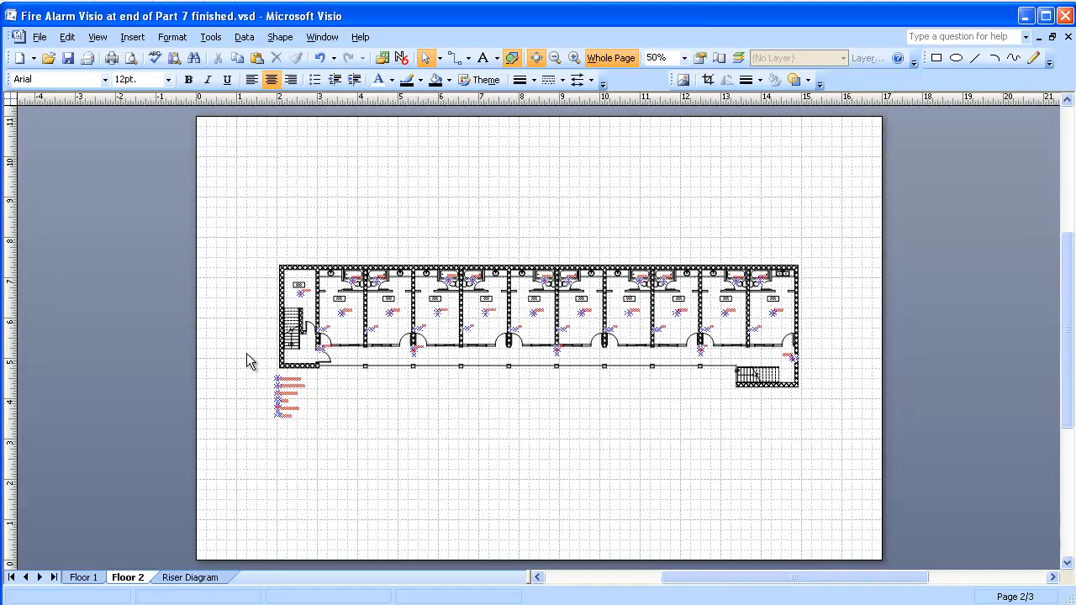
{"action": "mouse_move", "coordinate": [721, 136]}
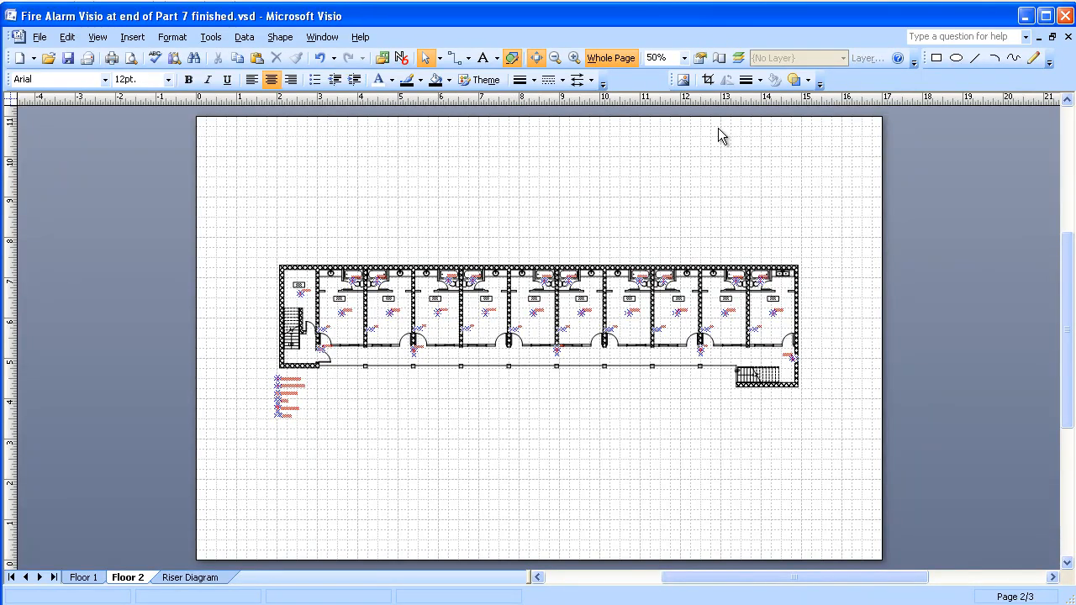
{"action": "mouse_move", "coordinate": [517, 218]}
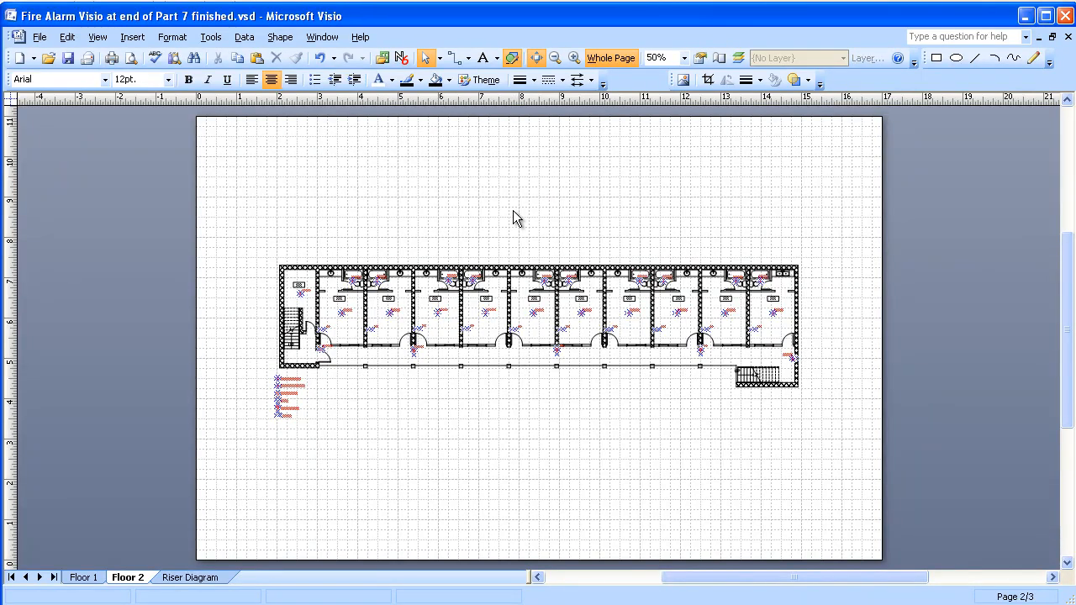
{"action": "mouse_move", "coordinate": [638, 183]}
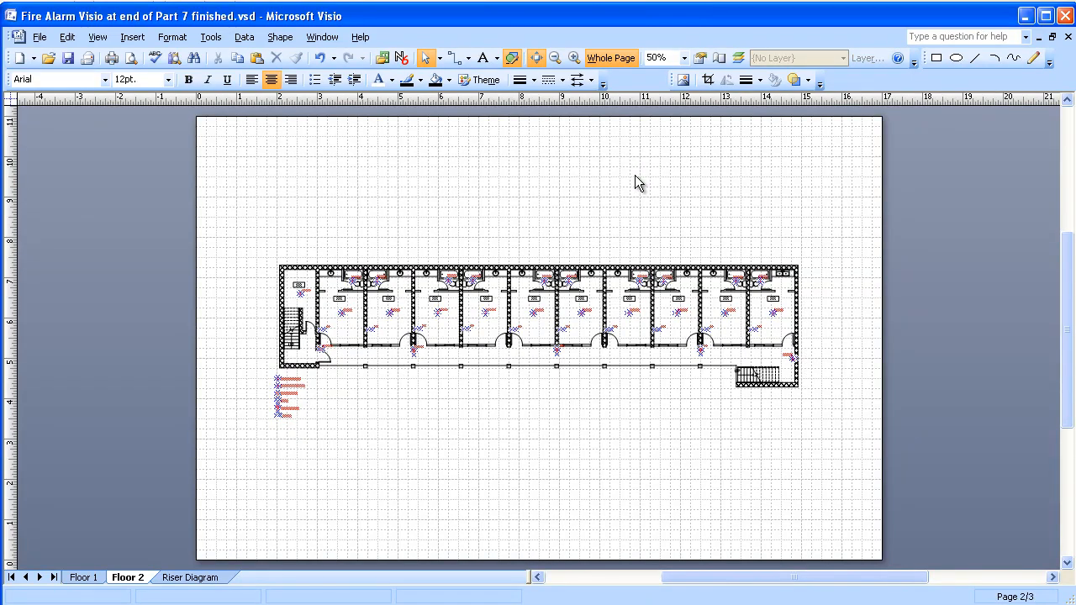
{"action": "mouse_move", "coordinate": [657, 183]}
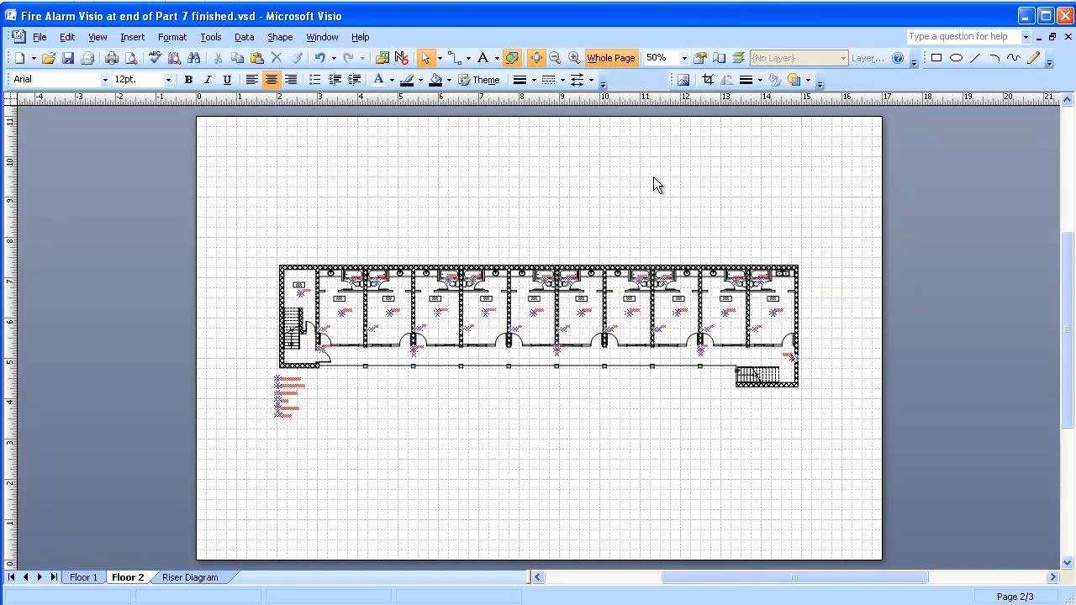
{"action": "mouse_move", "coordinate": [642, 173]}
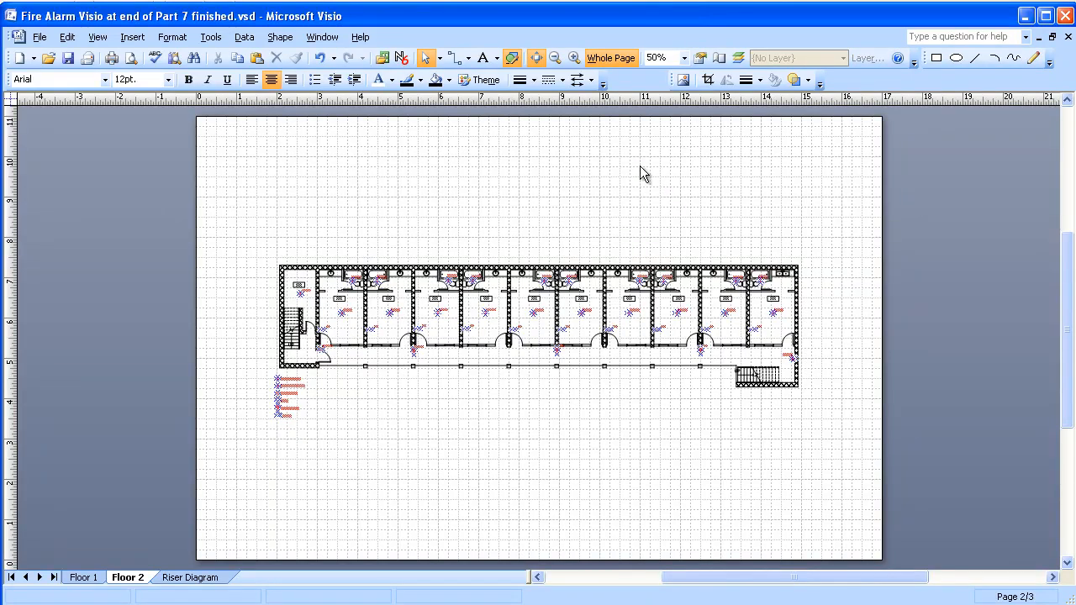
{"action": "mouse_move", "coordinate": [373, 169]}
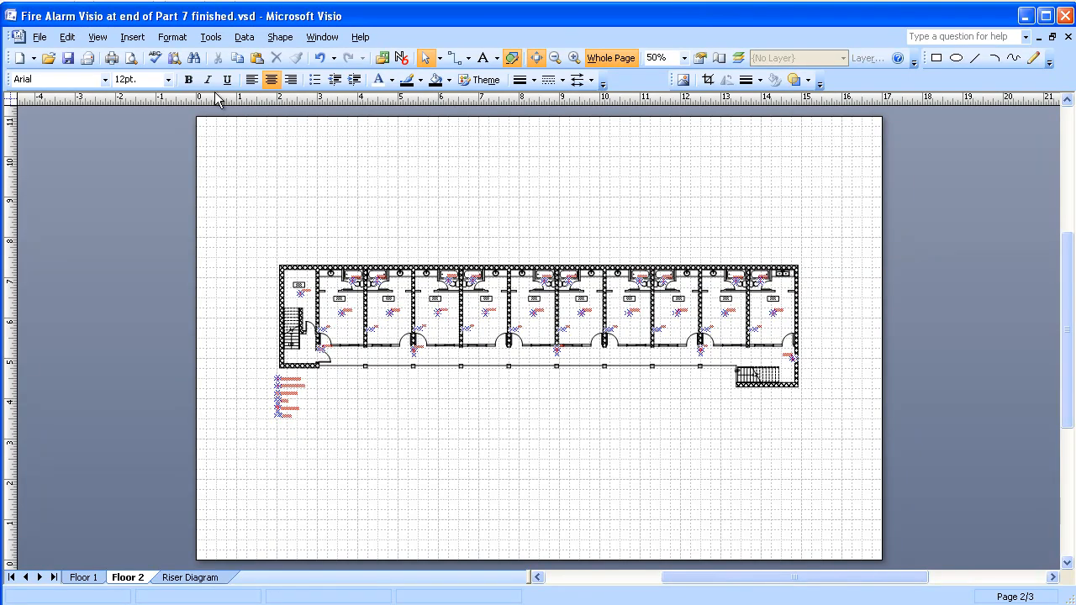
Use Select by Type > Layer to select every shape on the FA Initiating Devices layer
{"action": "left_click", "coordinate": [67, 37]}
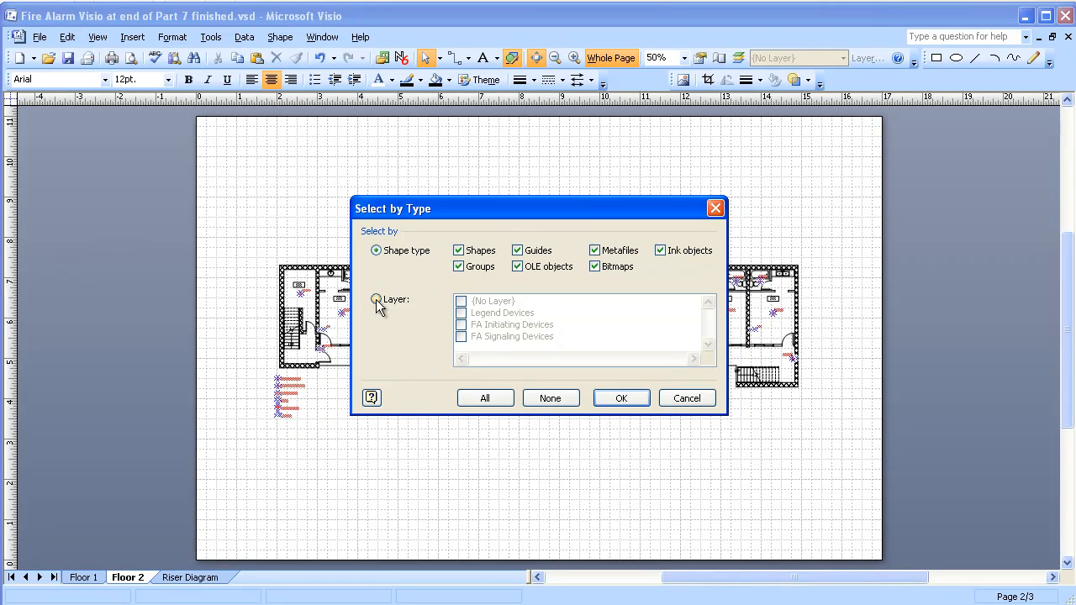
{"action": "left_click", "coordinate": [377, 299]}
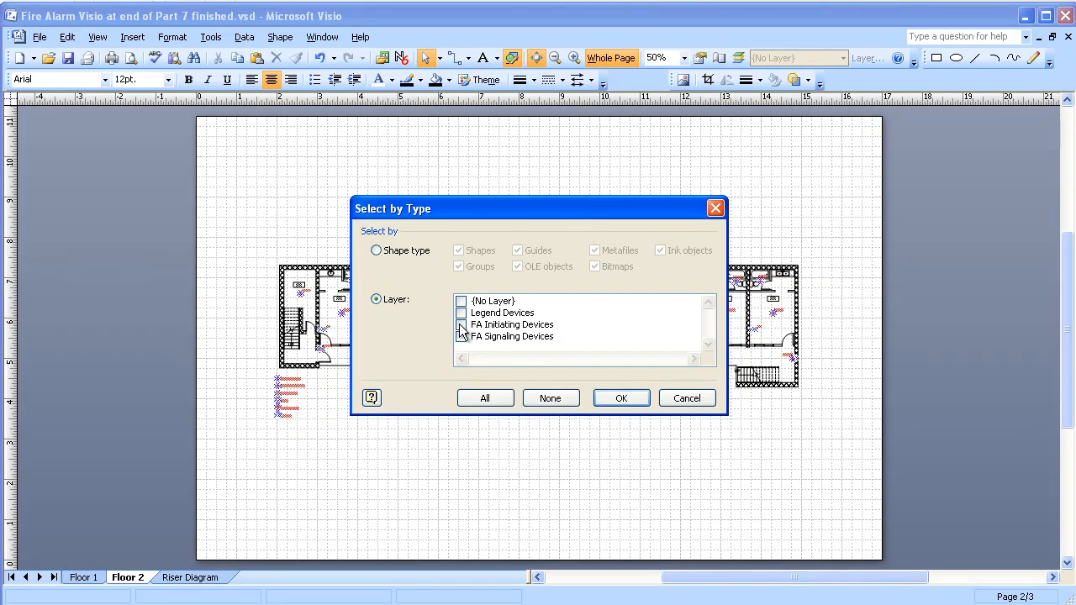
{"action": "left_click", "coordinate": [461, 326]}
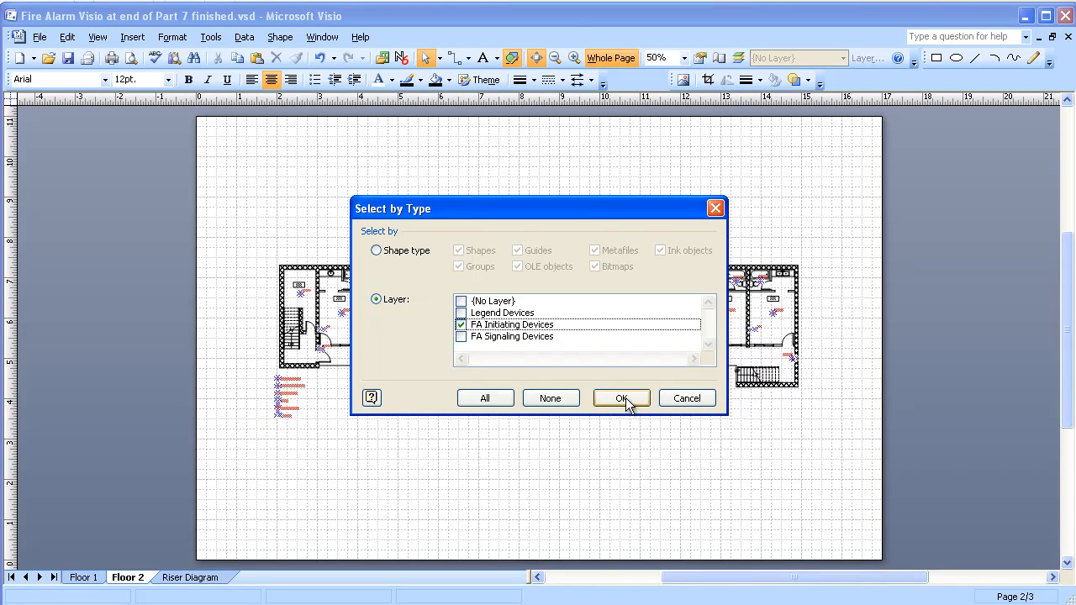
{"action": "left_click", "coordinate": [621, 397]}
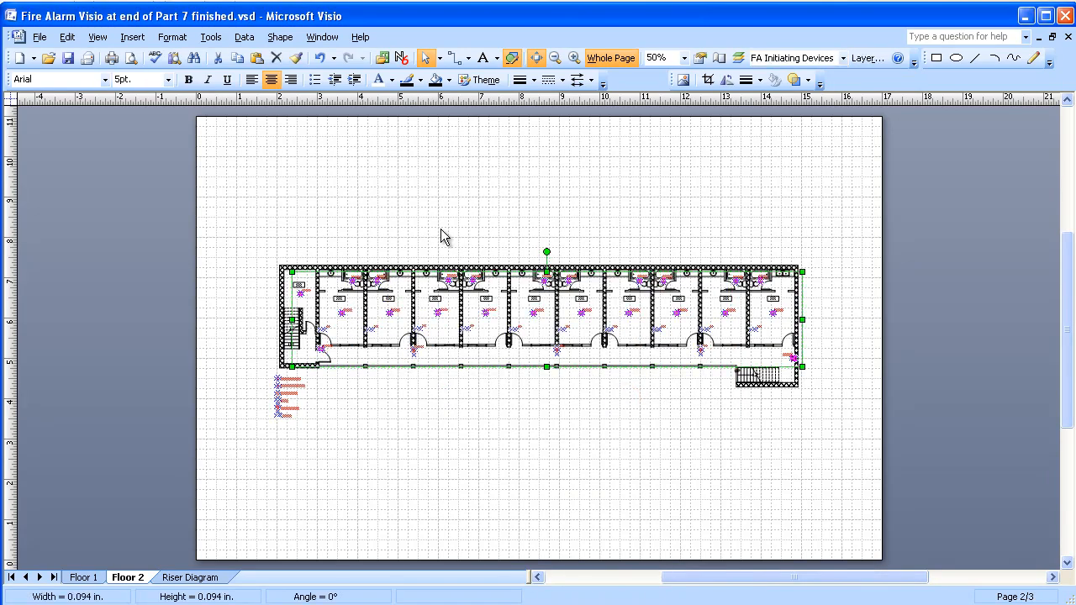
{"action": "mouse_move", "coordinate": [244, 457]}
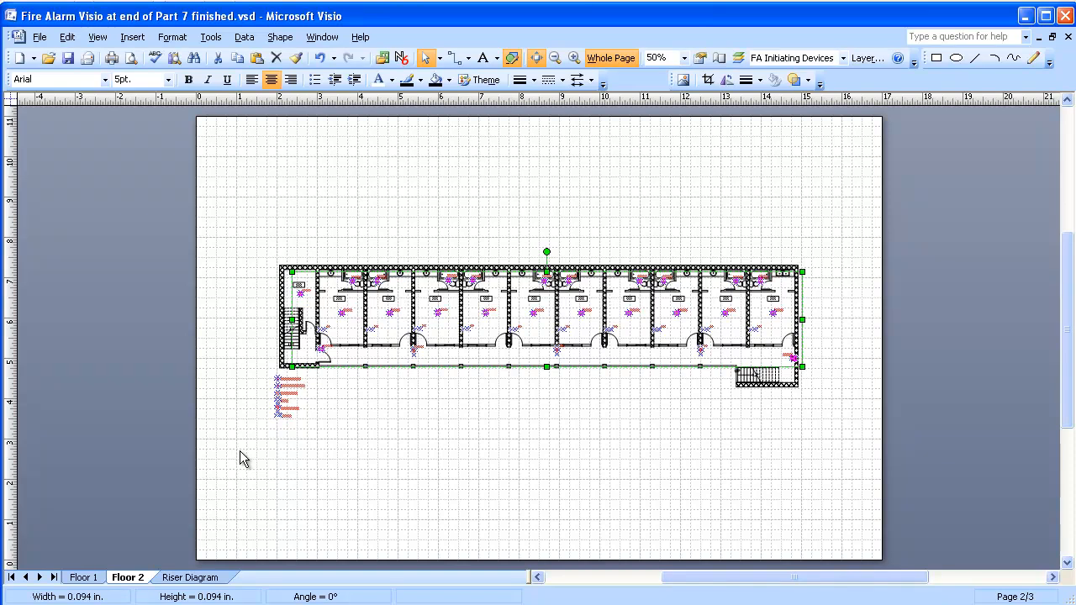
{"action": "mouse_move", "coordinate": [188, 572]}
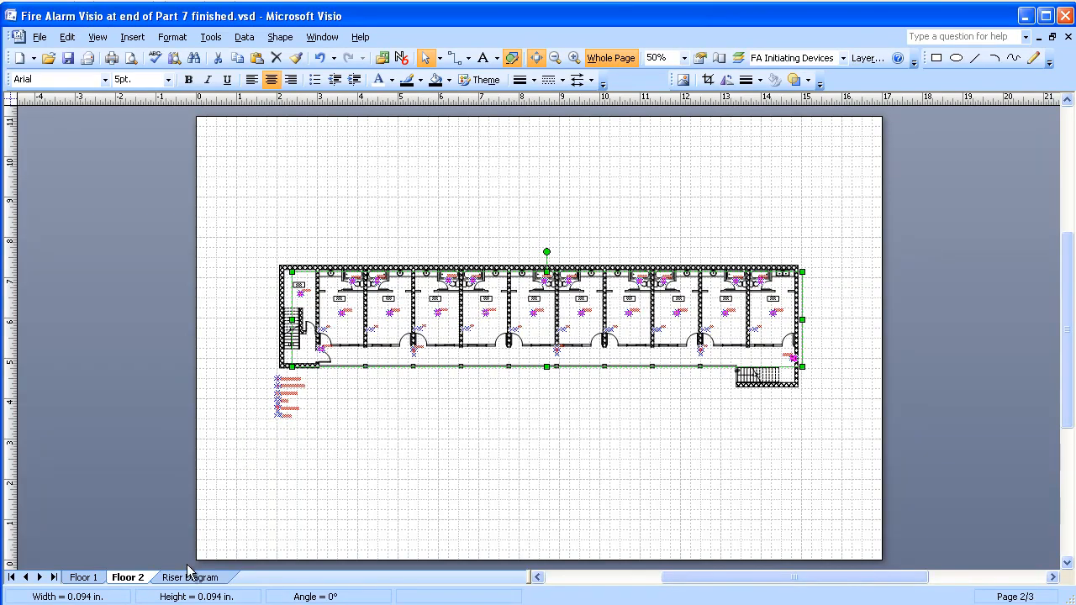
Switch to the Riser Diagram page to receive the copied initiating devices
{"action": "left_click", "coordinate": [190, 577]}
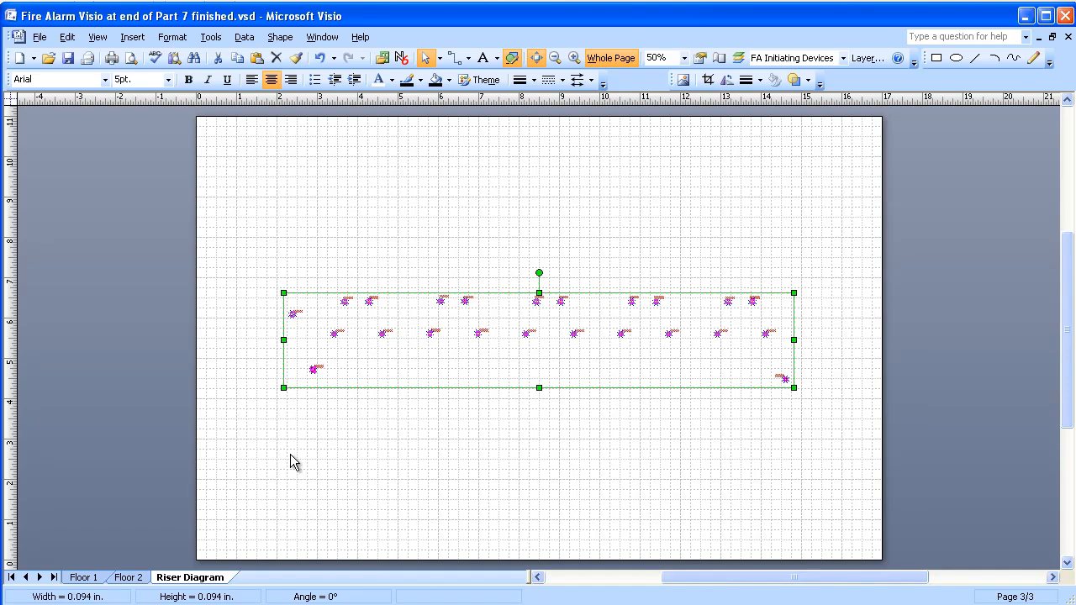
{"action": "mouse_move", "coordinate": [443, 259]}
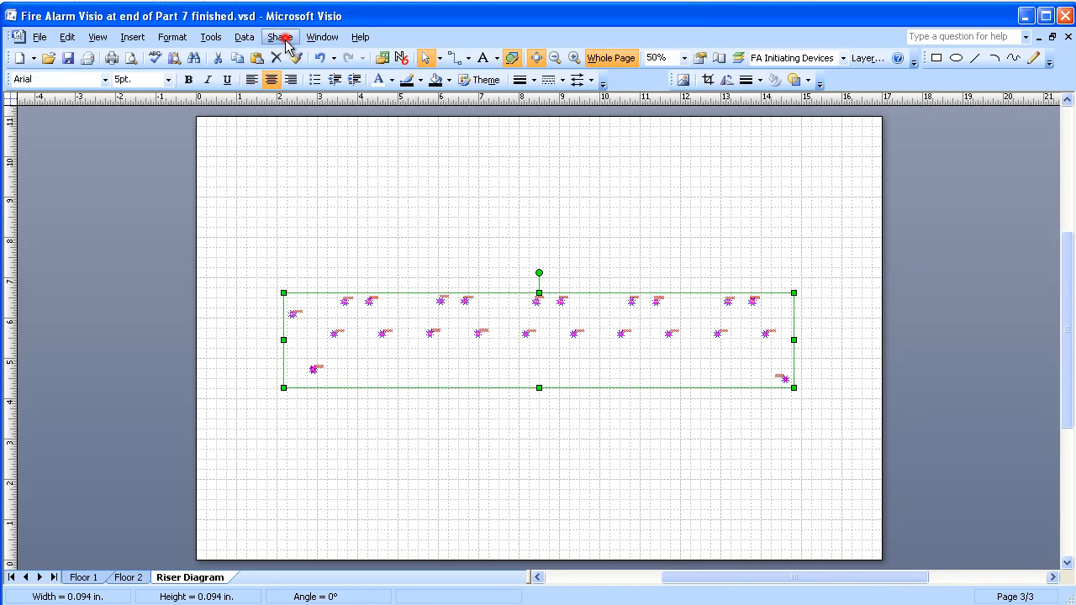
Align the pasted initiating devices along their vertical middles into one horizontal row
{"action": "left_click", "coordinate": [279, 37]}
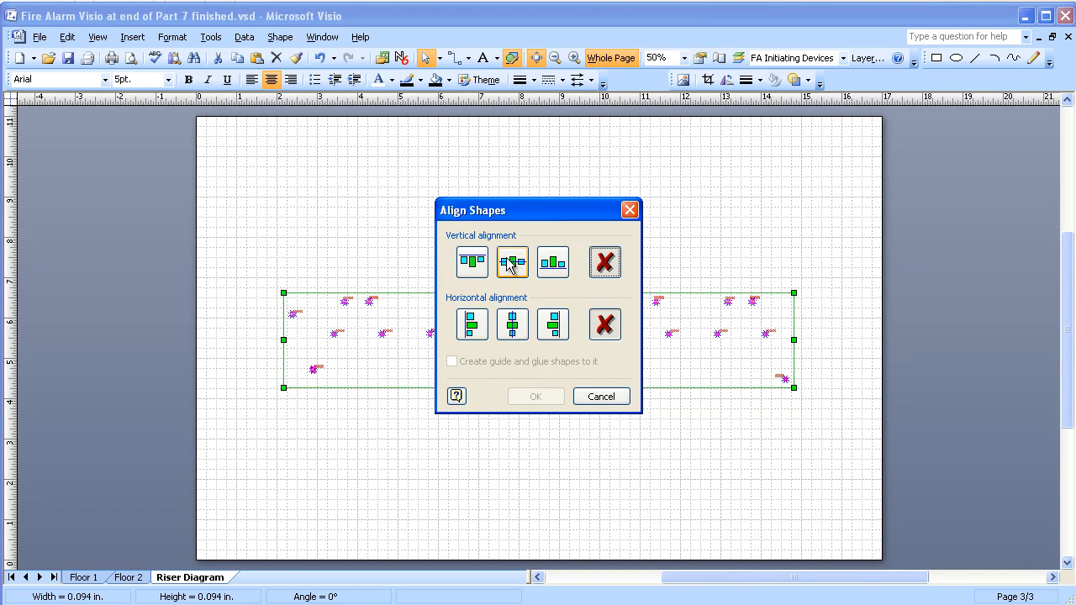
{"action": "left_click", "coordinate": [511, 262]}
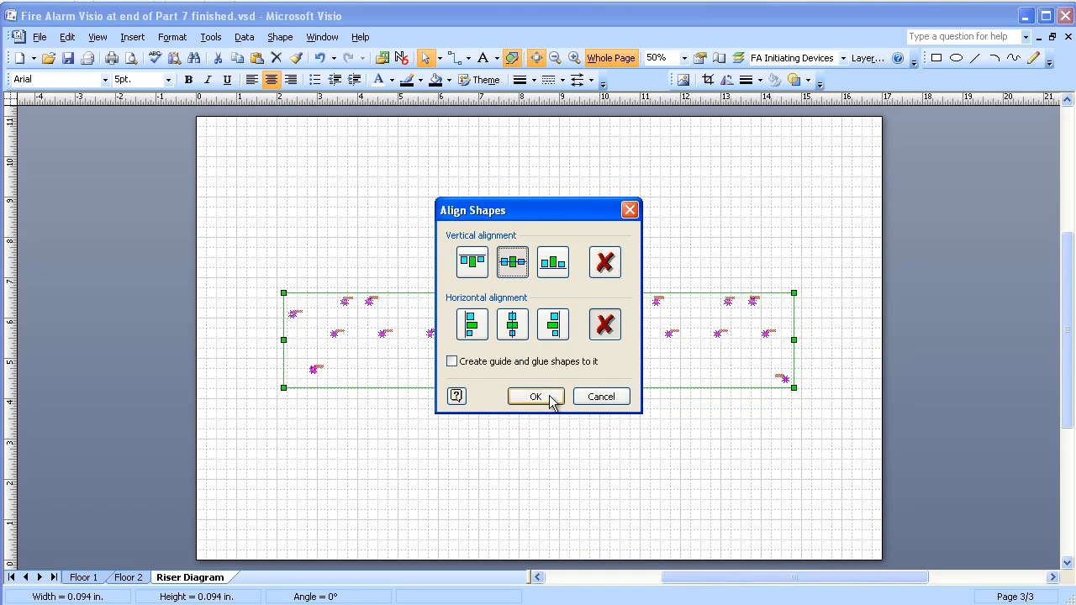
{"action": "left_click", "coordinate": [535, 396]}
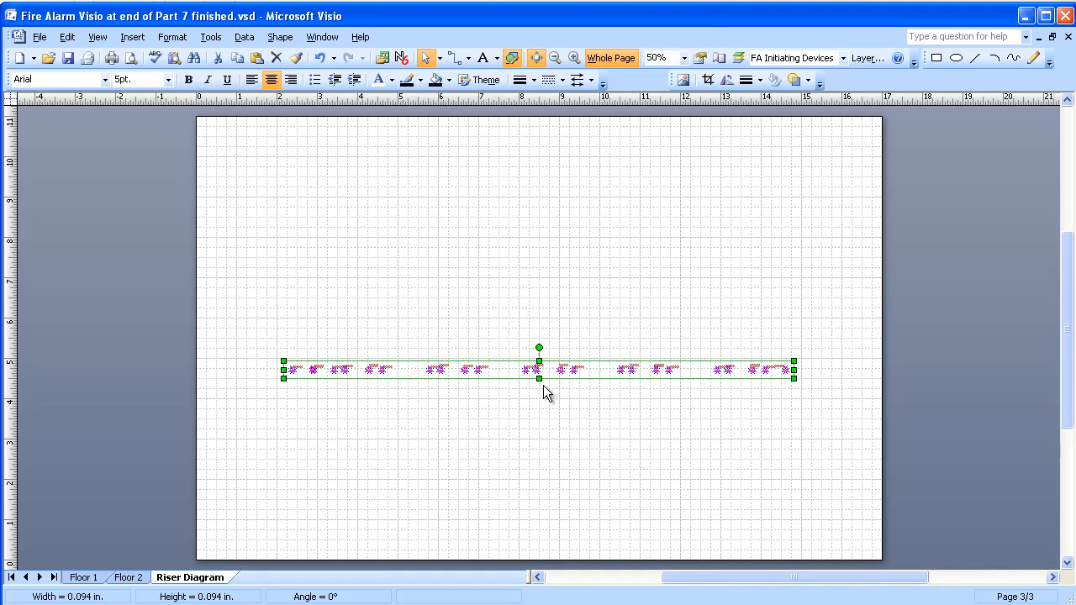
{"action": "mouse_move", "coordinate": [497, 366]}
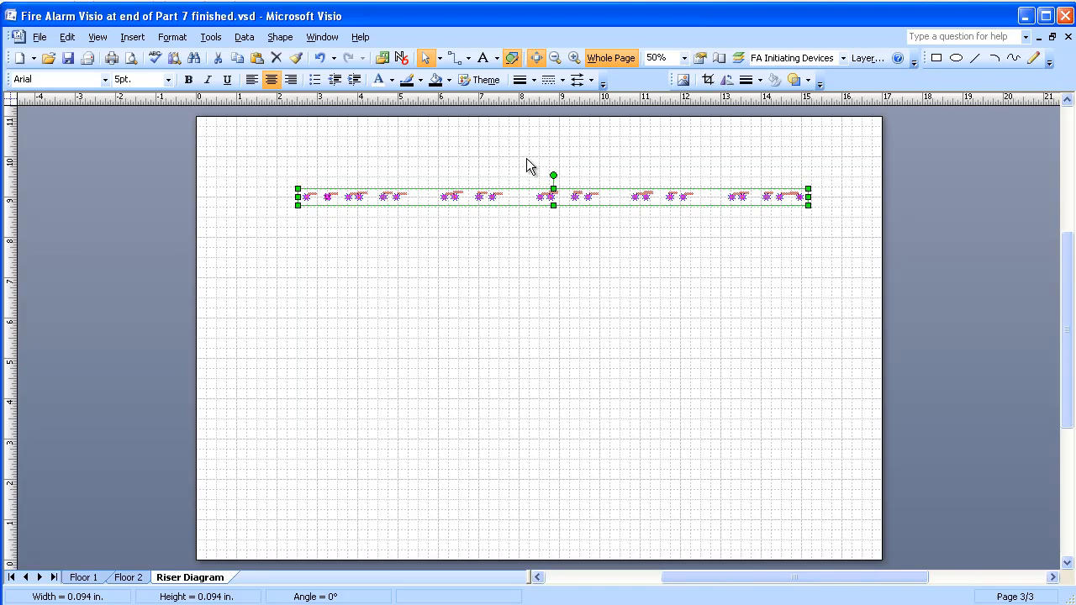
{"action": "mouse_move", "coordinate": [434, 159]}
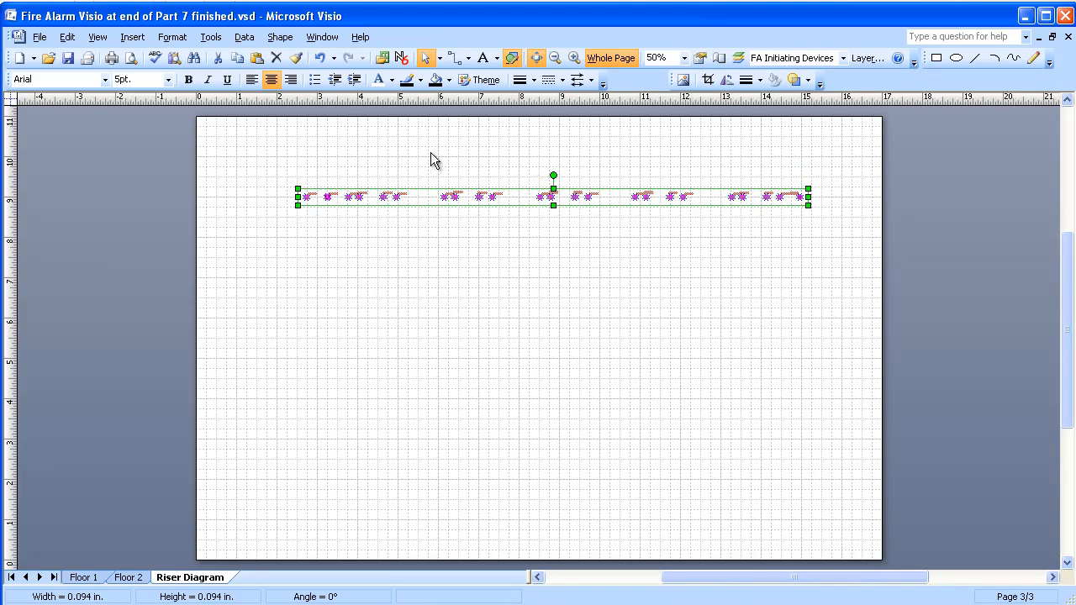
{"action": "mouse_move", "coordinate": [360, 293]}
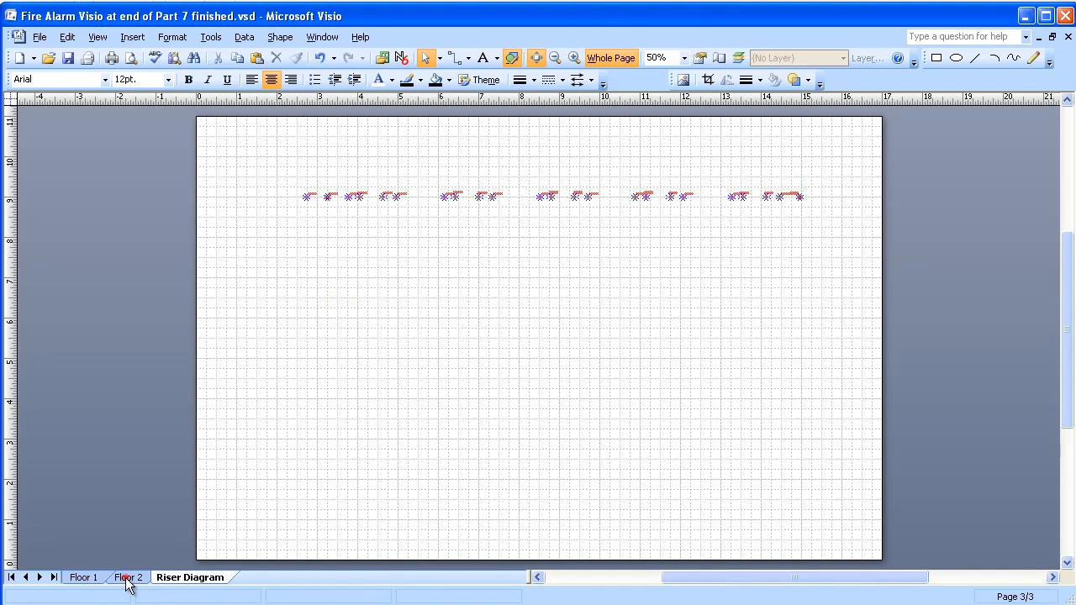
Return to the Floor 2 page and reach the Edit menu's selection commands
{"action": "left_click", "coordinate": [128, 578]}
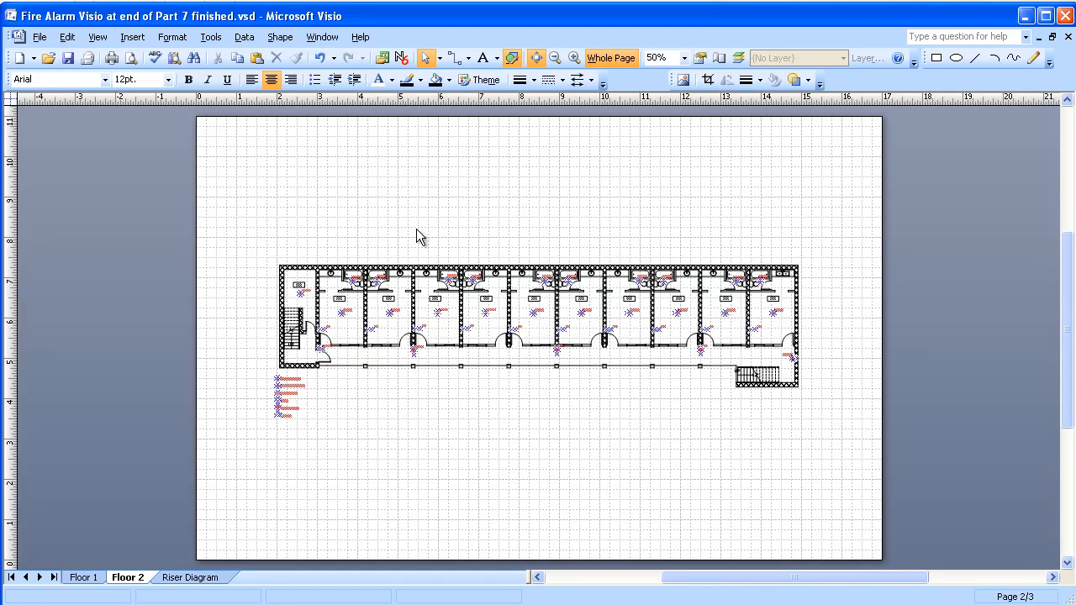
{"action": "mouse_move", "coordinate": [326, 84]}
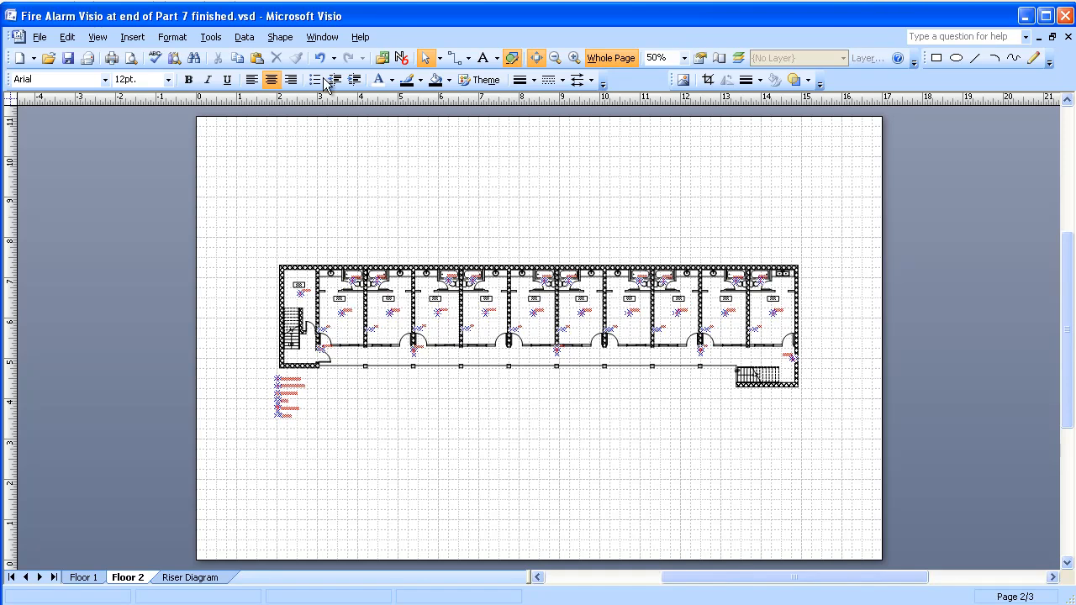
{"action": "left_click", "coordinate": [66, 37]}
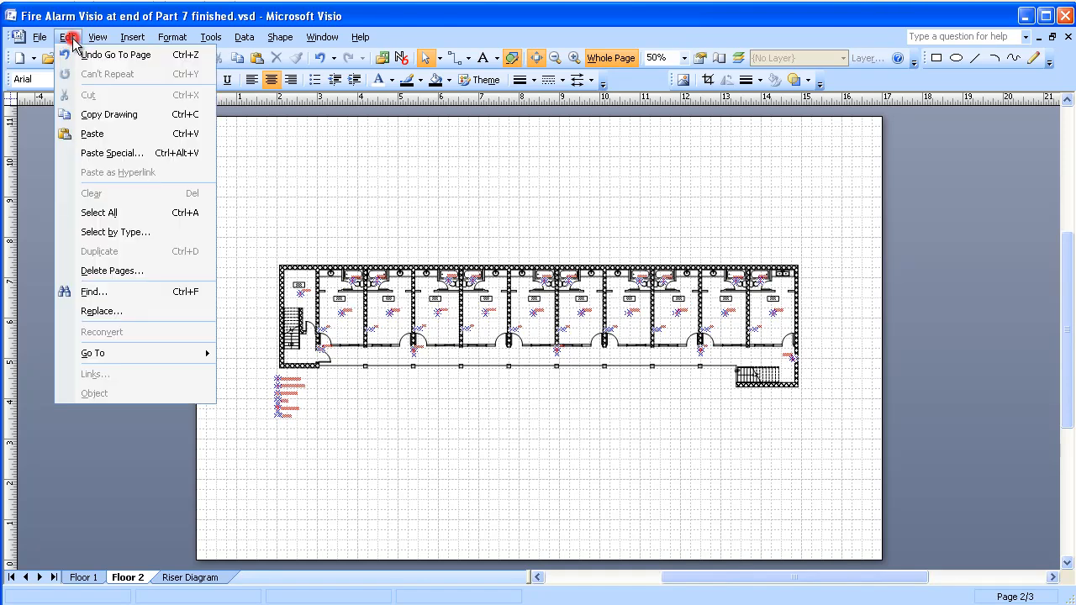
{"action": "left_click", "coordinate": [39, 37]}
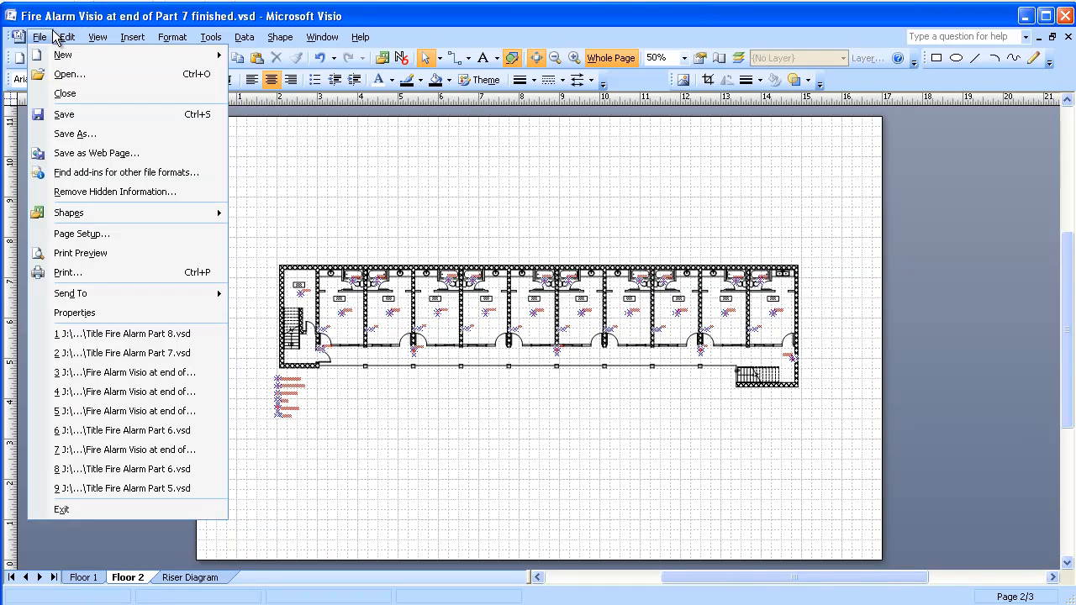
{"action": "left_click", "coordinate": [67, 37]}
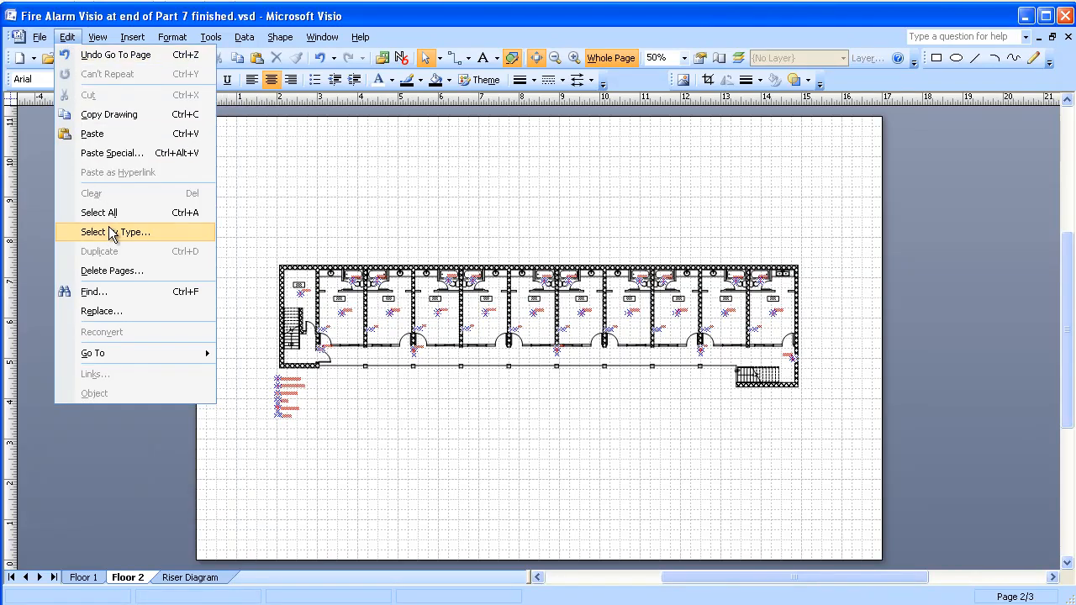
Use Select by Type > Layer to select every shape on the FA Signaling Devices layer
{"action": "left_click", "coordinate": [109, 232]}
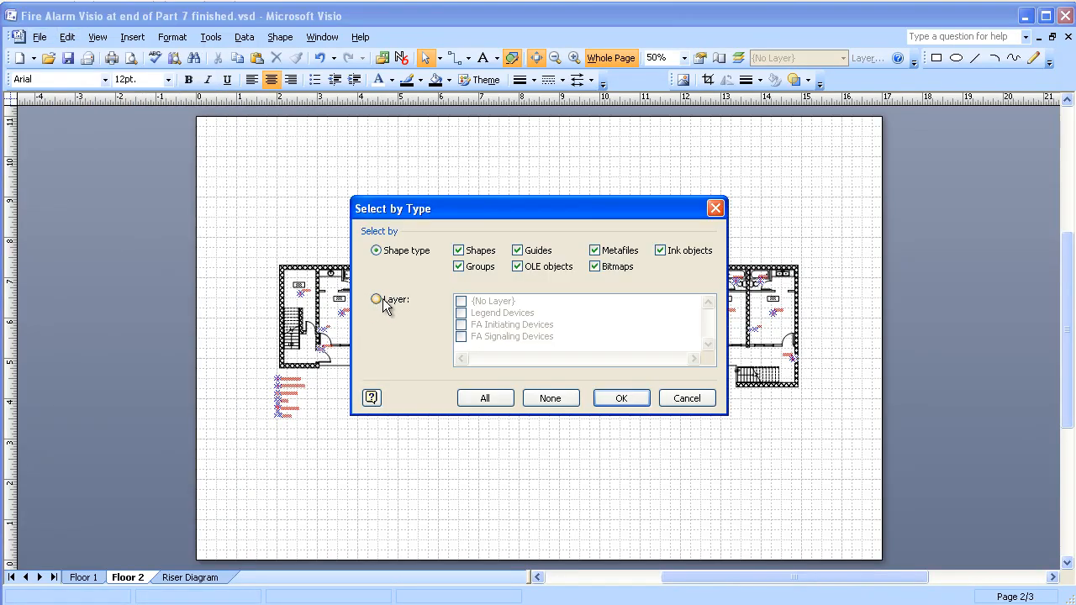
{"action": "left_click", "coordinate": [377, 300]}
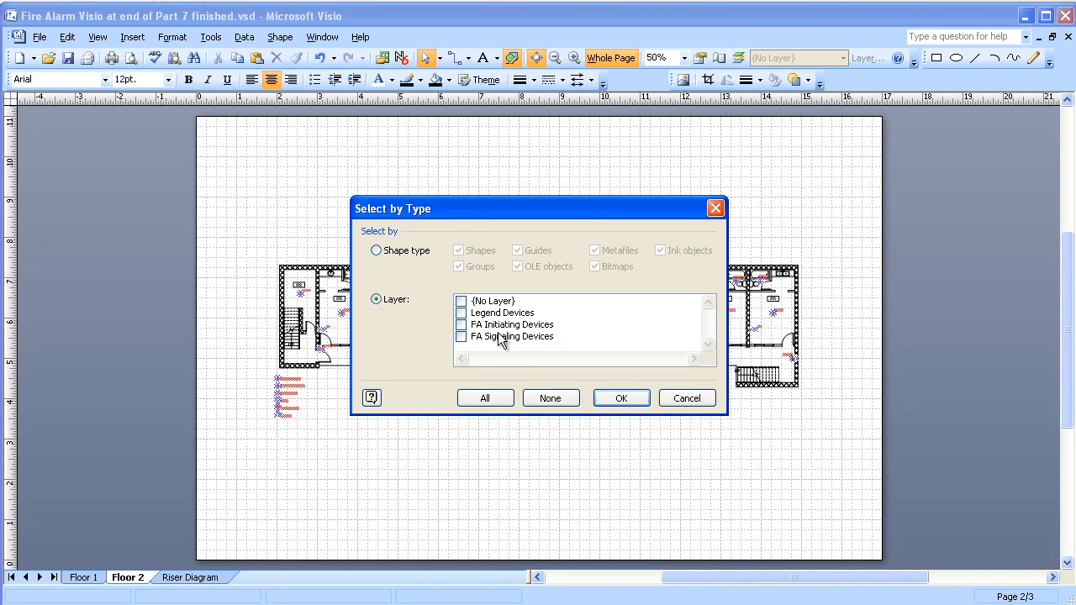
{"action": "left_click", "coordinate": [461, 336]}
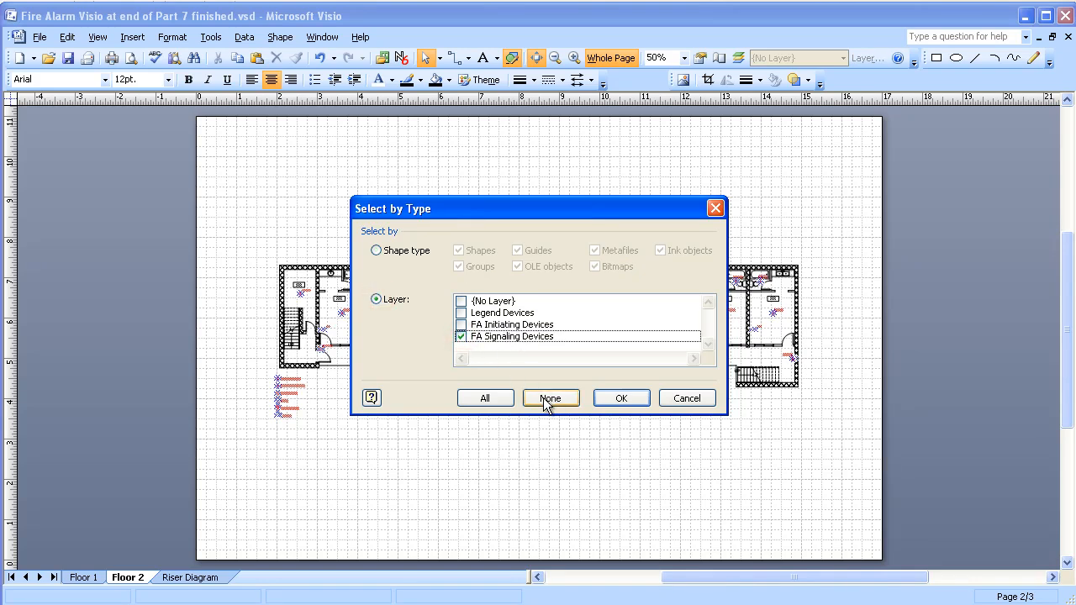
{"action": "left_click", "coordinate": [622, 397]}
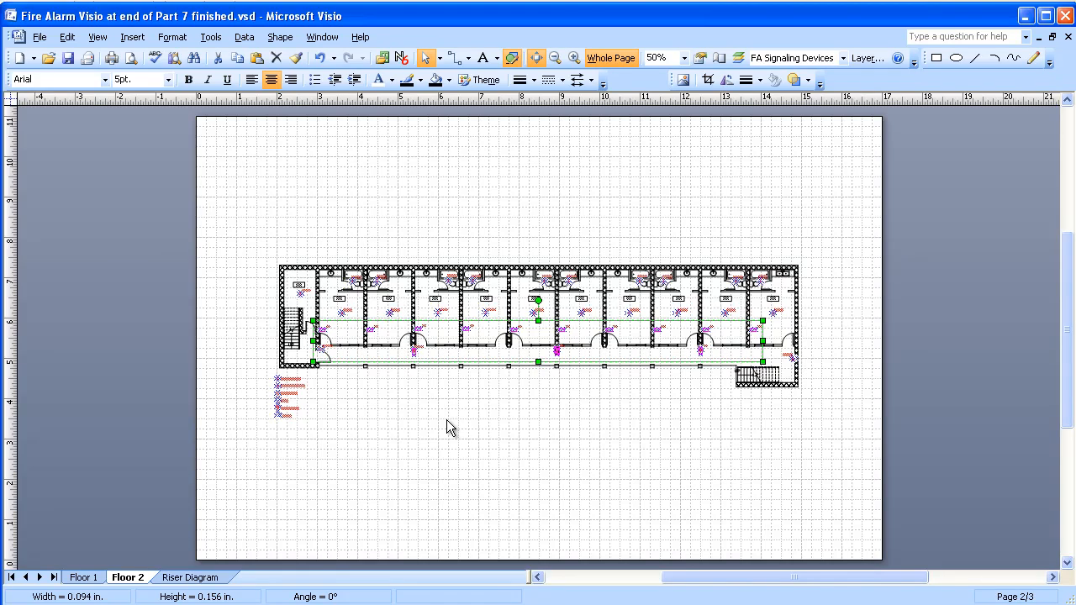
{"action": "mouse_move", "coordinate": [193, 585]}
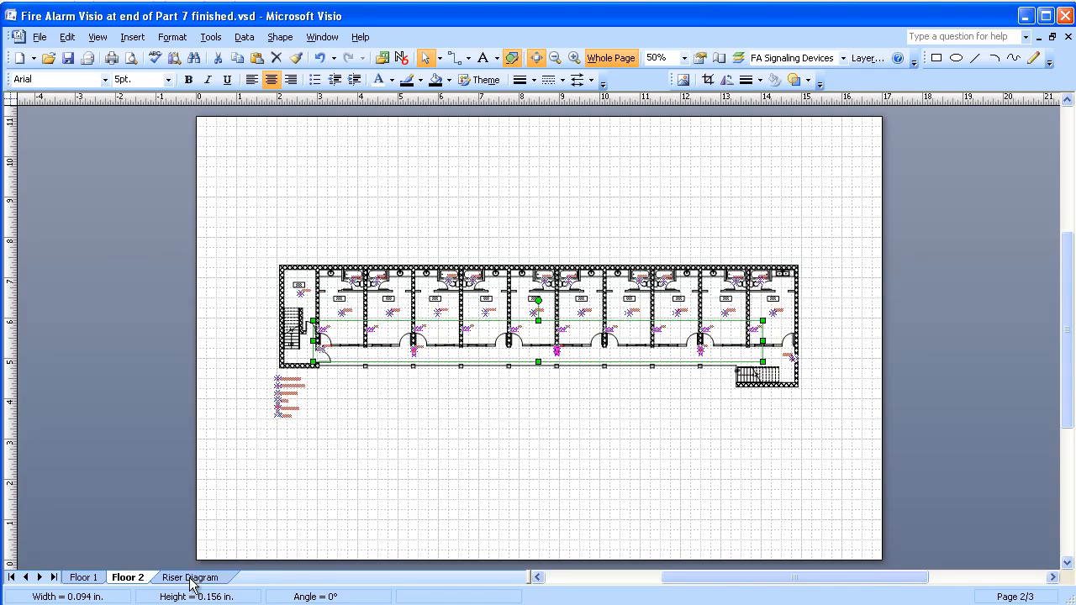
On the Riser Diagram page, arrange the pasted signaling devices in a row below the initiating devices
{"action": "left_click", "coordinate": [190, 577]}
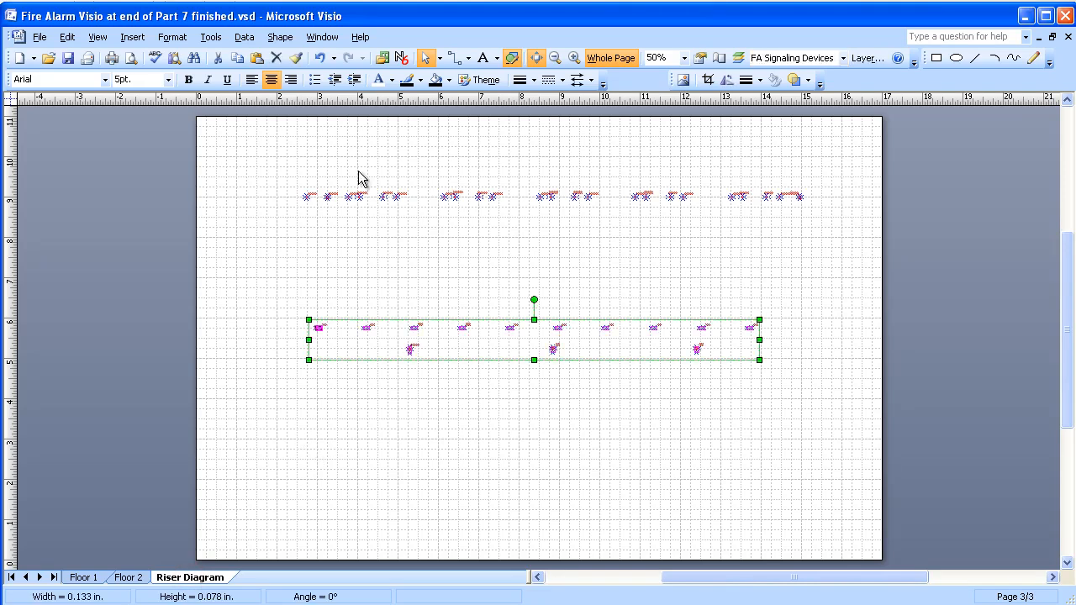
{"action": "left_click", "coordinate": [279, 37]}
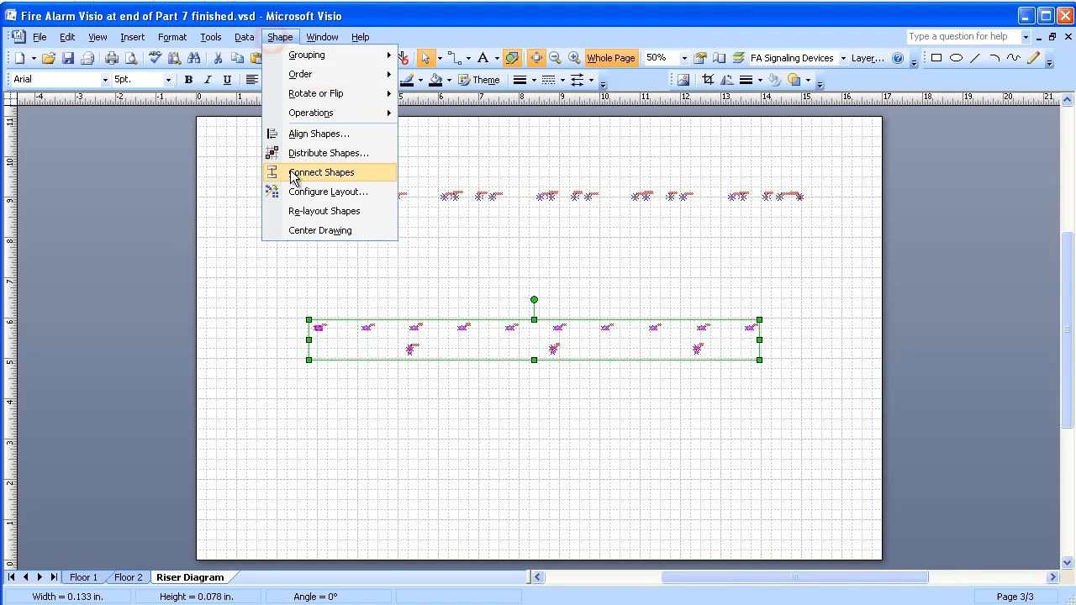
{"action": "left_click", "coordinate": [318, 135]}
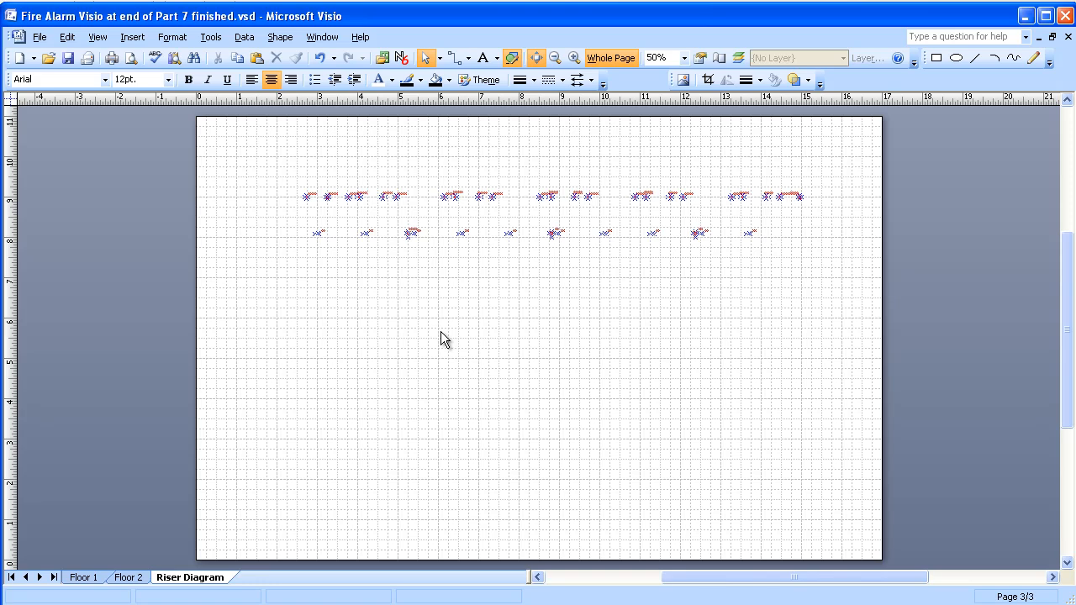
{"action": "mouse_move", "coordinate": [676, 229]}
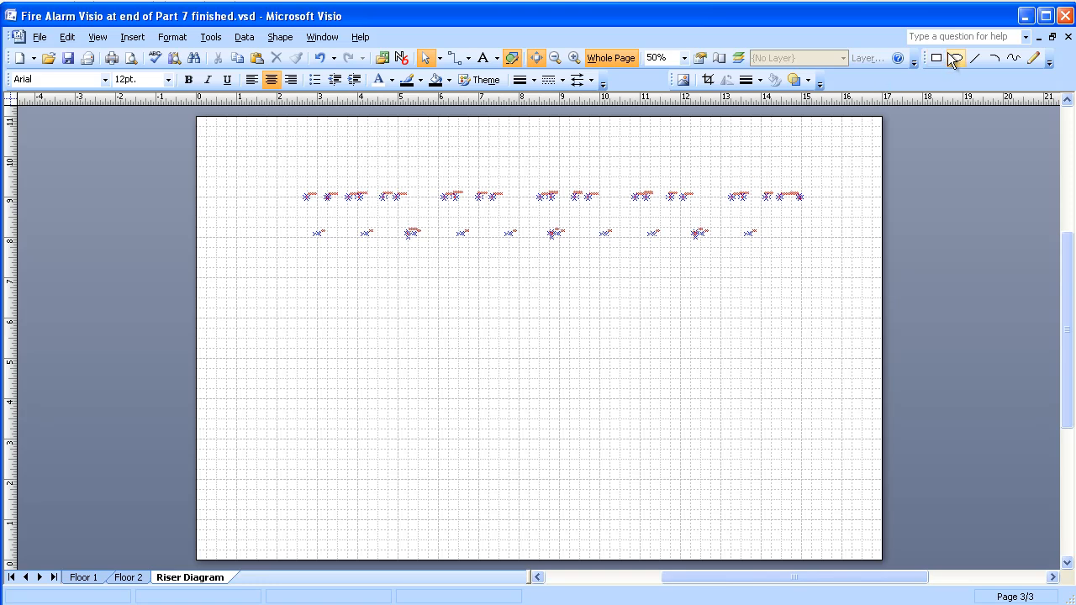
{"action": "mouse_move", "coordinate": [935, 57]}
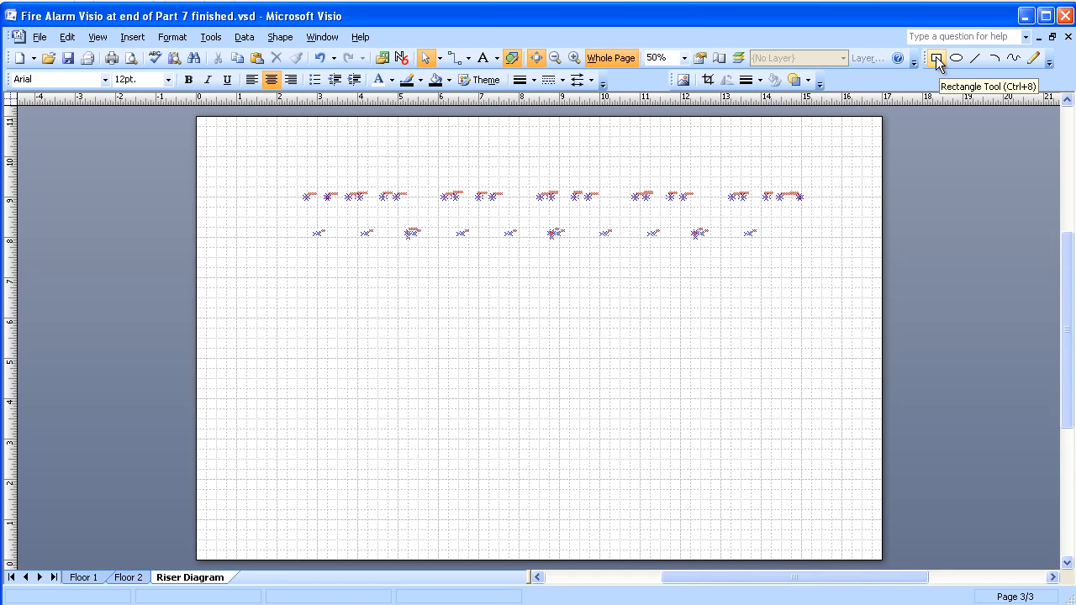
Draw a rectangle enclosing both device rows with the Rectangle Tool
{"action": "left_click", "coordinate": [934, 57]}
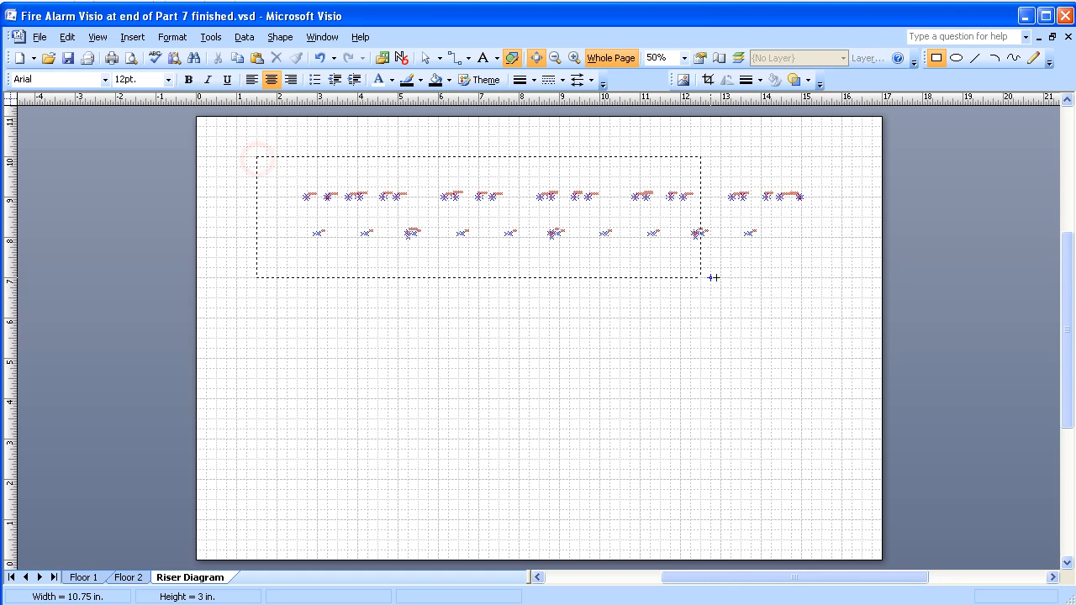
{"action": "left_click_drag", "start_coordinate": [713, 277], "coordinate": [840, 273]}
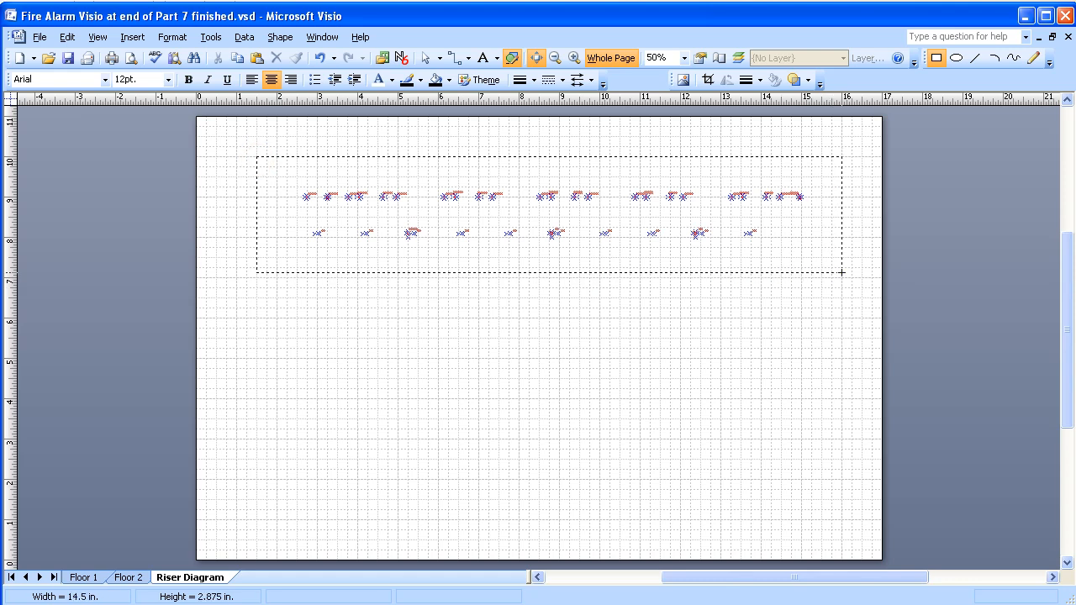
{"action": "left_click_drag", "start_coordinate": [840, 272], "coordinate": [840, 276]}
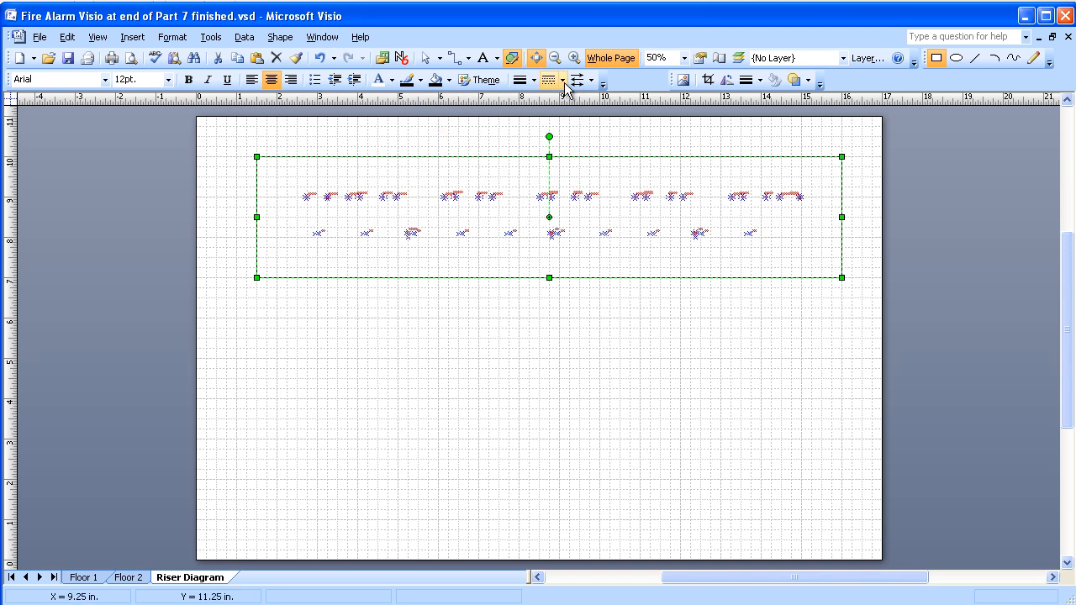
Give the rectangle a dashed line pattern and return to the Pointer Tool
{"action": "left_click", "coordinate": [563, 79]}
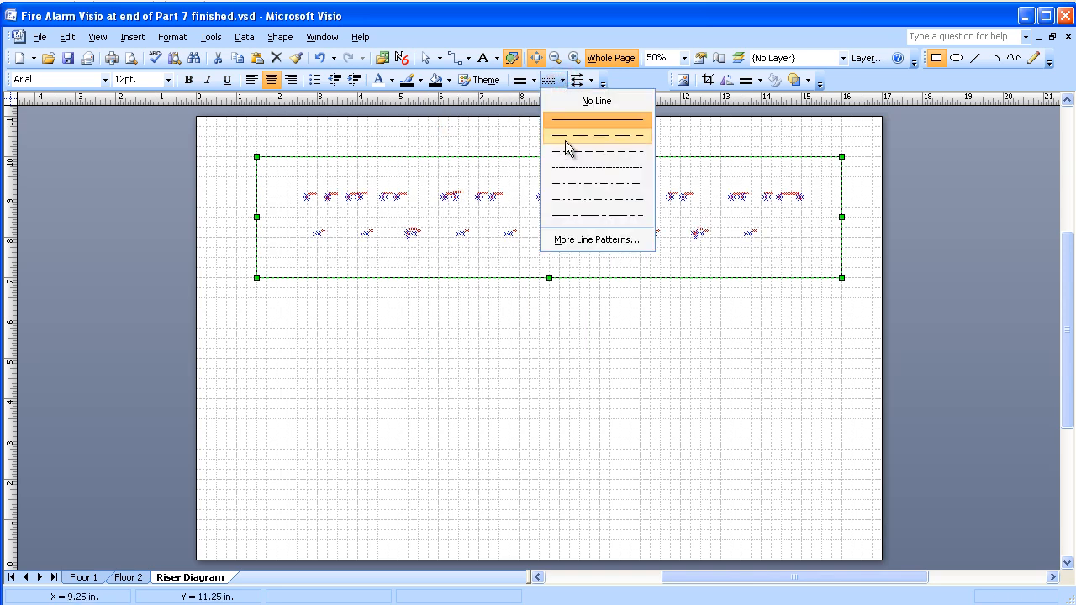
{"action": "left_click", "coordinate": [594, 135]}
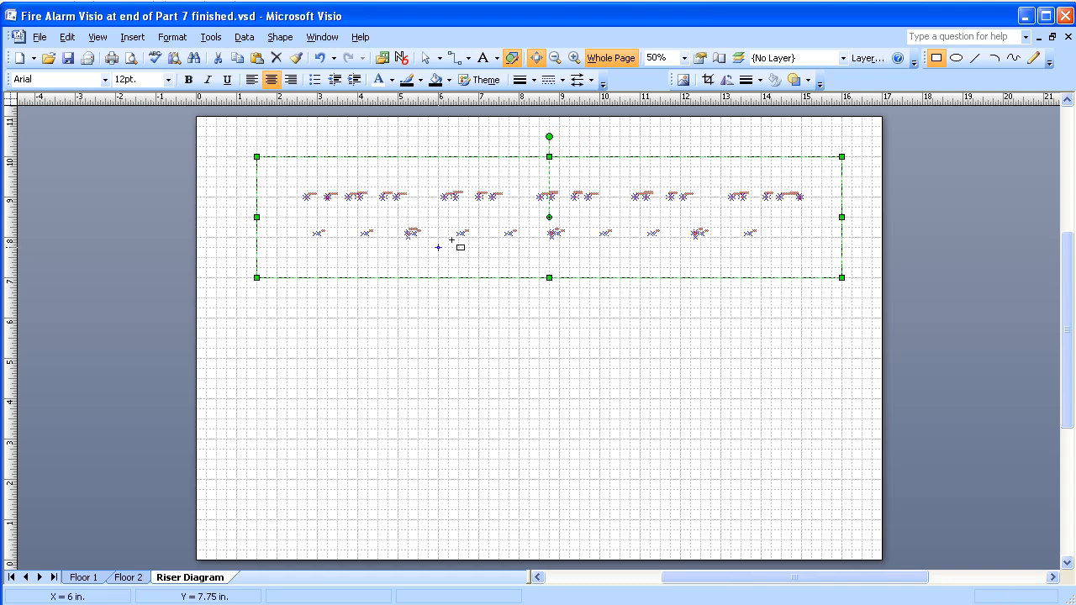
{"action": "mouse_move", "coordinate": [431, 57]}
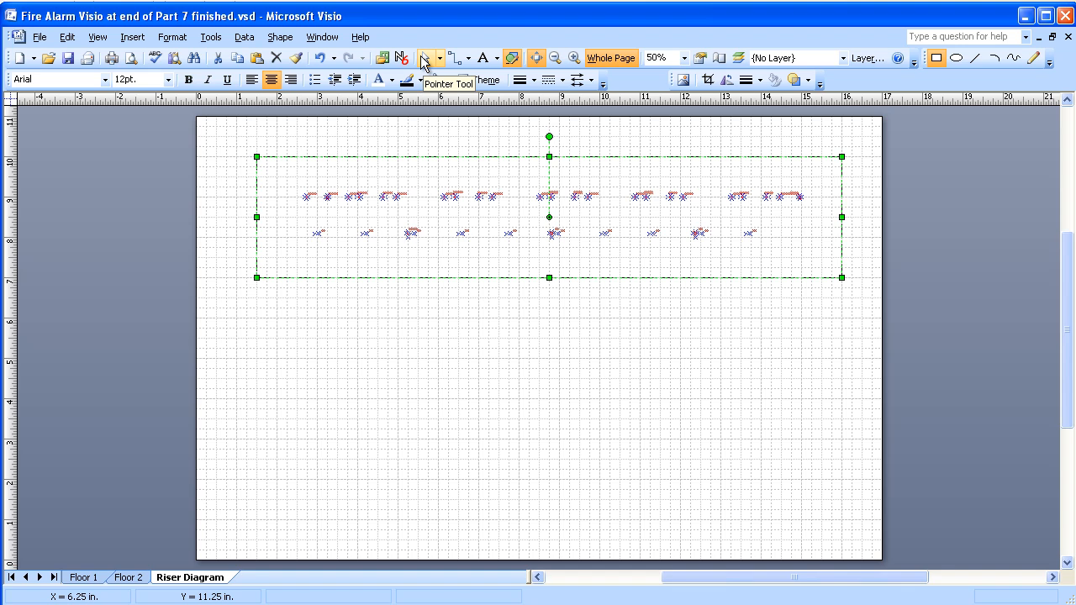
{"action": "left_click", "coordinate": [427, 57]}
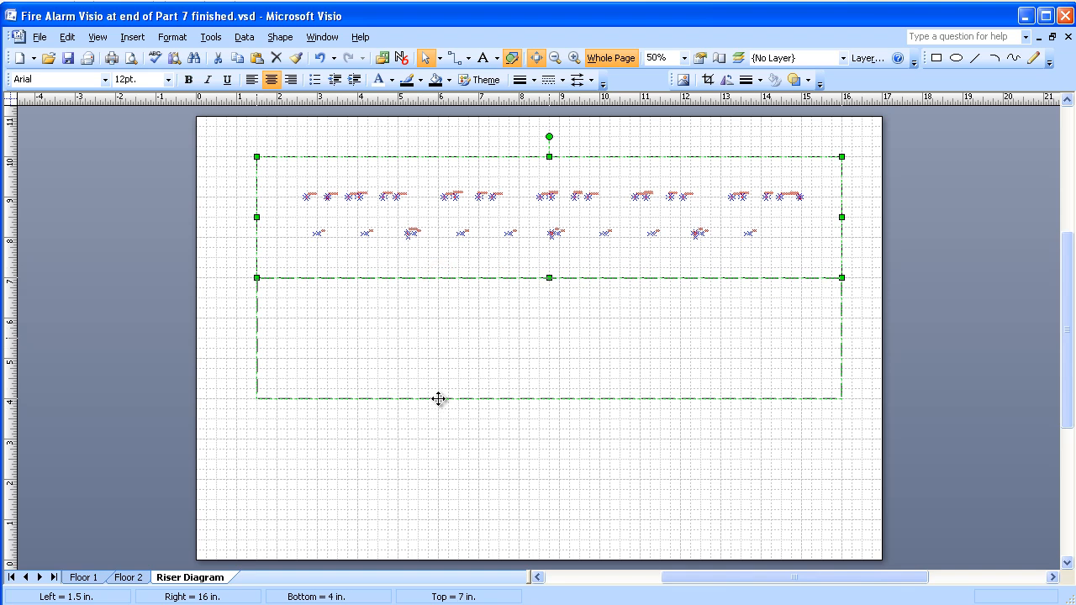
{"action": "mouse_move", "coordinate": [439, 403]}
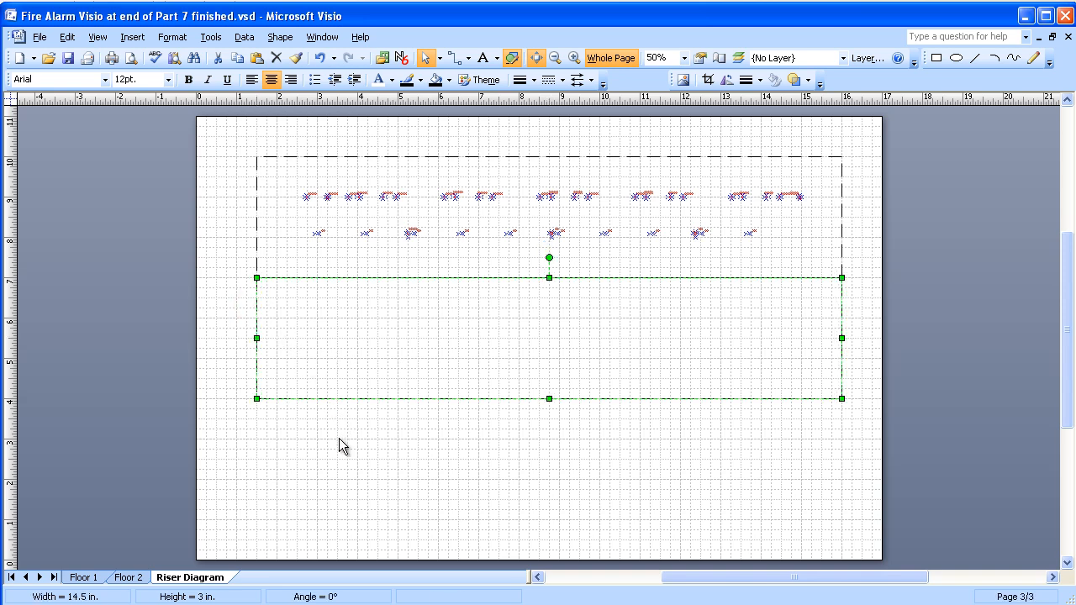
Zoom in to 200% so the M1 and S1 device labels become readable
{"action": "left_click", "coordinate": [285, 438]}
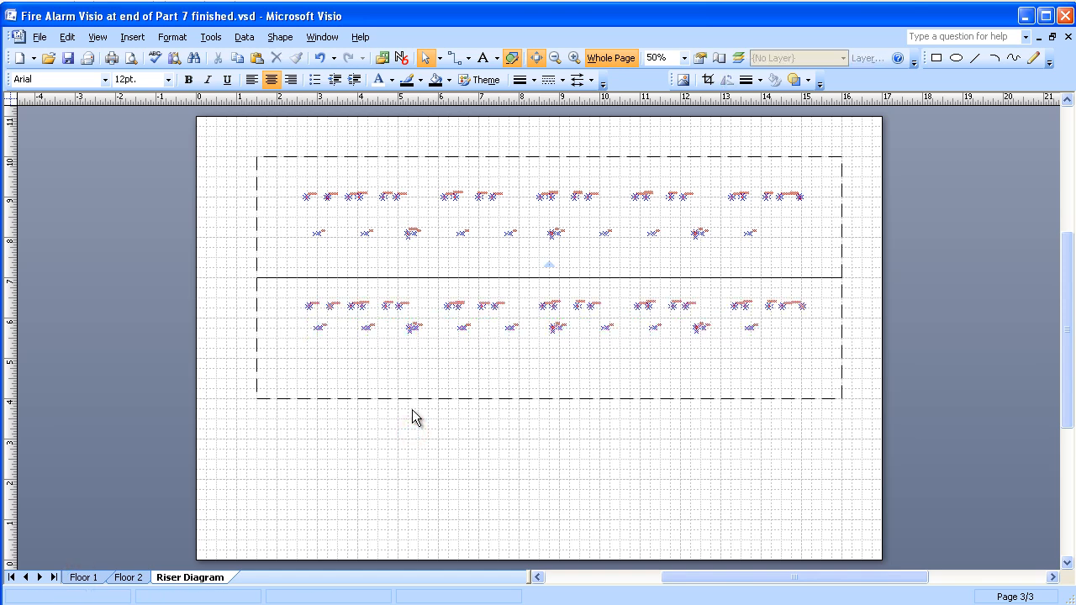
{"action": "mouse_move", "coordinate": [452, 251]}
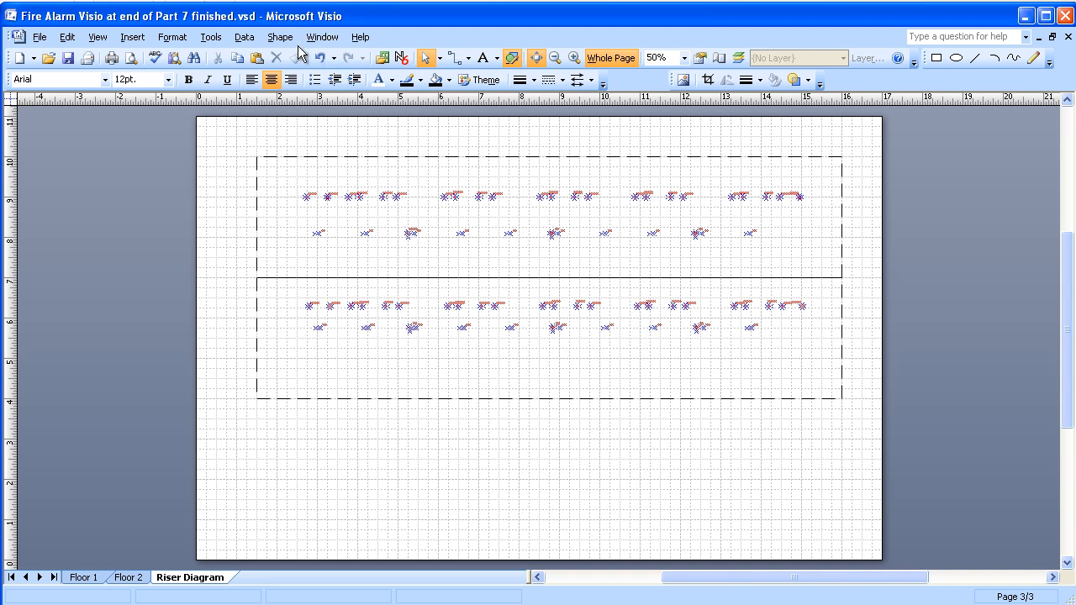
{"action": "left_click", "coordinate": [575, 57]}
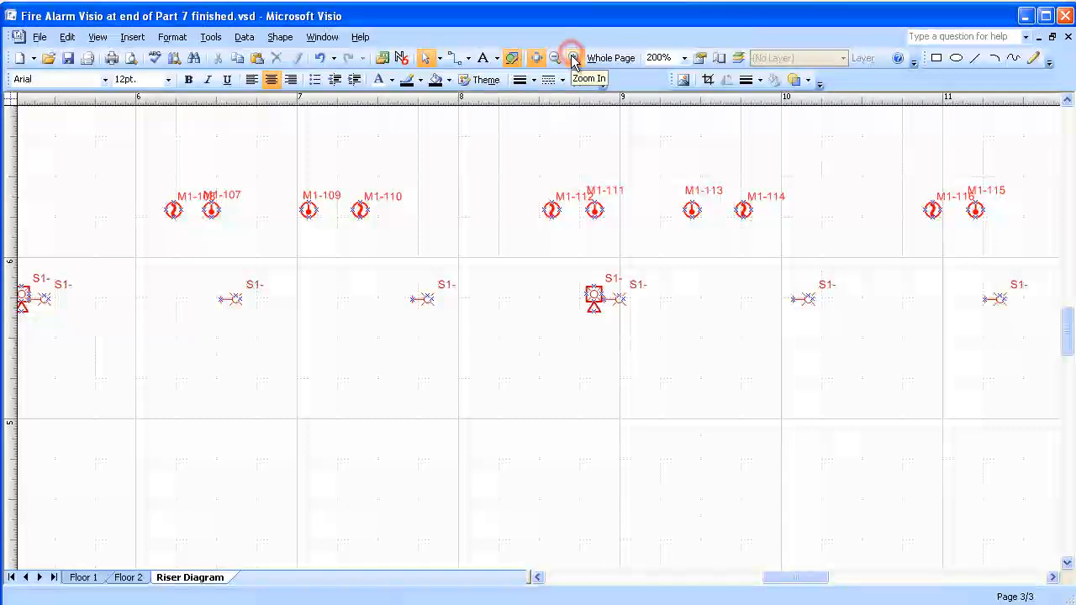
{"action": "left_click", "coordinate": [573, 57]}
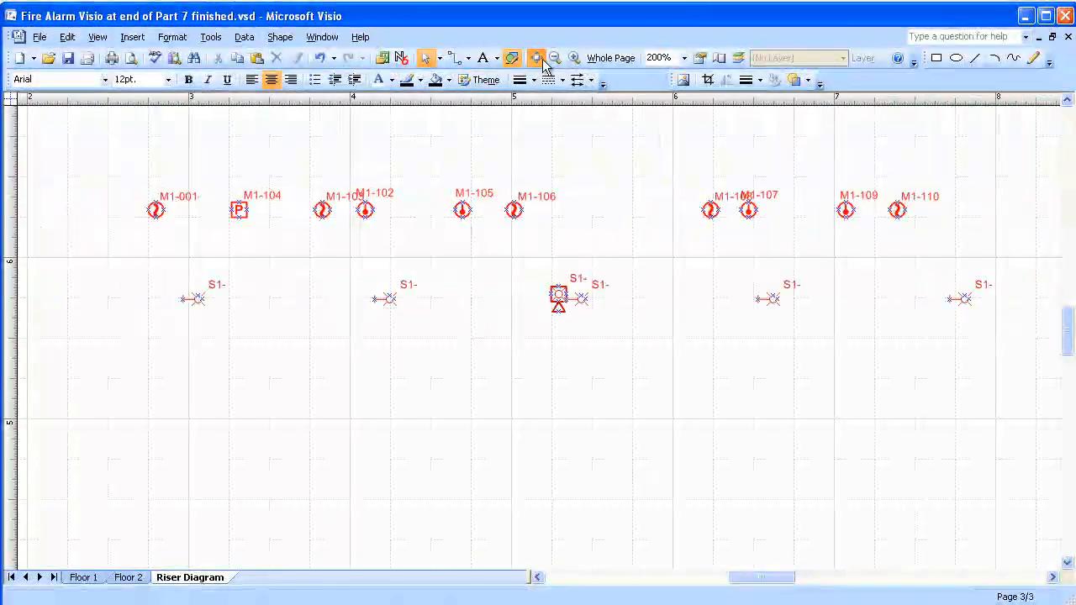
{"action": "left_click", "coordinate": [534, 57]}
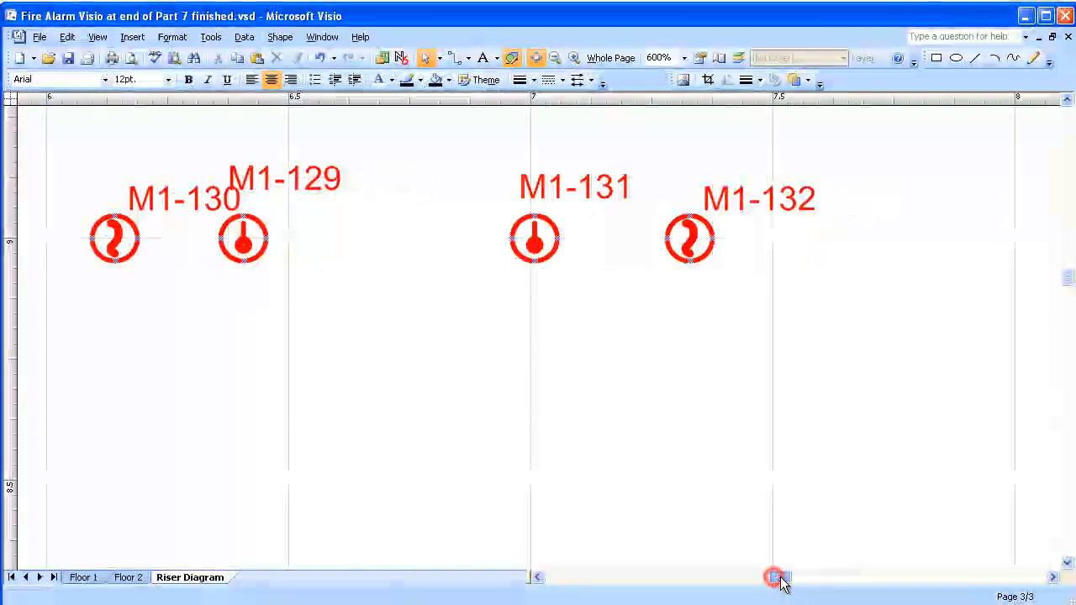
{"action": "left_click", "coordinate": [775, 578]}
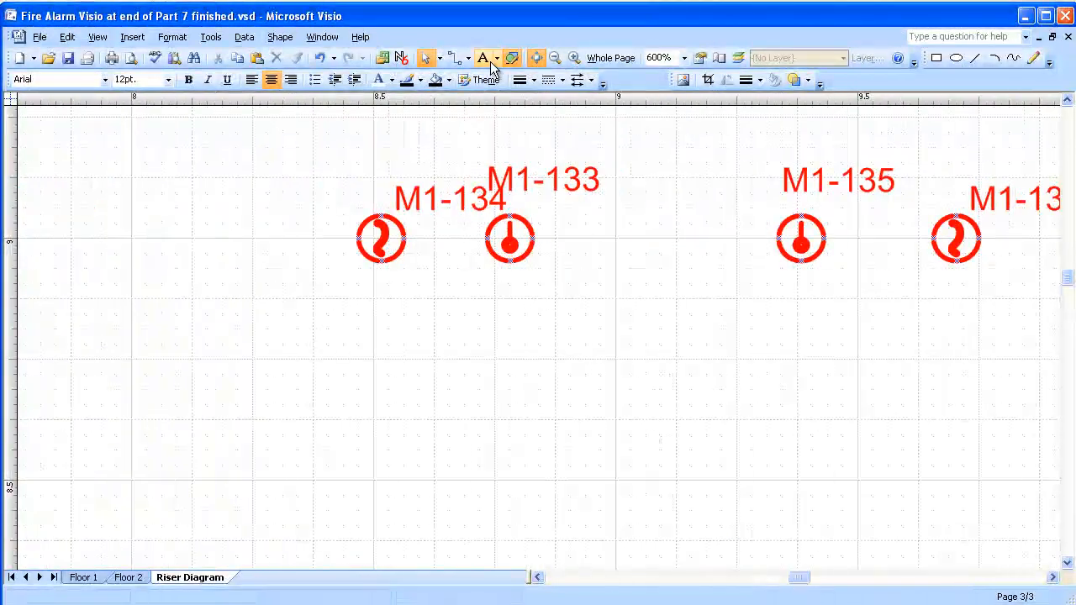
{"action": "left_click", "coordinate": [497, 57]}
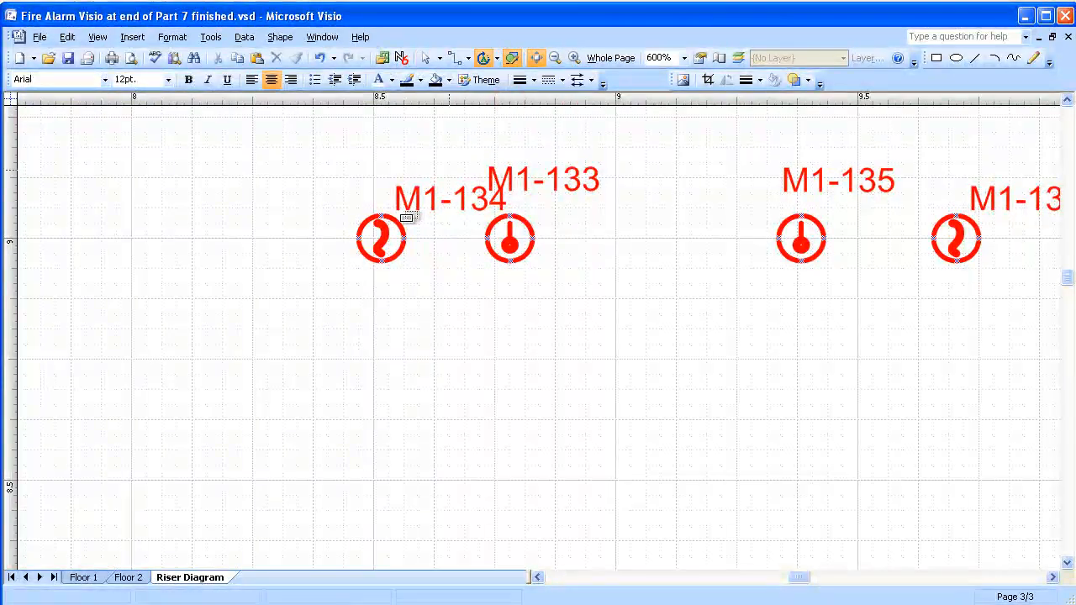
{"action": "left_click", "coordinate": [428, 198]}
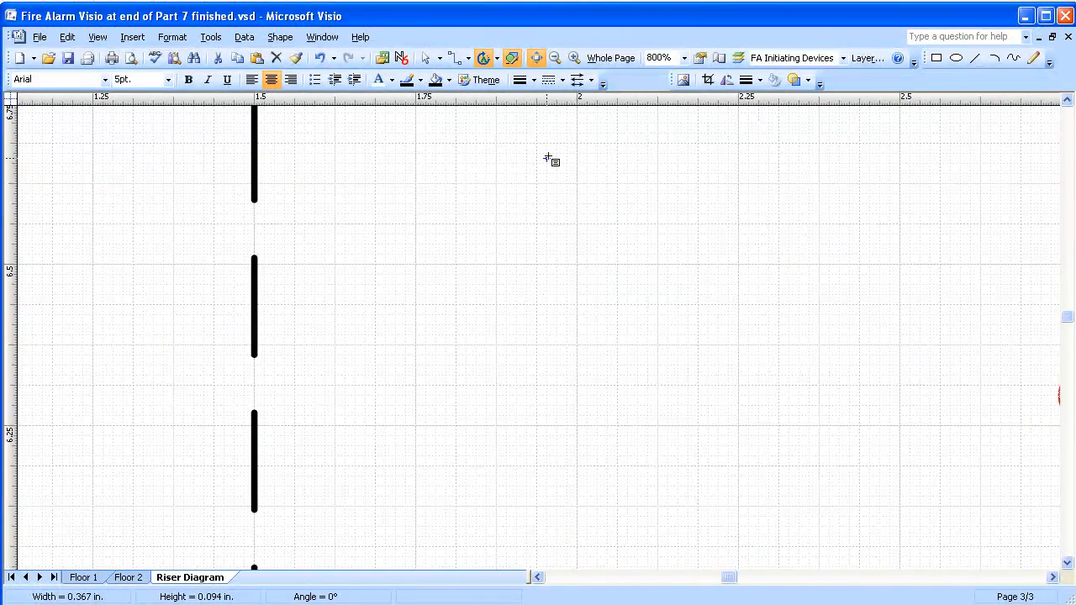
{"action": "left_click", "coordinate": [551, 57]}
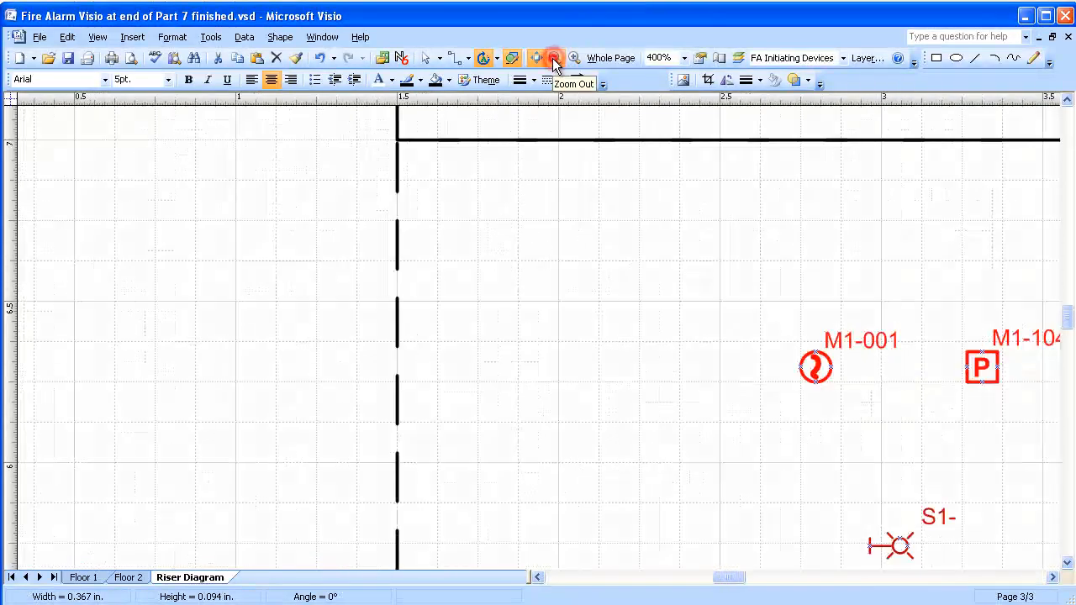
{"action": "left_click", "coordinate": [553, 57]}
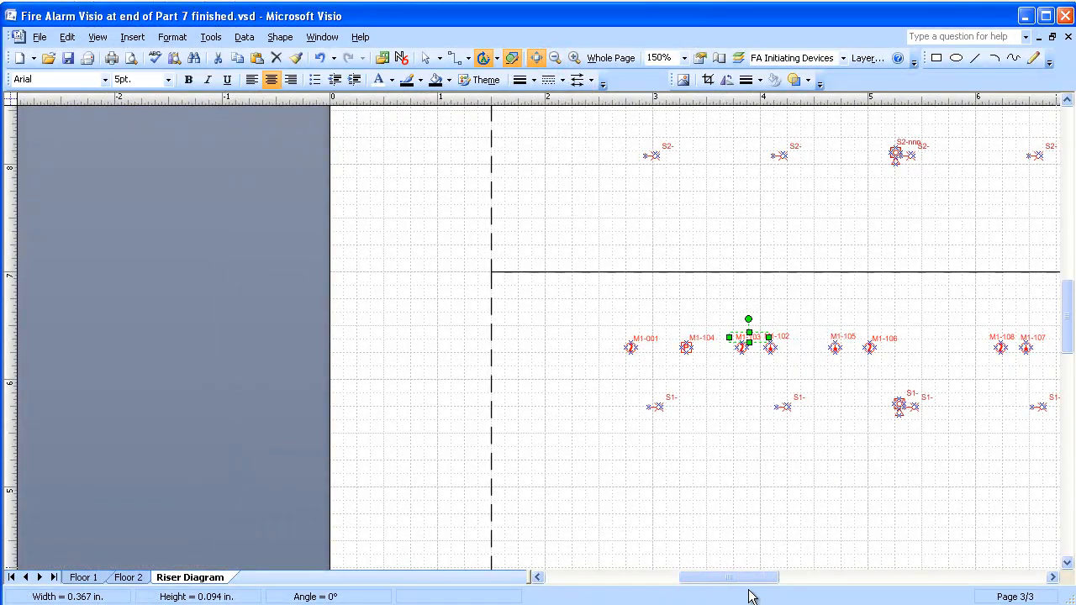
{"action": "left_click_drag", "start_coordinate": [726, 576], "coordinate": [782, 576]}
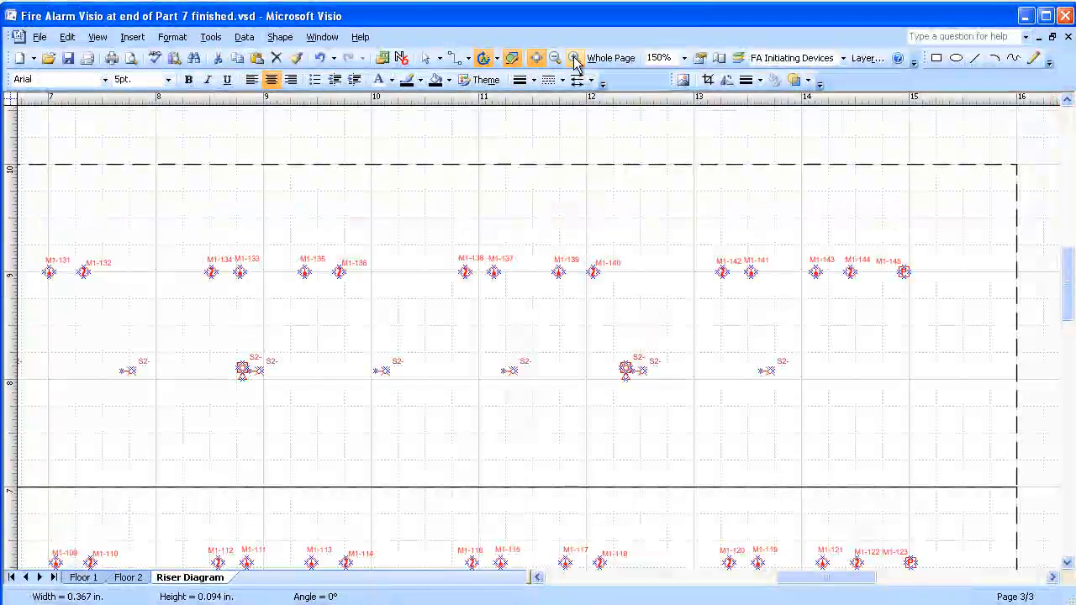
{"action": "left_click", "coordinate": [573, 57]}
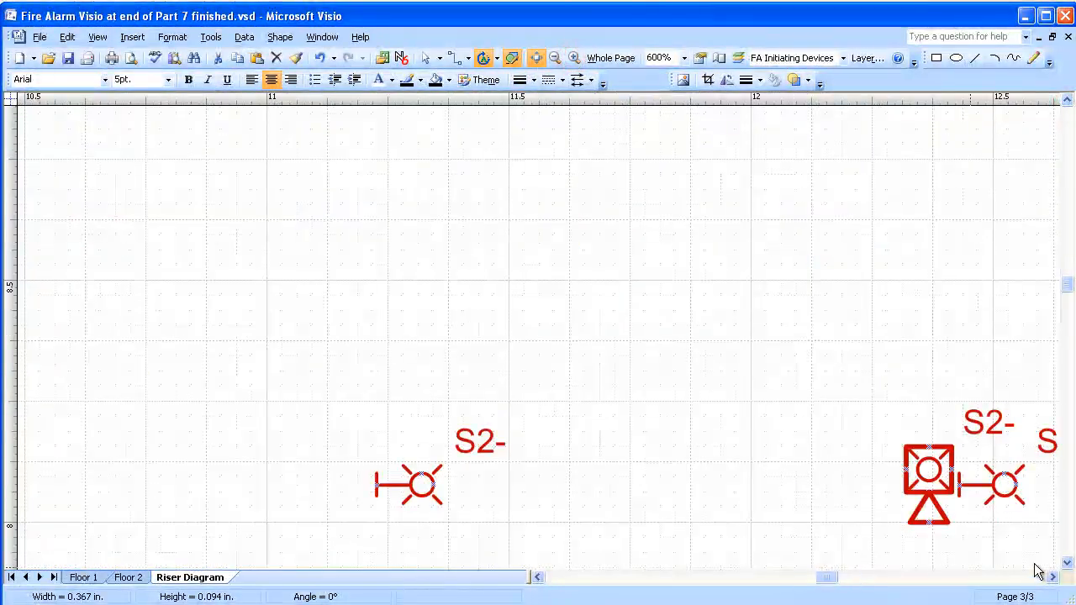
{"action": "left_click", "coordinate": [1053, 578]}
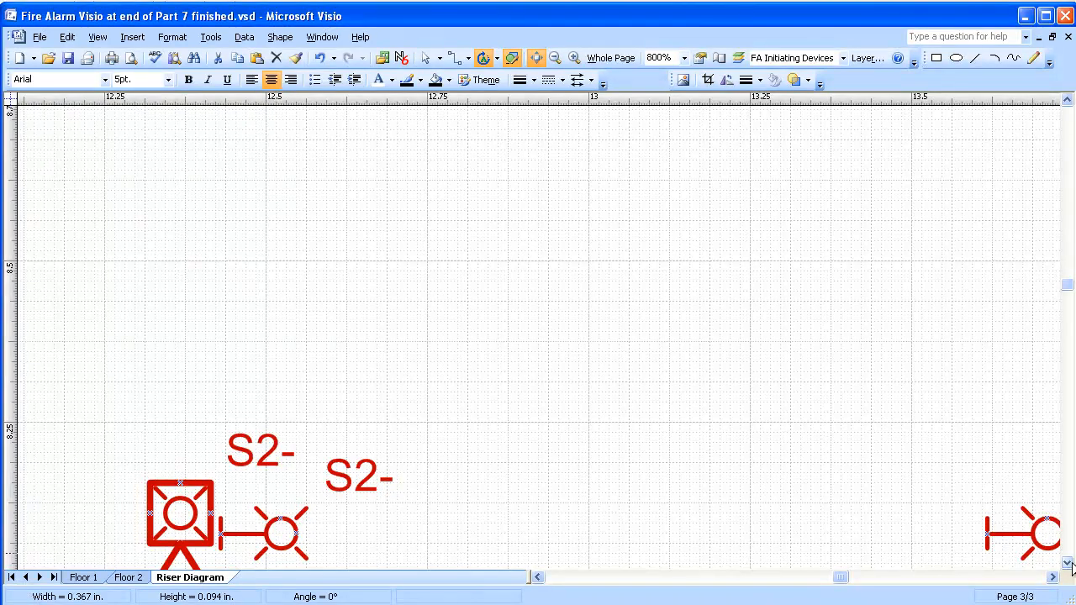
{"action": "scroll", "scroll_direction": "down", "scroll_amount": 3}
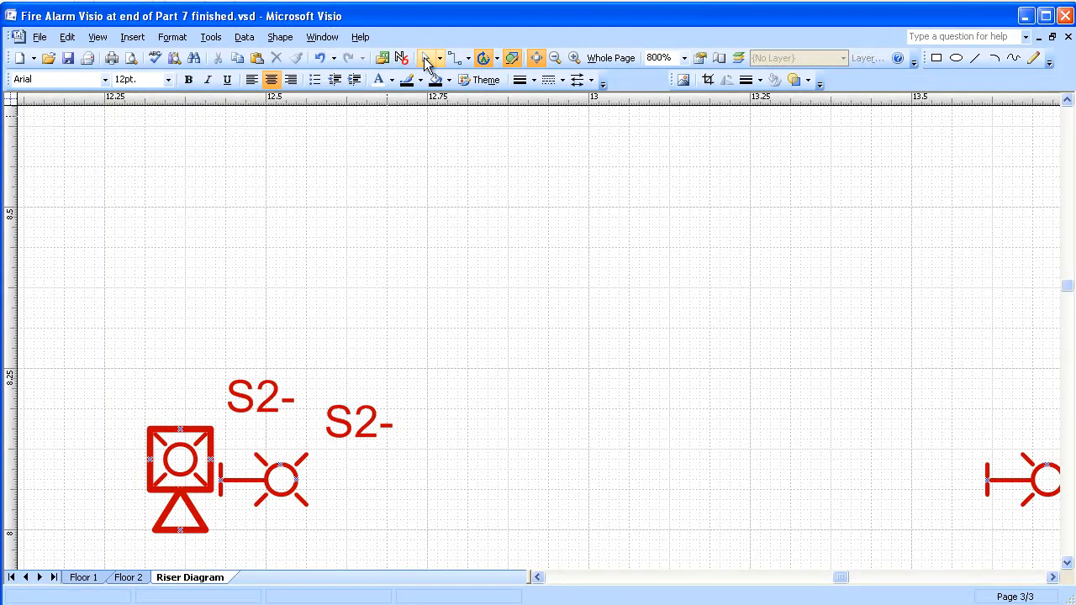
{"action": "left_click", "coordinate": [180, 462]}
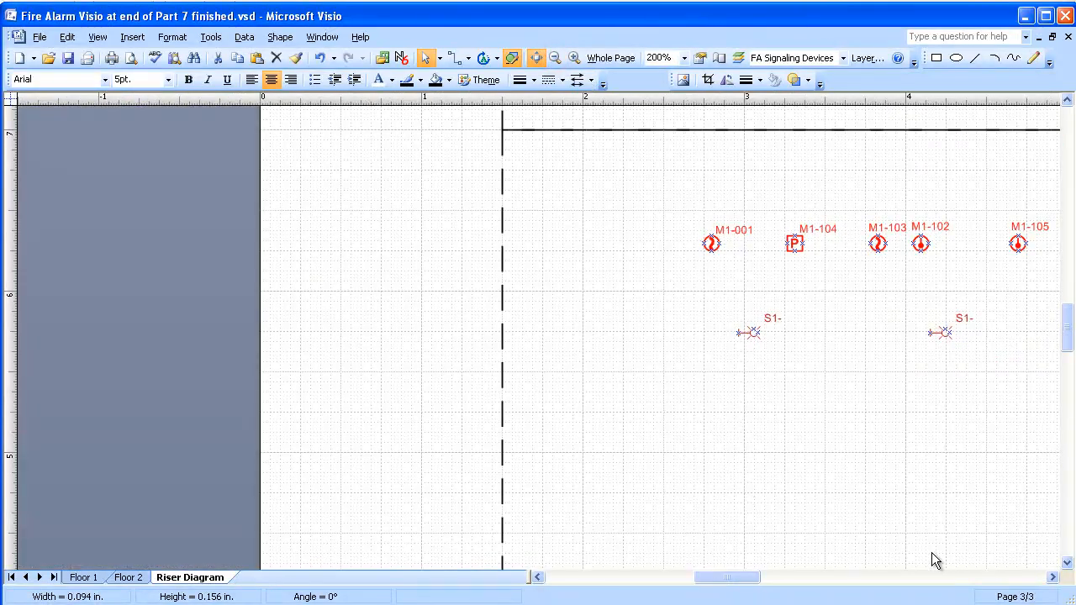
Scroll to the lower section's right end and zoom to 600% on devices M1-143 to M1-145
{"action": "scroll", "scroll_direction": "right", "scroll_amount": 3}
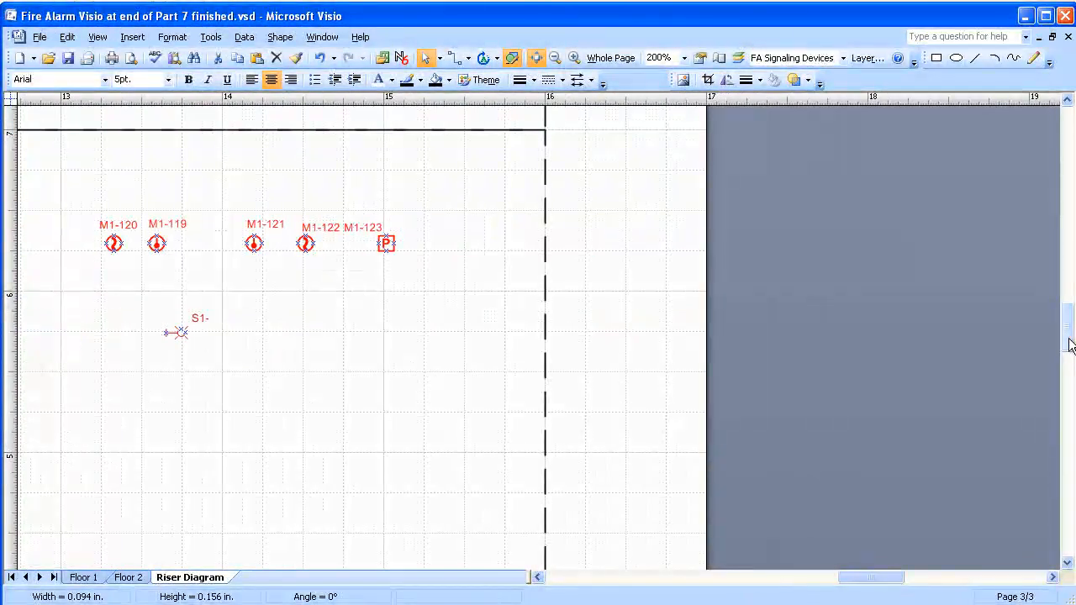
{"action": "scroll", "scroll_direction": "down", "scroll_amount": 3}
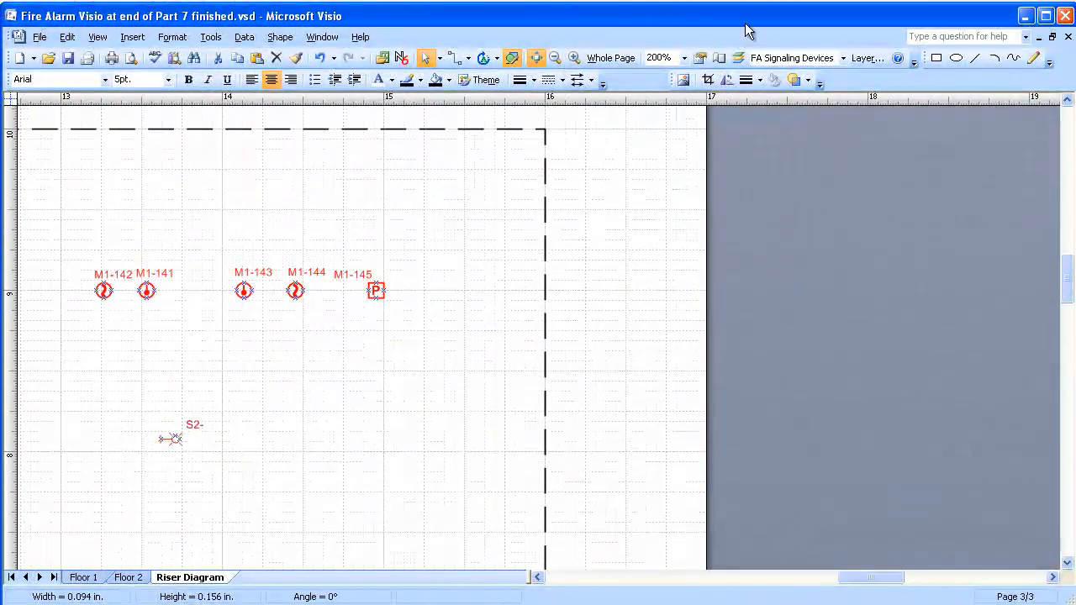
{"action": "mouse_move", "coordinate": [575, 57]}
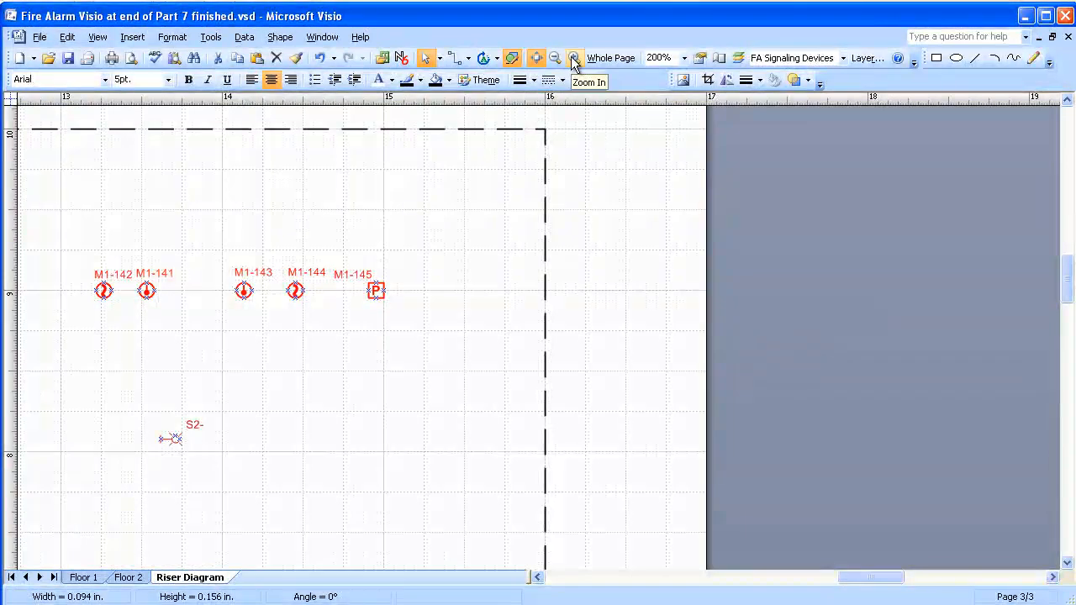
{"action": "left_click", "coordinate": [574, 58]}
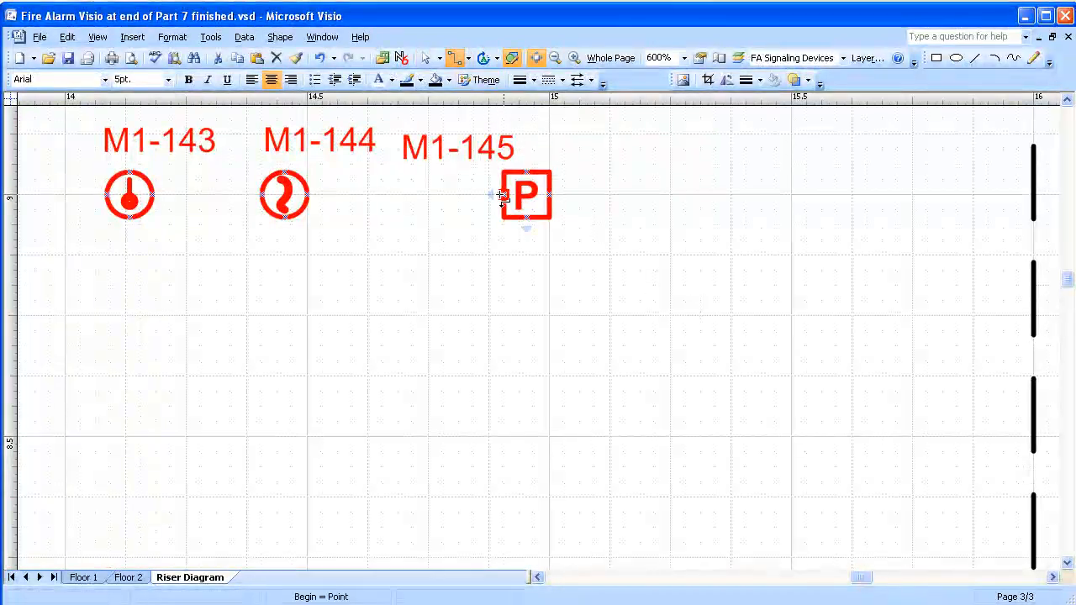
Chain M1-145 to M1-144 and M1-144 to M1-143 with connector lines
{"action": "left_click_drag", "start_coordinate": [284, 195], "coordinate": [525, 195]}
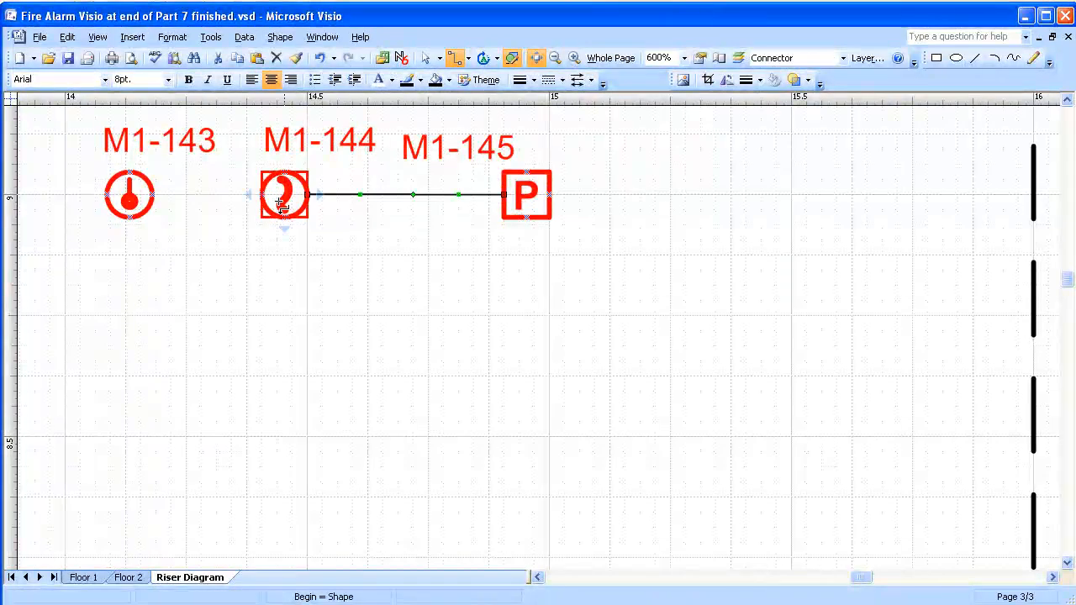
{"action": "left_click_drag", "start_coordinate": [284, 195], "coordinate": [131, 195]}
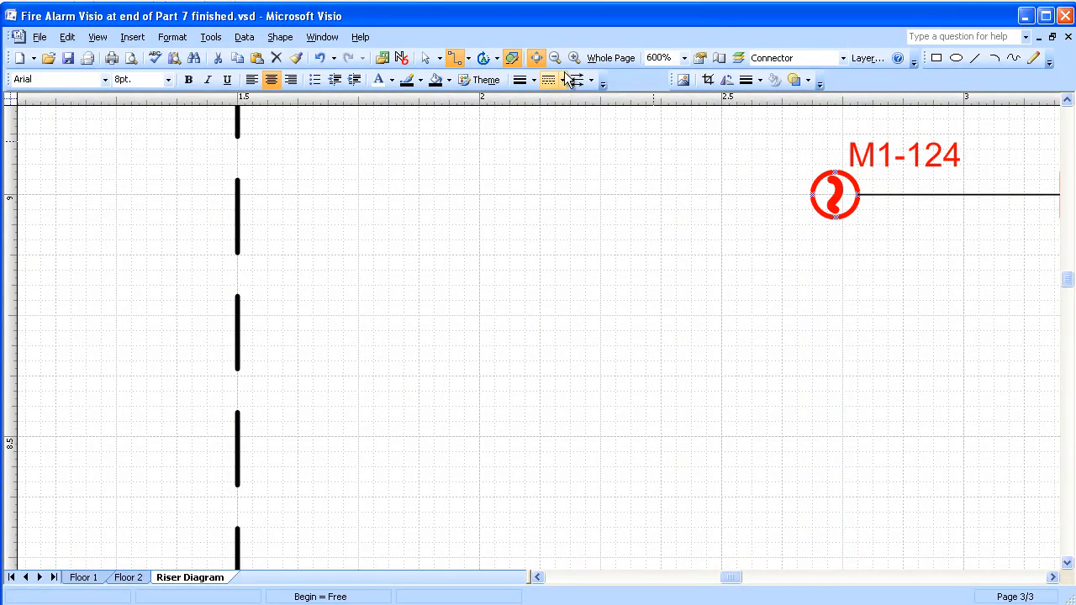
{"action": "left_click", "coordinate": [553, 57]}
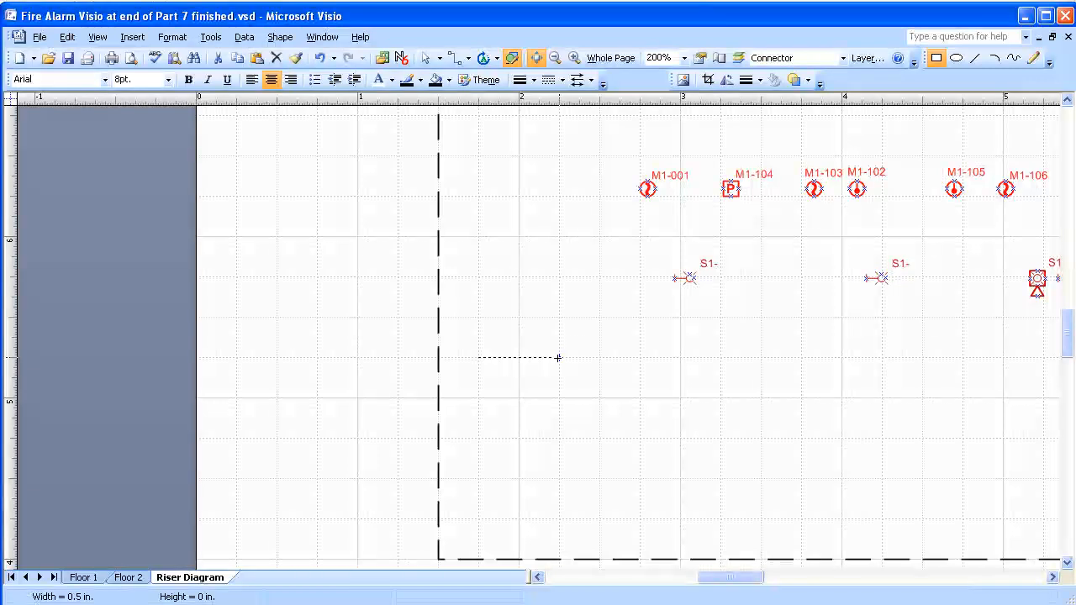
Draw a rectangle left of the device rows, label it FACP in a smaller font on one line
{"action": "left_click_drag", "start_coordinate": [479, 360], "coordinate": [568, 487]}
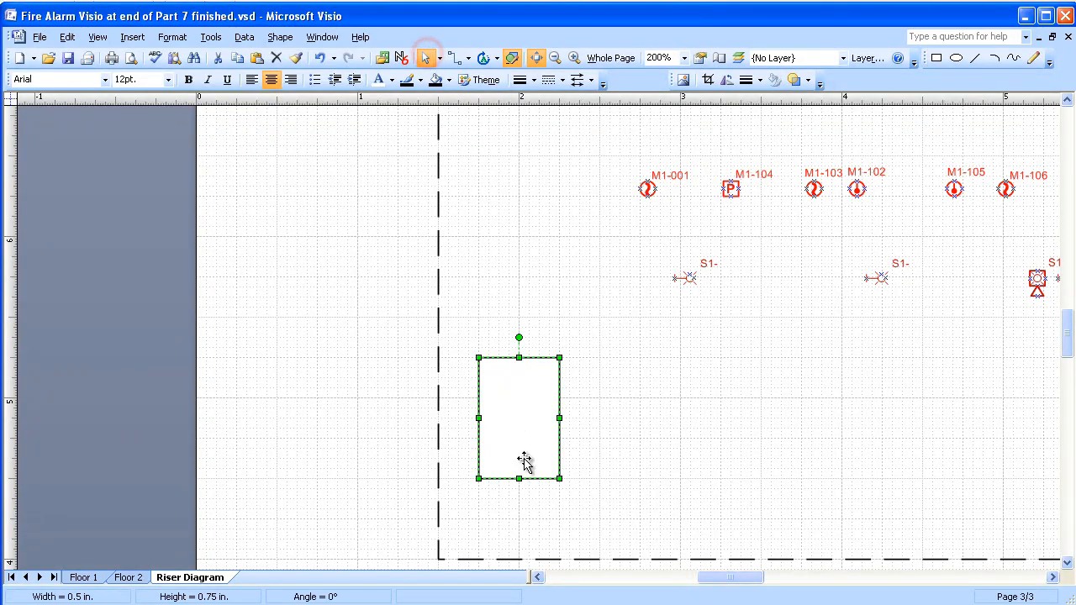
{"action": "double_click", "coordinate": [518, 417]}
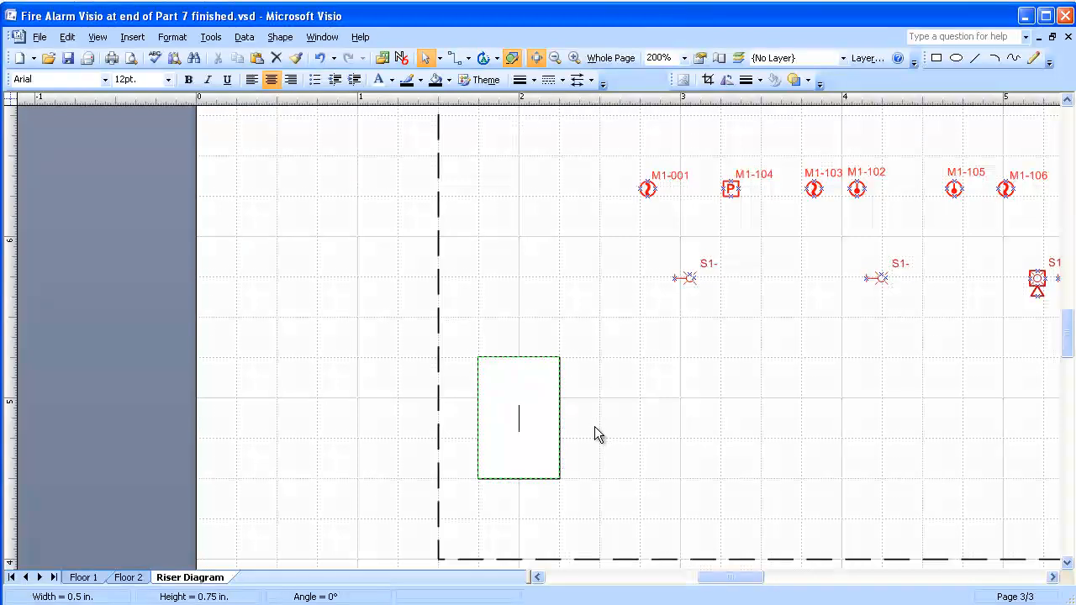
{"action": "type", "text": "FACP"}
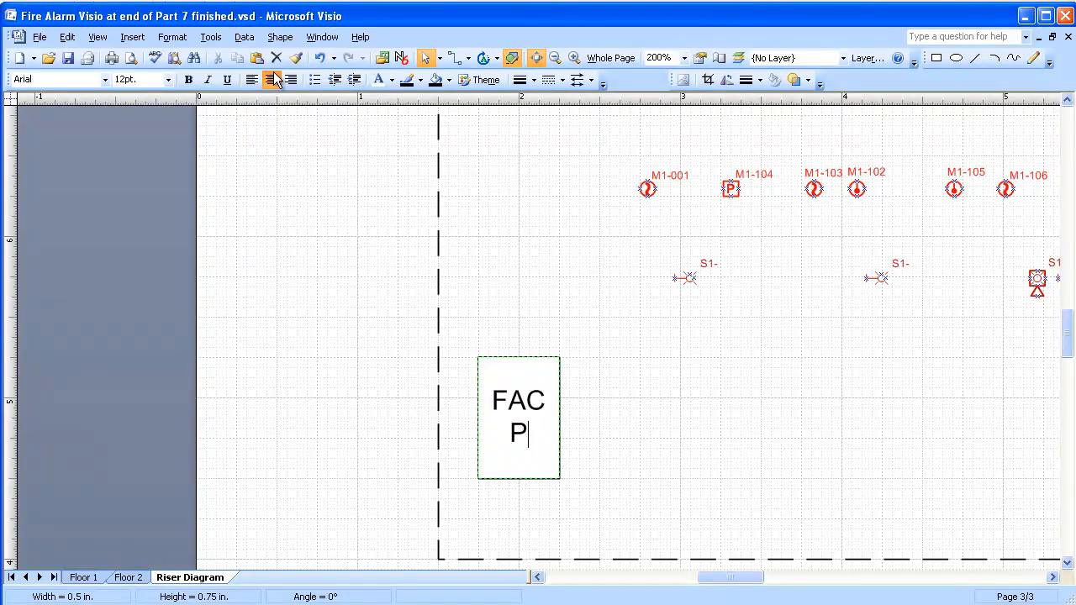
{"action": "left_click", "coordinate": [168, 79]}
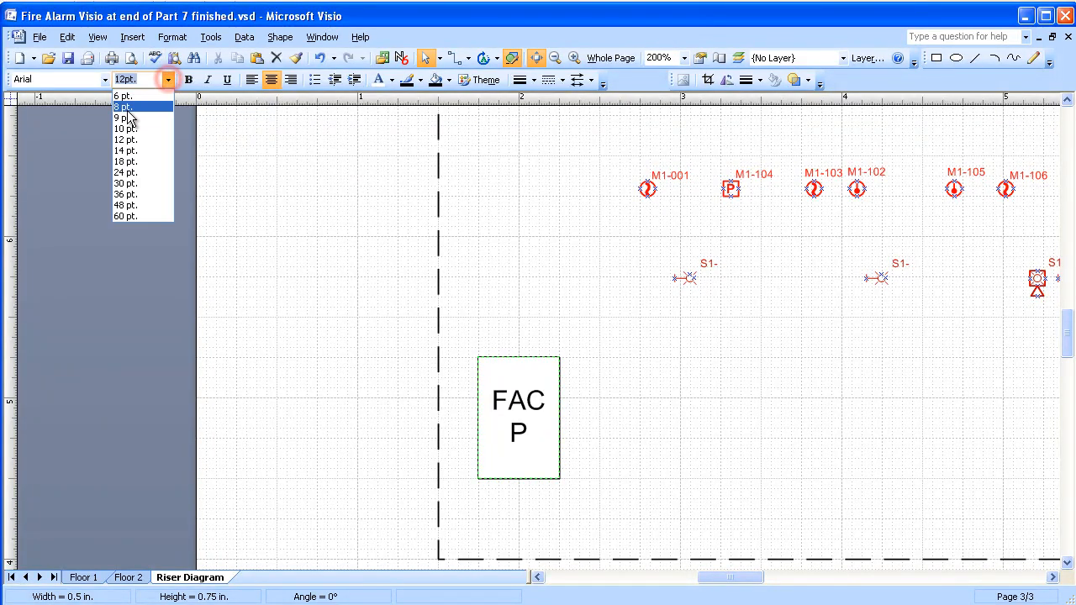
{"action": "left_click", "coordinate": [125, 128]}
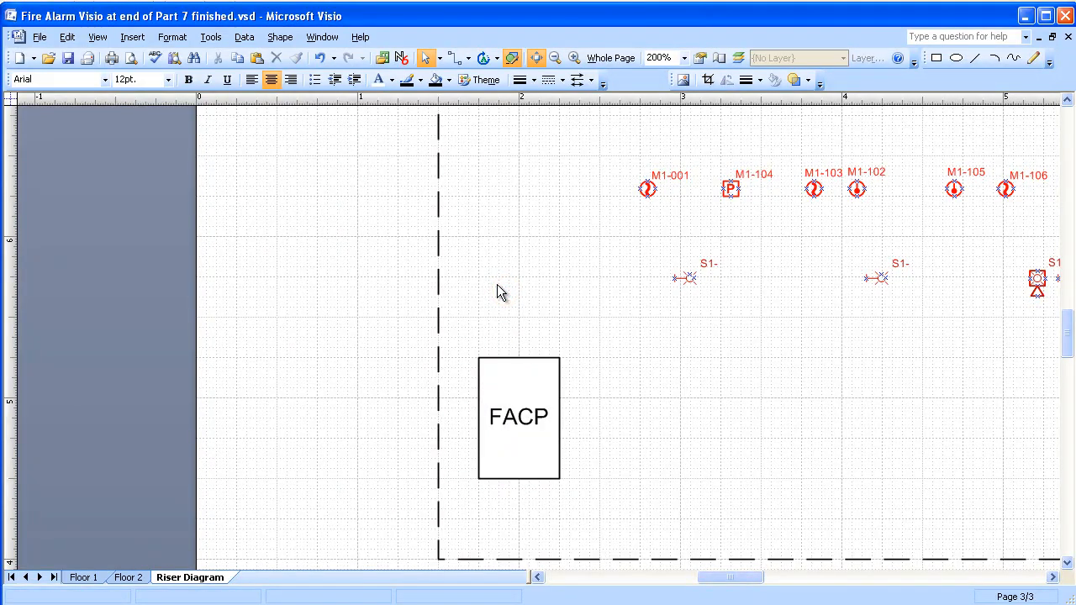
{"action": "mouse_move", "coordinate": [575, 58]}
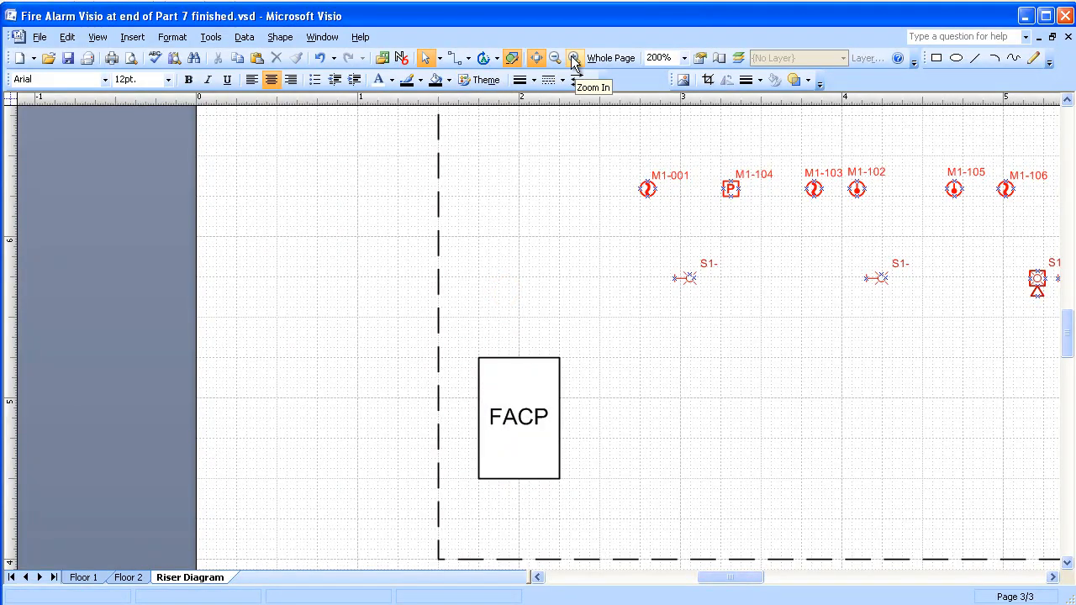
Adjust zoom so the FACP box and nearby M1 and S1 device rows are visible
{"action": "left_click", "coordinate": [574, 58]}
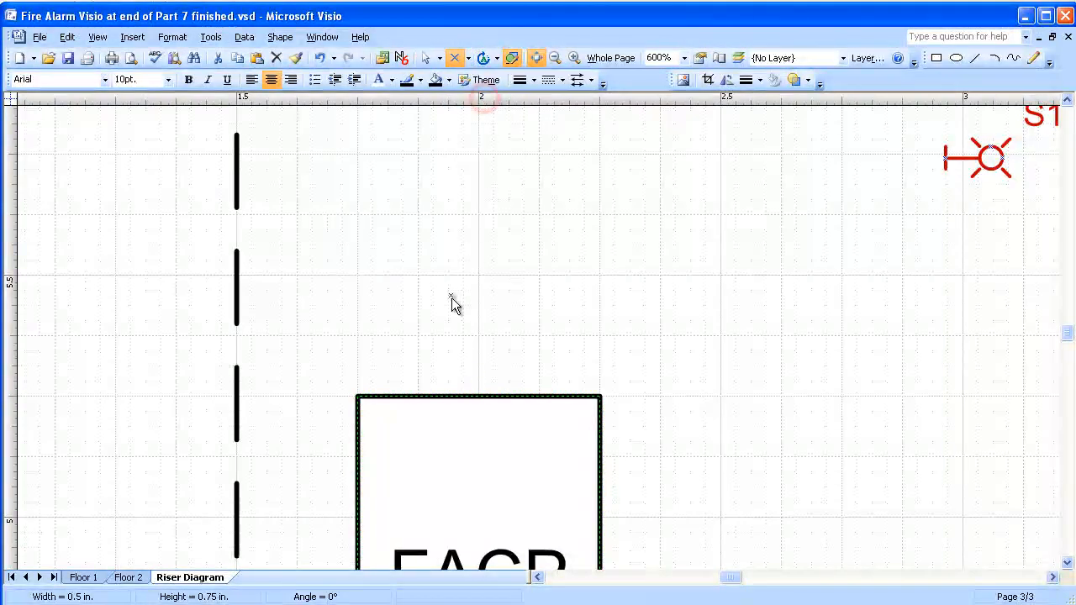
{"action": "mouse_move", "coordinate": [420, 403]}
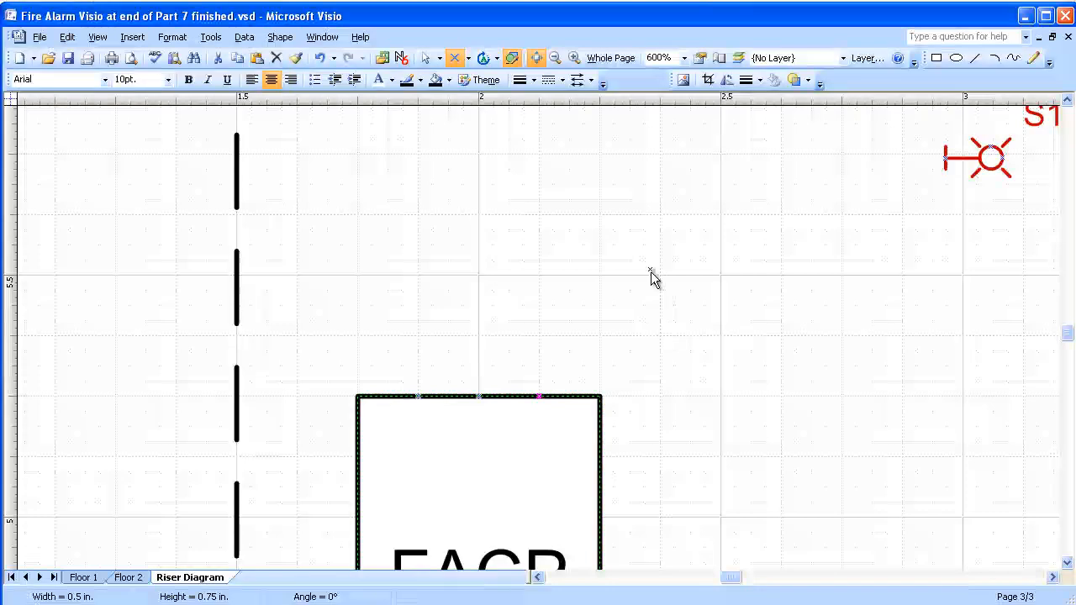
{"action": "mouse_move", "coordinate": [558, 58]}
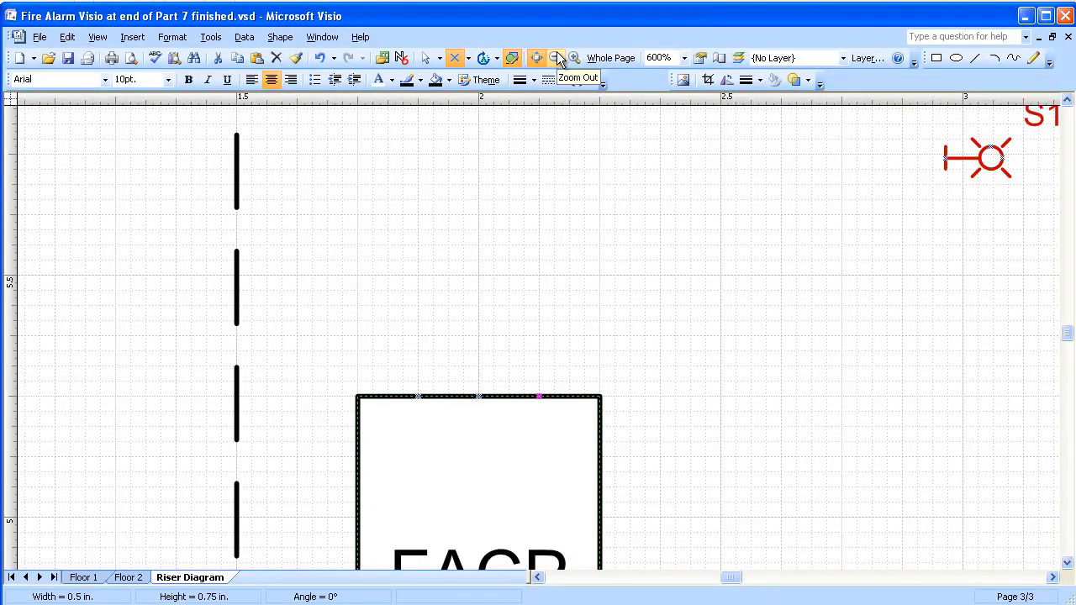
{"action": "left_click", "coordinate": [558, 57]}
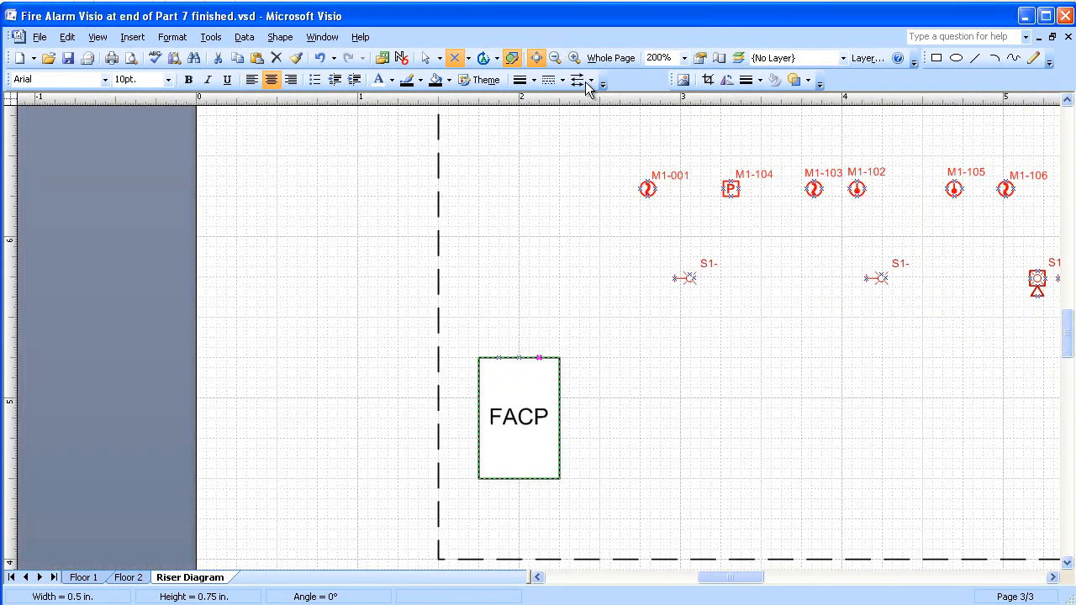
Run connector lines from the FACP box to the first S1, S2 and M1-001 devices
{"action": "left_click", "coordinate": [475, 57]}
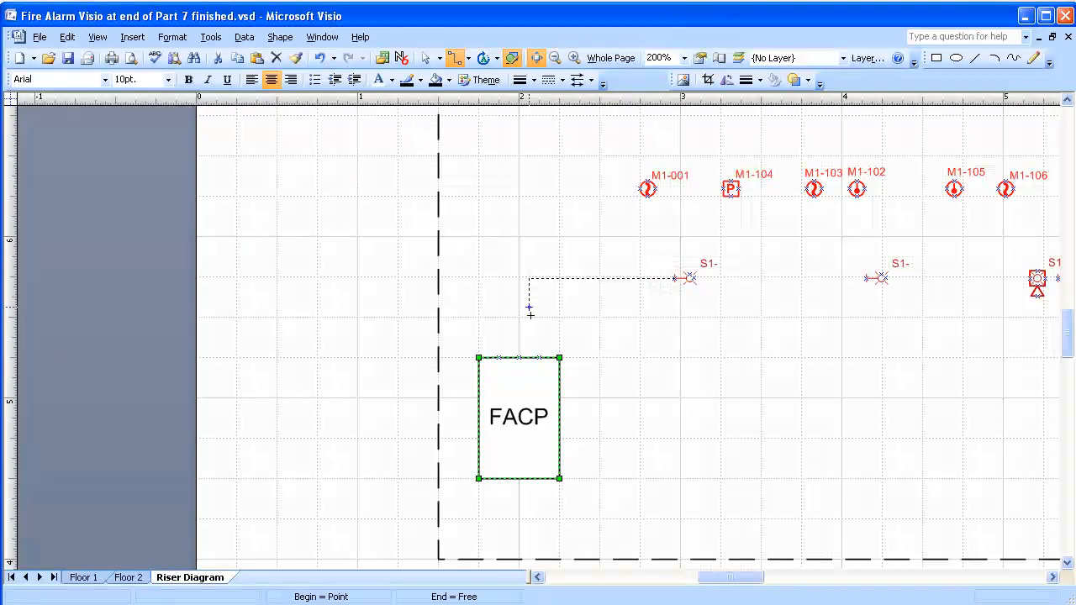
{"action": "left_click_drag", "start_coordinate": [530, 306], "coordinate": [538, 356]}
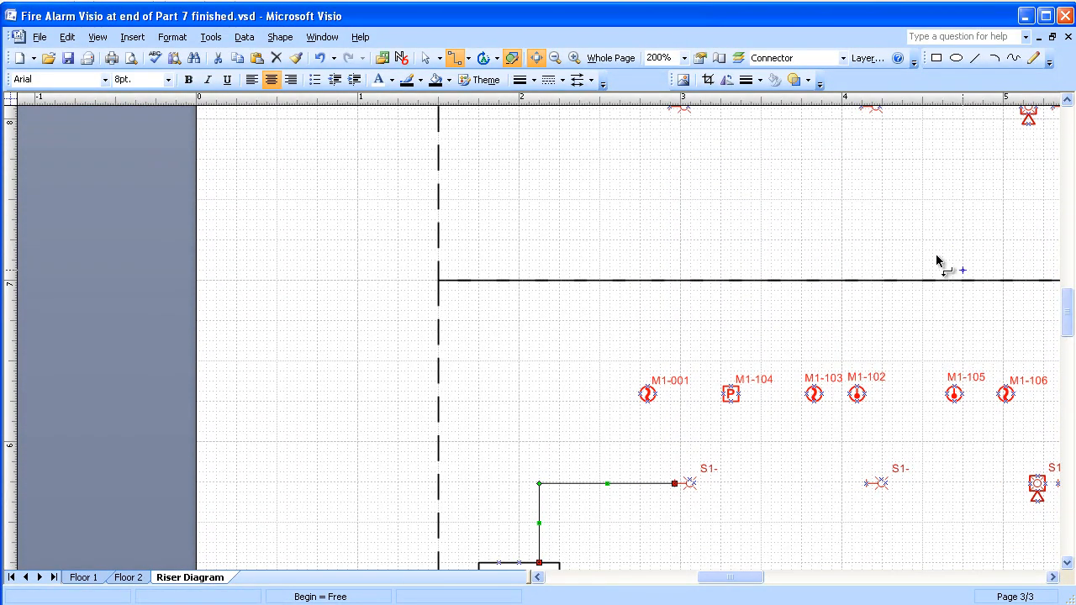
{"action": "left_click", "coordinate": [553, 57]}
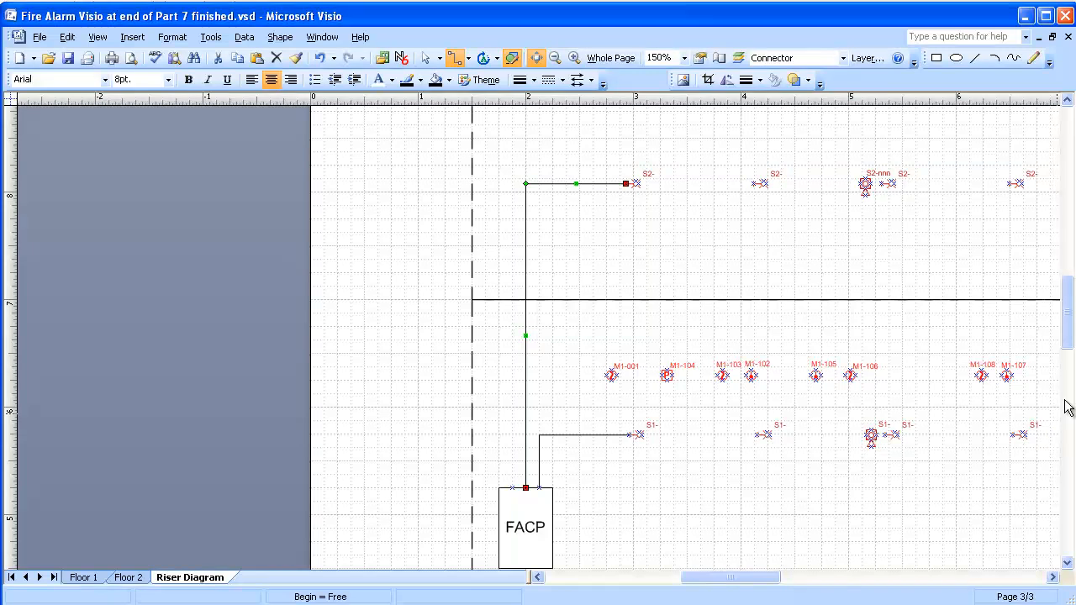
{"action": "scroll", "scroll_direction": "down", "scroll_amount": 3}
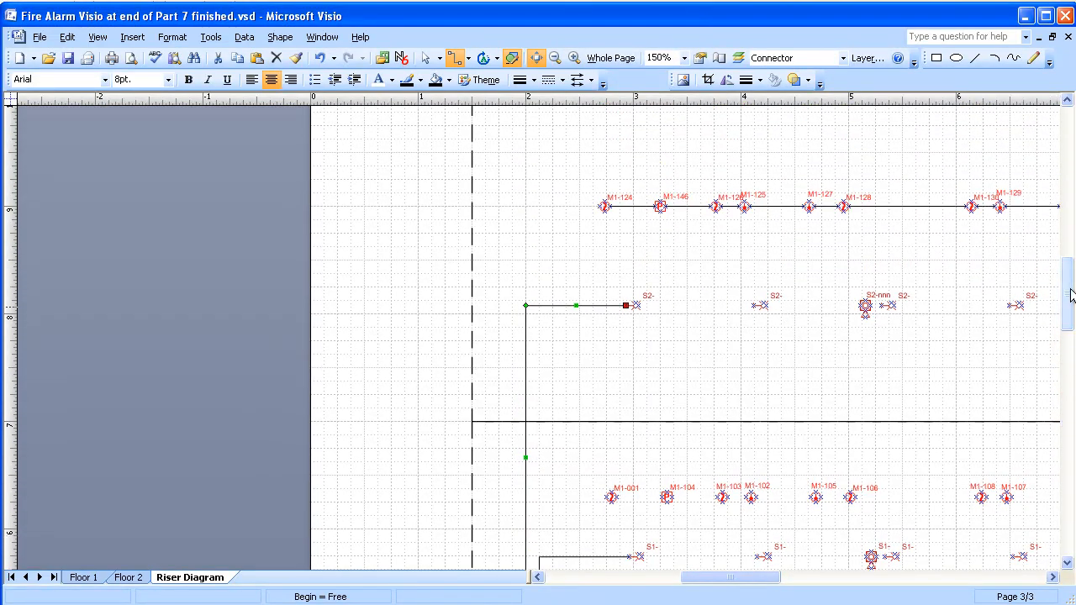
{"action": "scroll", "scroll_direction": "down", "scroll_amount": 3}
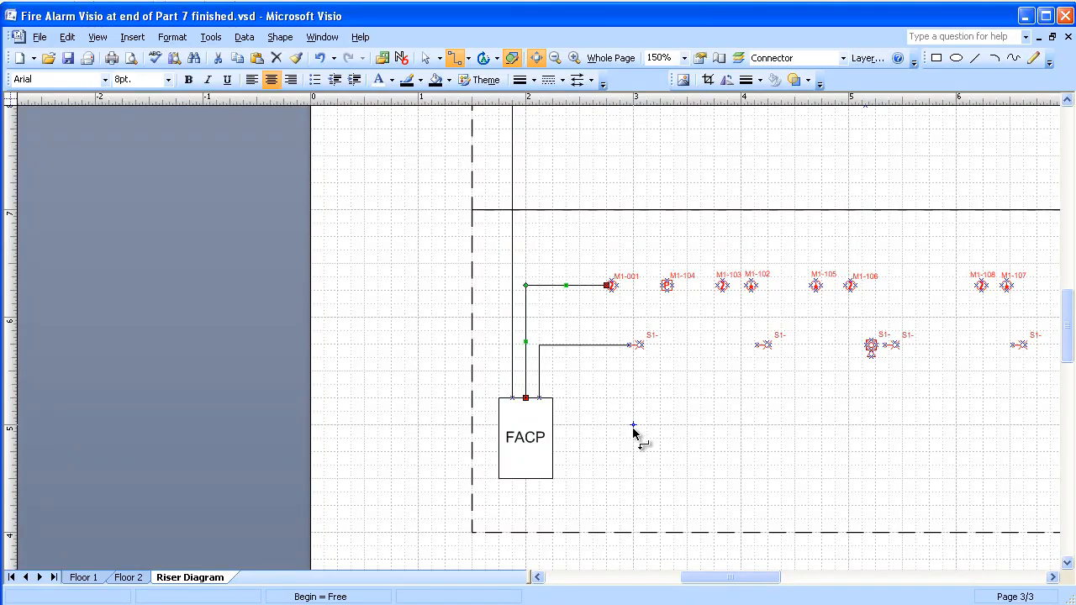
{"action": "mouse_move", "coordinate": [637, 277]}
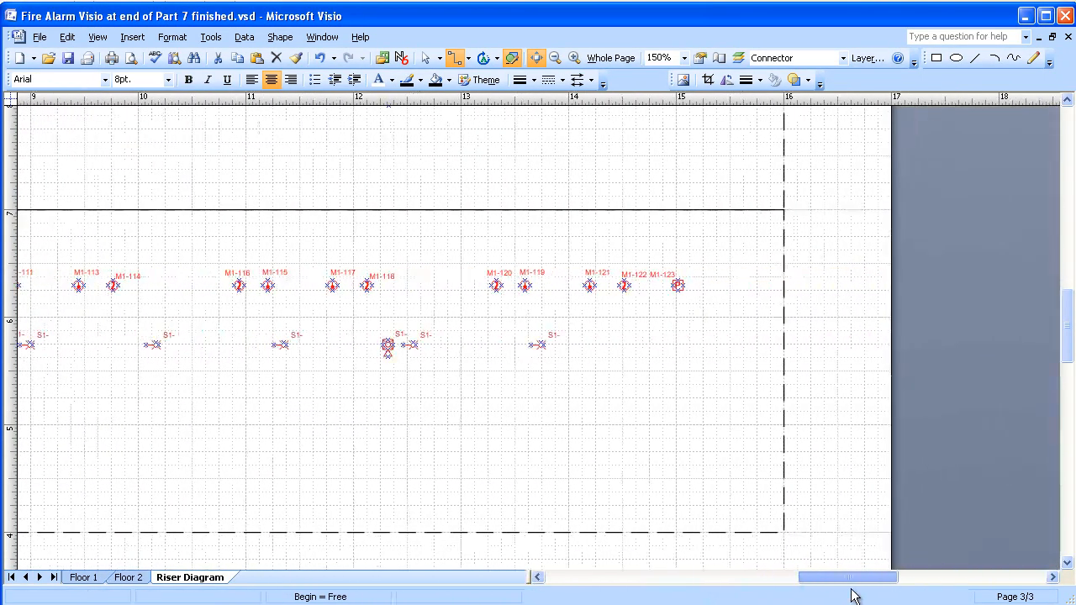
Connect the last upper-floor M1 device down to M1-123 on the lower row
{"action": "scroll", "scroll_direction": "right", "scroll_amount": 3}
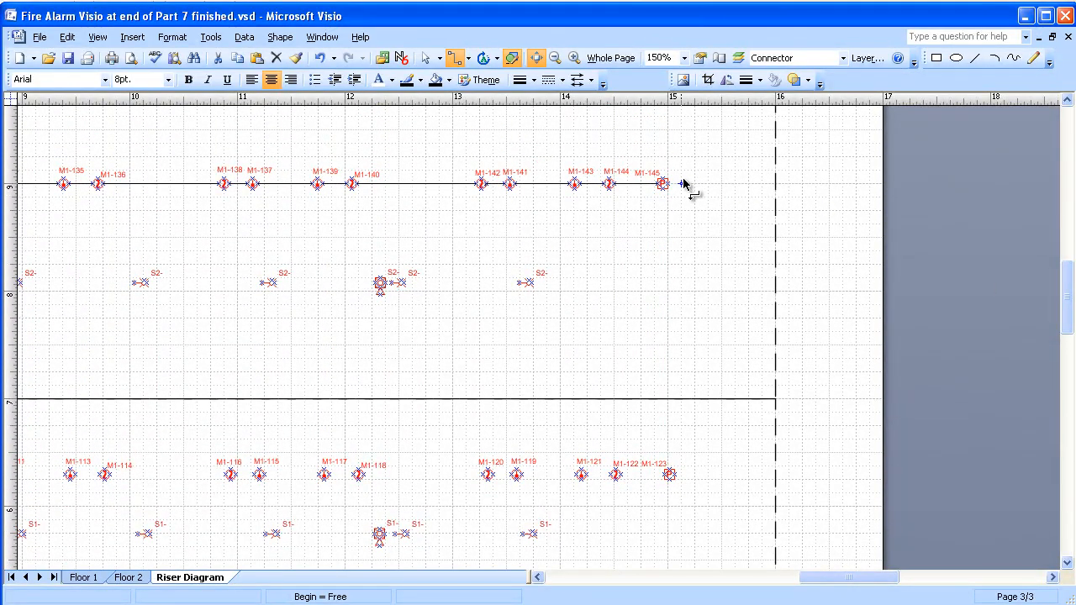
{"action": "left_click_drag", "start_coordinate": [663, 183], "coordinate": [672, 474]}
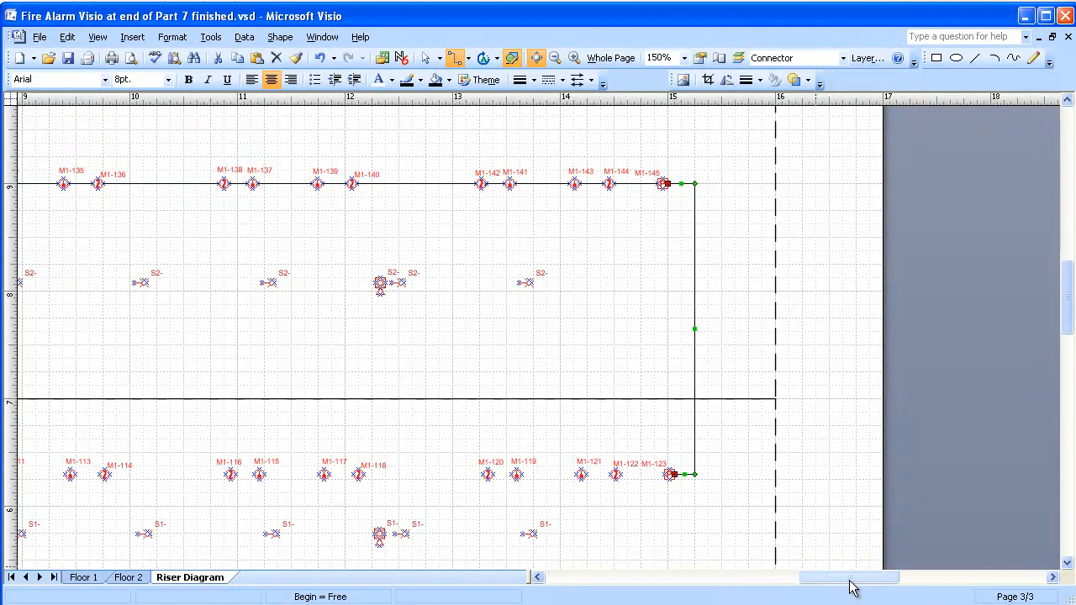
{"action": "left_click_drag", "start_coordinate": [849, 577], "coordinate": [748, 576]}
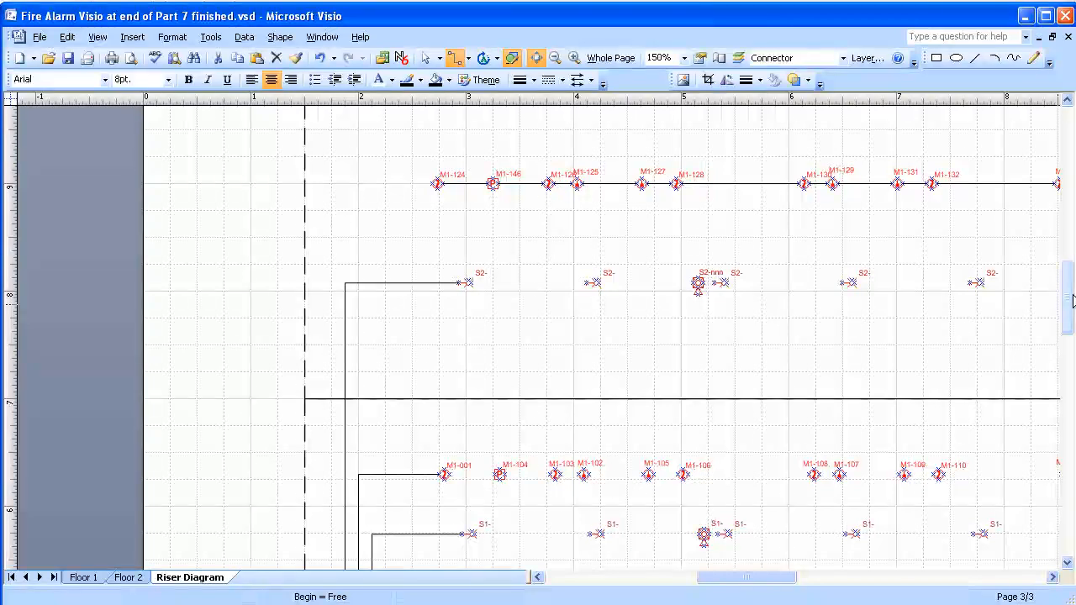
{"action": "scroll", "scroll_direction": "down", "scroll_amount": 3}
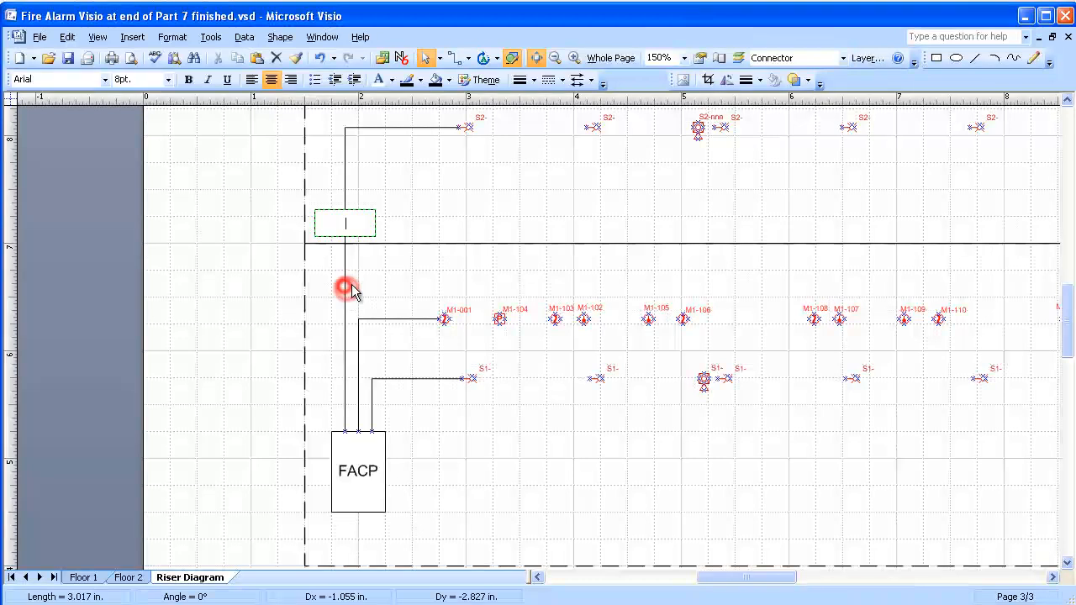
Add text labels S2, S1 and M1 to the three connectors leaving the FACP
{"action": "type", "text": "S2"}
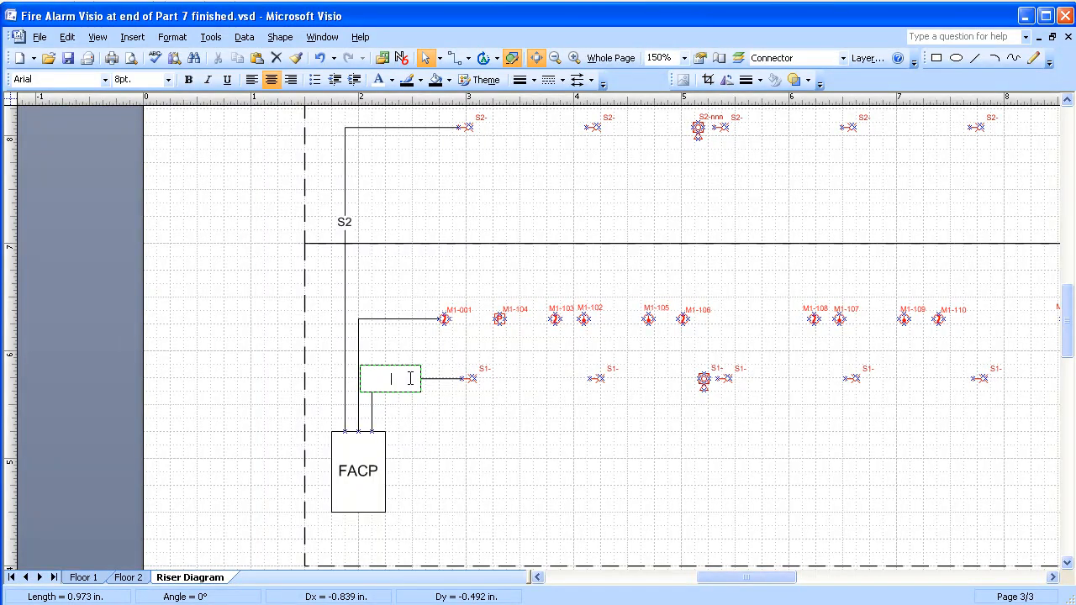
{"action": "type", "text": "S1"}
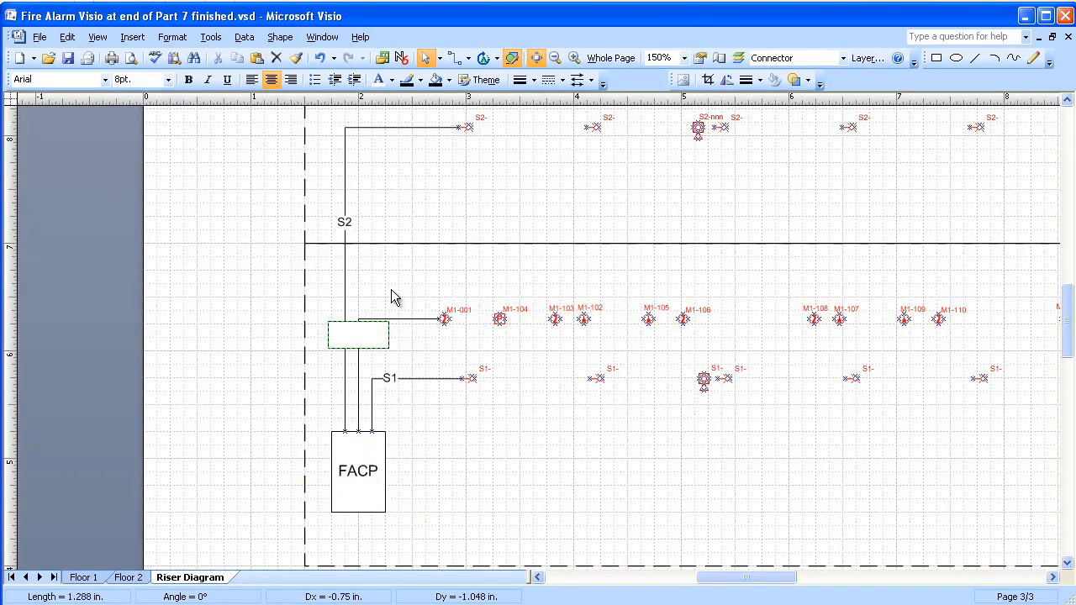
{"action": "type", "text": "M1"}
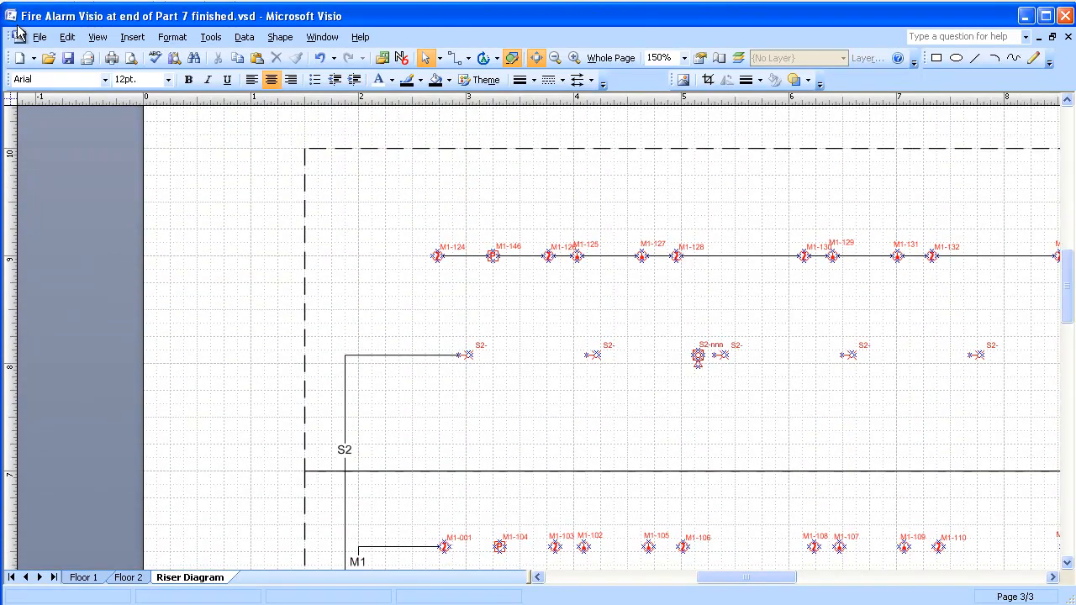
{"action": "mouse_move", "coordinate": [538, 190]}
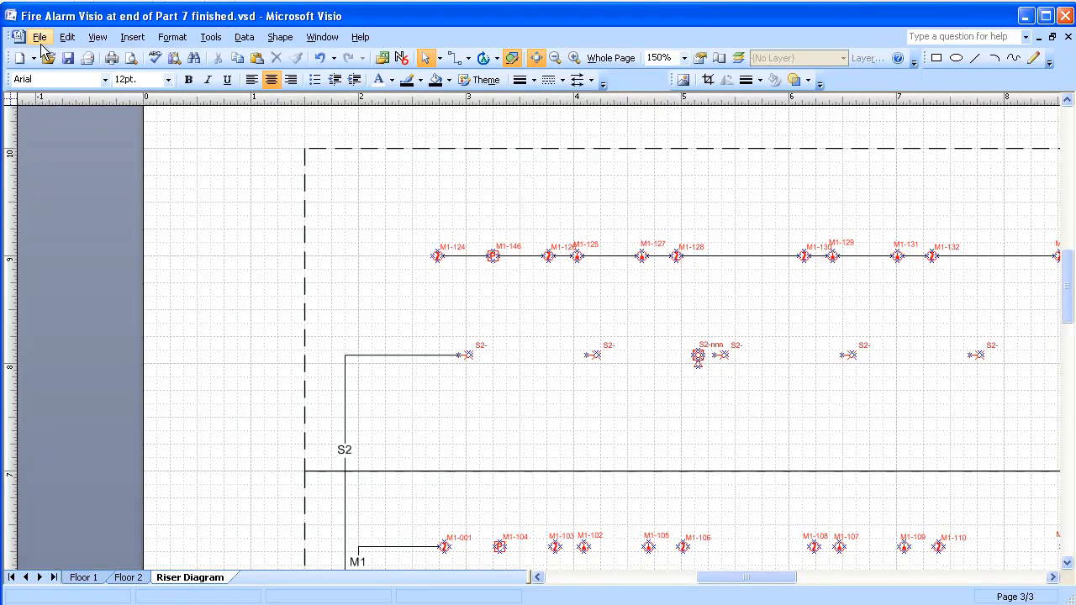
Select all shapes on the Connector layer via Select by Type and apply a heavier line weight
{"action": "left_click", "coordinate": [67, 37]}
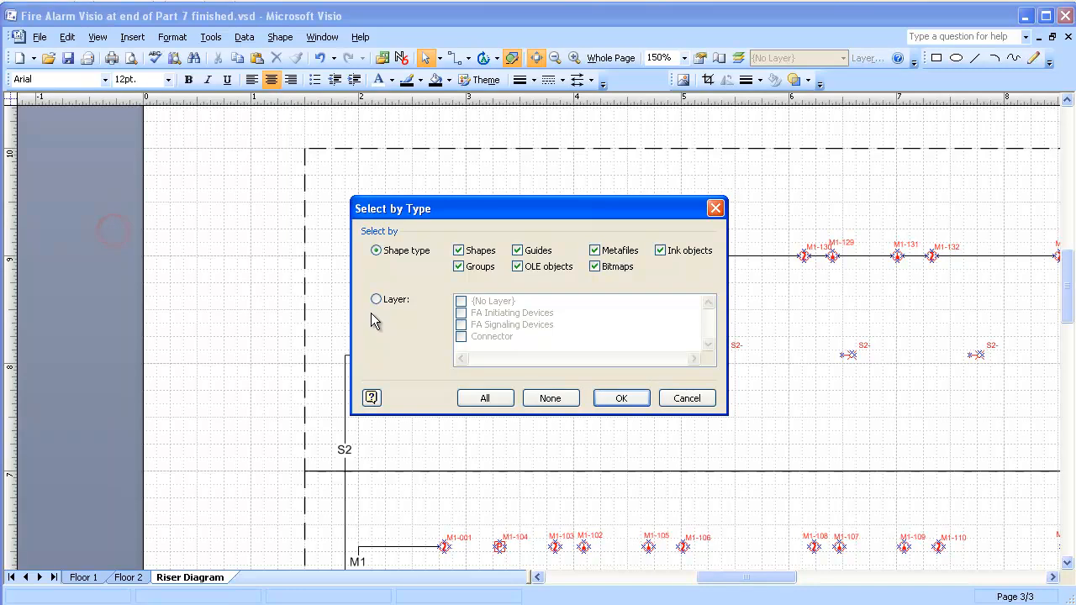
{"action": "left_click", "coordinate": [376, 299]}
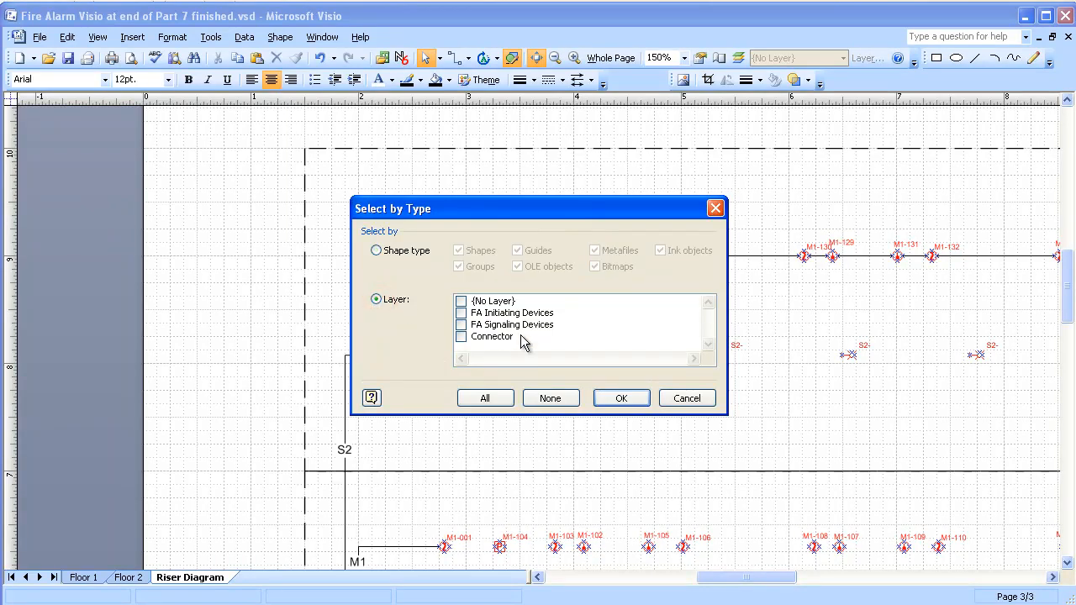
{"action": "mouse_move", "coordinate": [464, 343]}
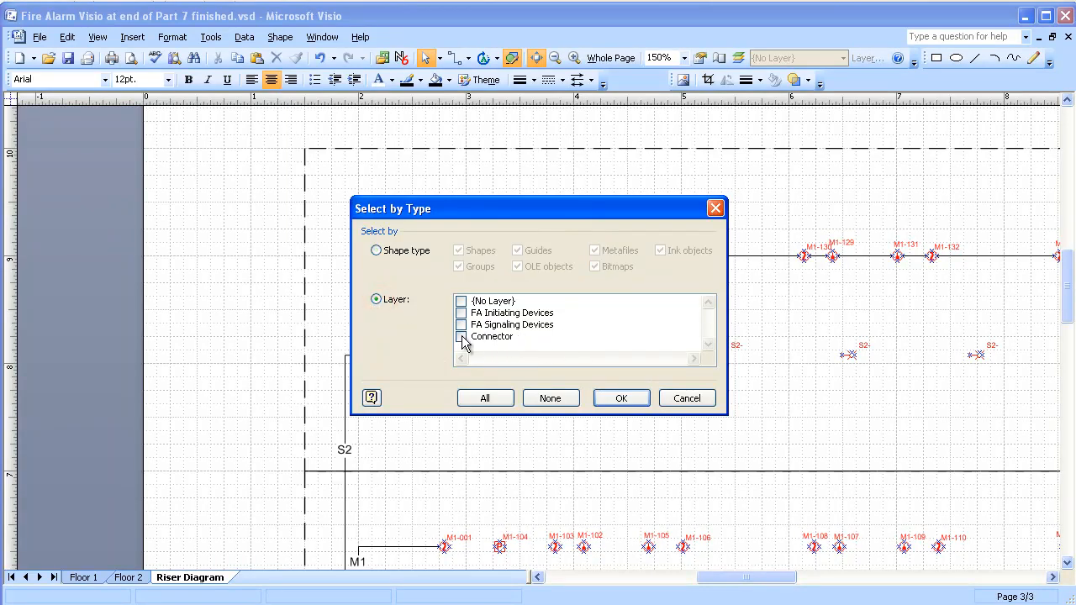
{"action": "left_click", "coordinate": [622, 397]}
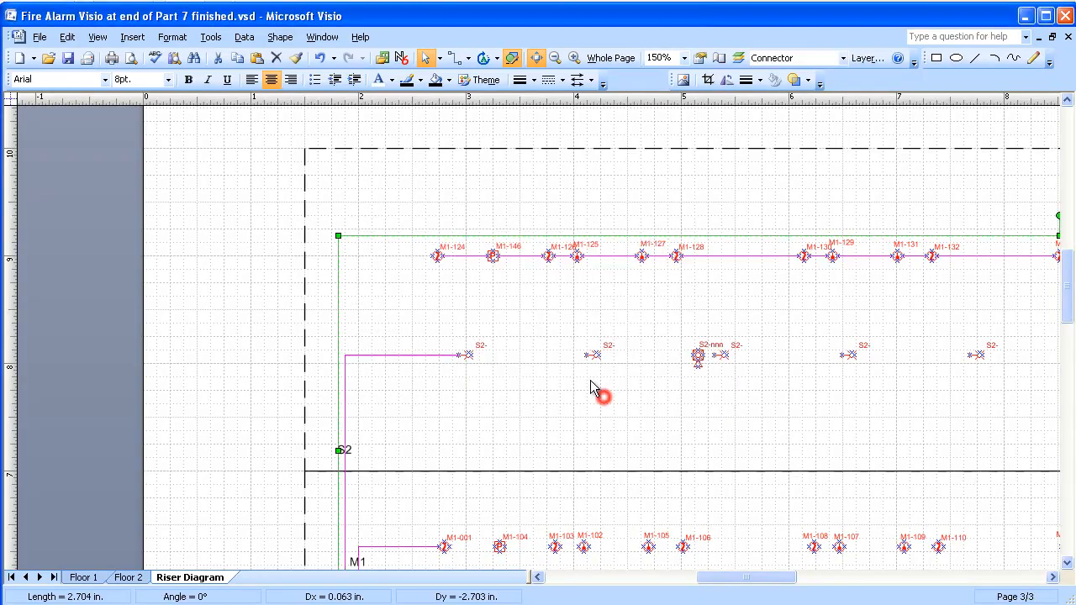
{"action": "mouse_move", "coordinate": [554, 117]}
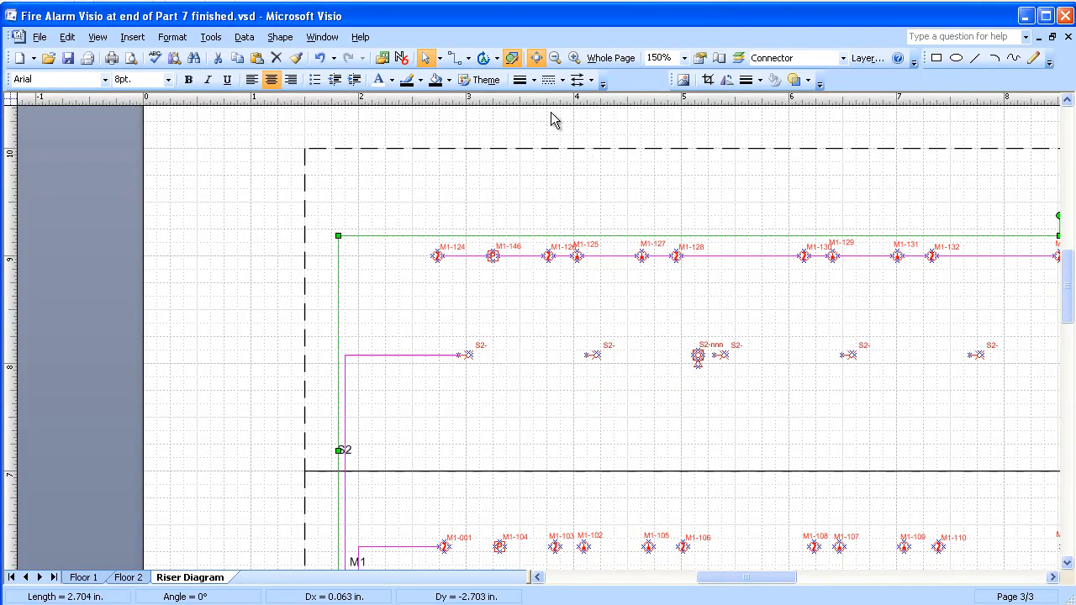
{"action": "left_click", "coordinate": [534, 81]}
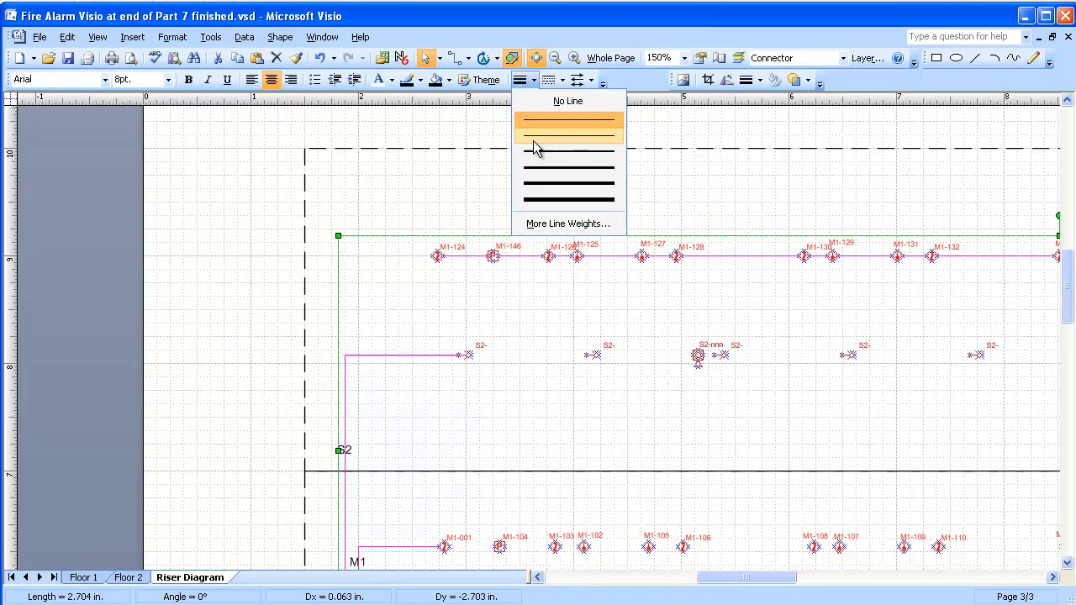
{"action": "left_click", "coordinate": [568, 131]}
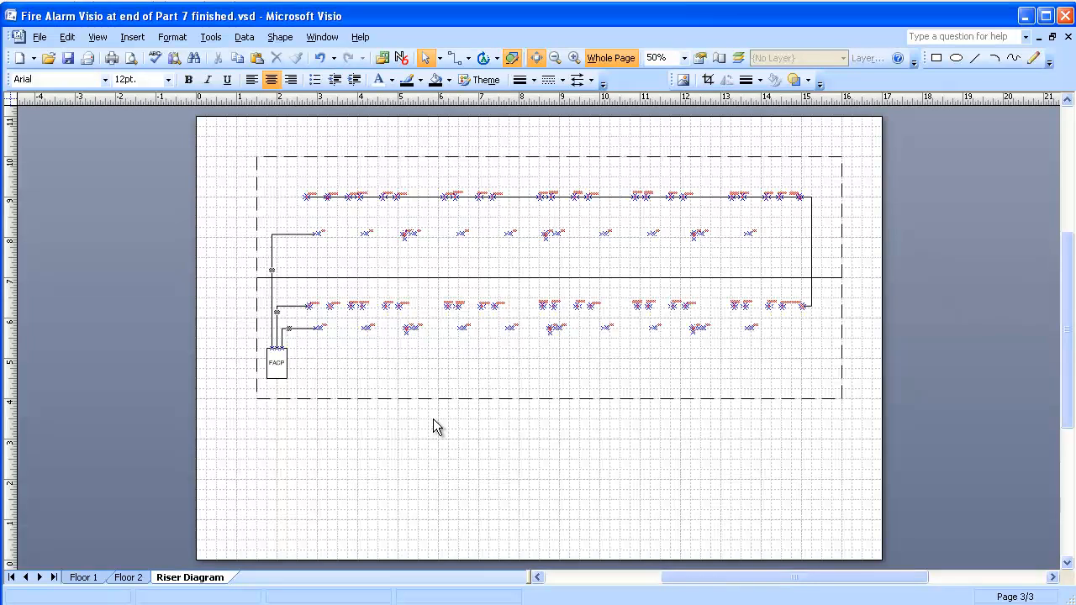
{"action": "mouse_move", "coordinate": [454, 390]}
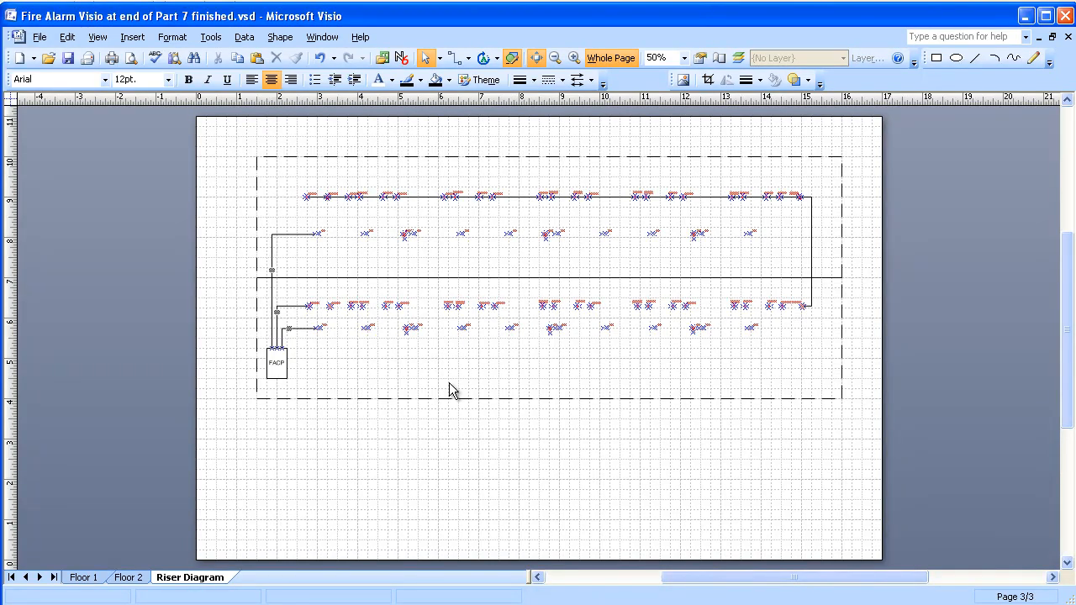
{"action": "mouse_move", "coordinate": [339, 363]}
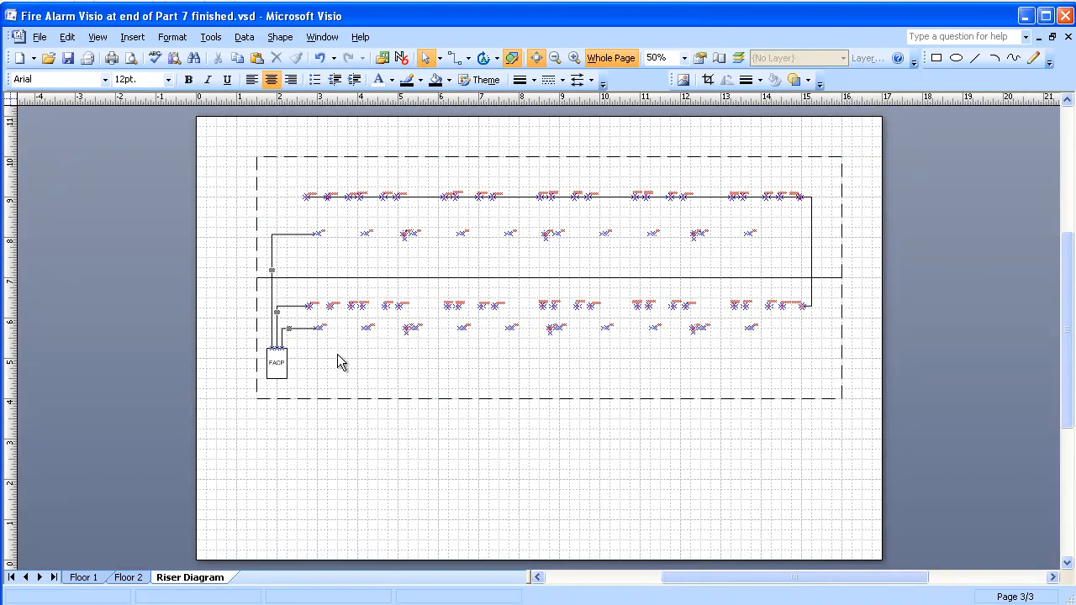
{"action": "mouse_move", "coordinate": [941, 215]}
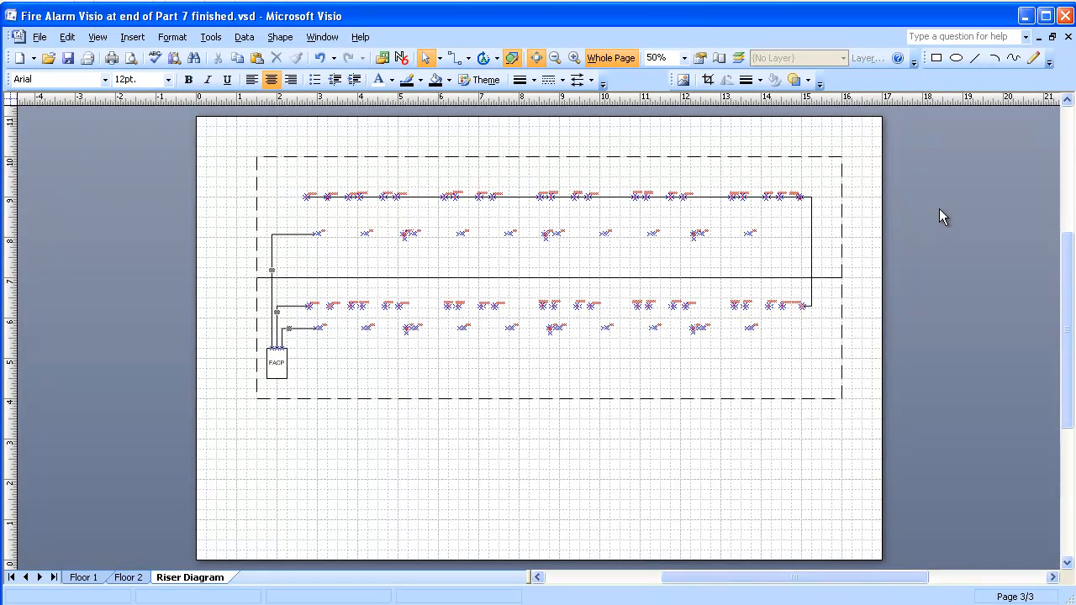